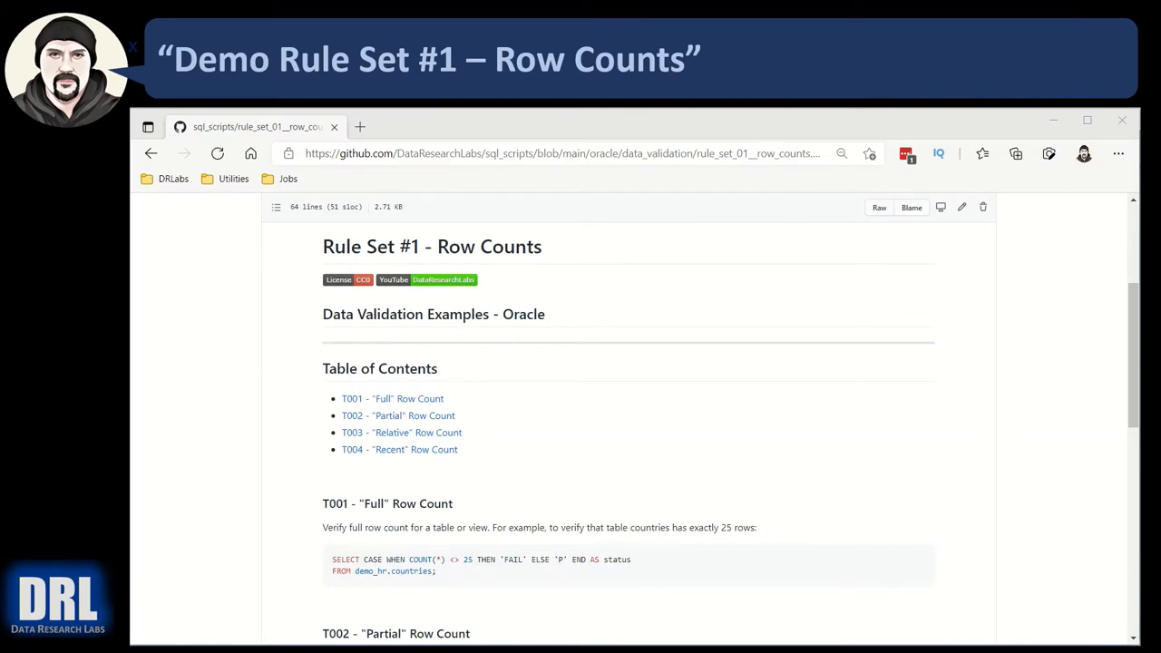
mouse_move(421, 416)
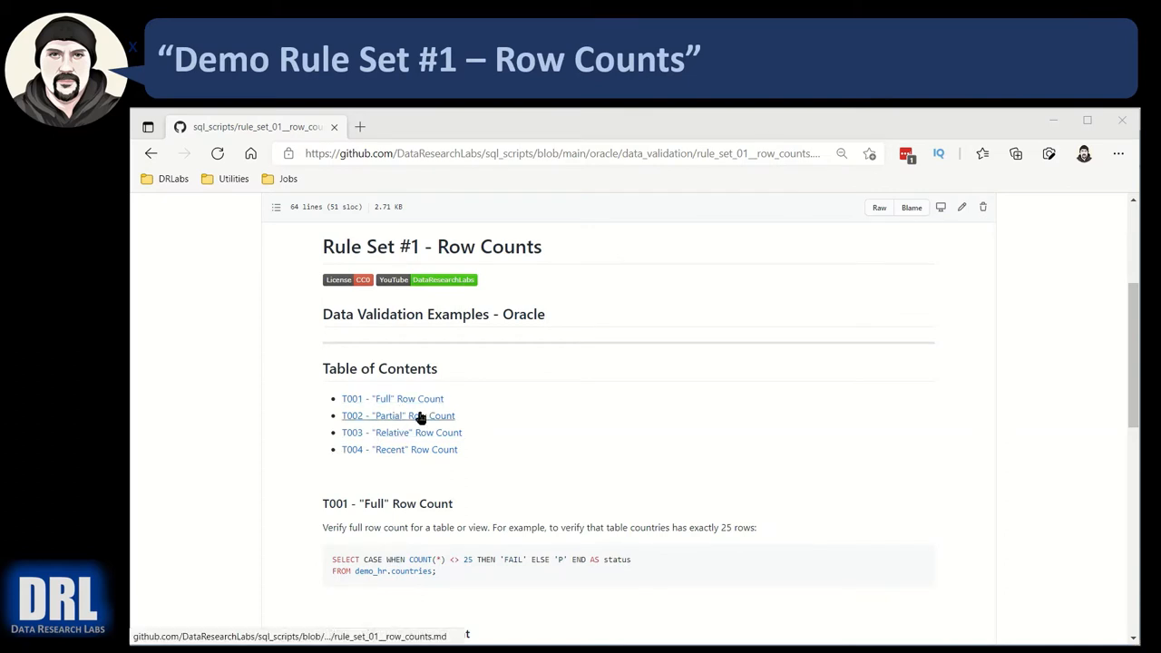
mouse_move(396, 436)
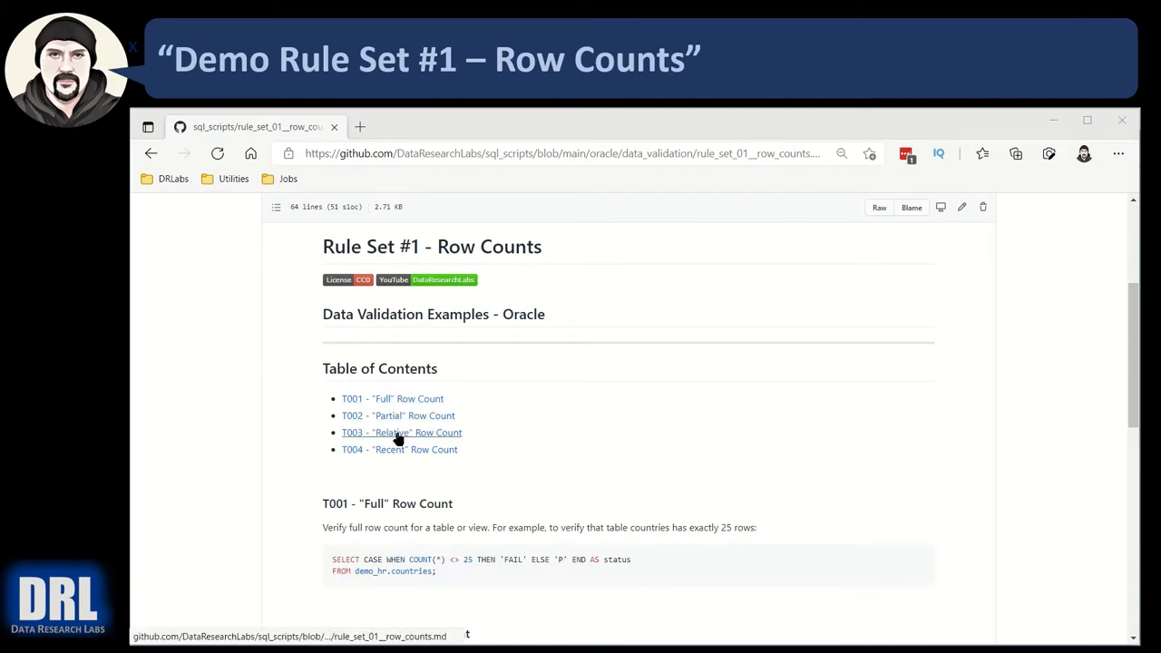
mouse_move(440, 433)
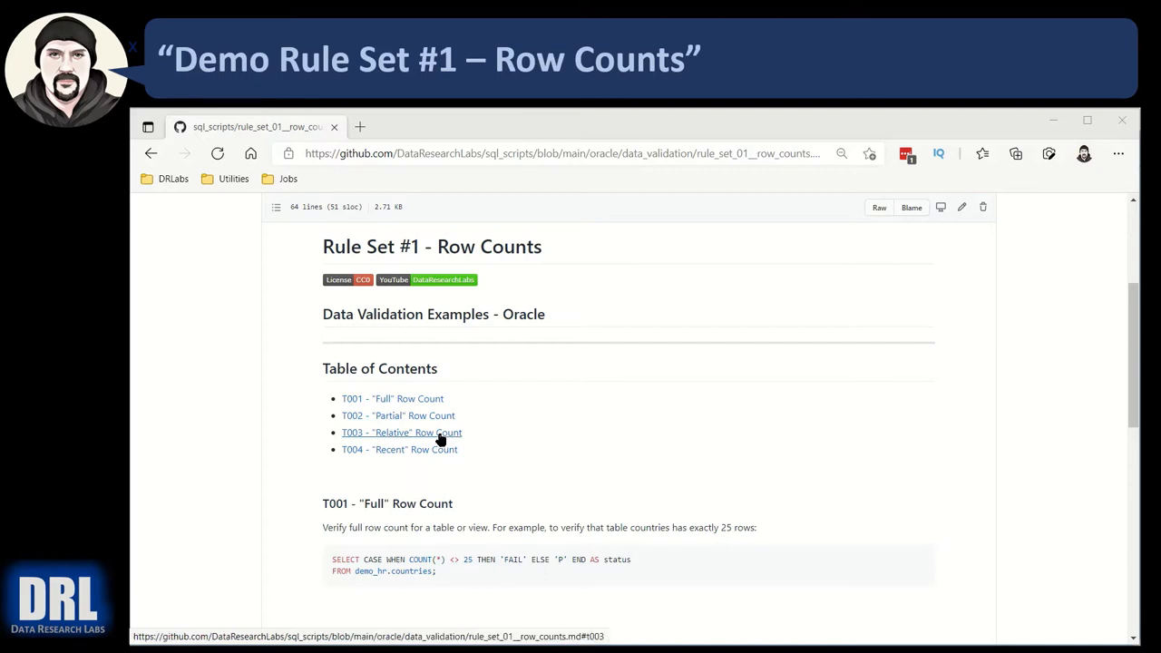
mouse_move(392, 432)
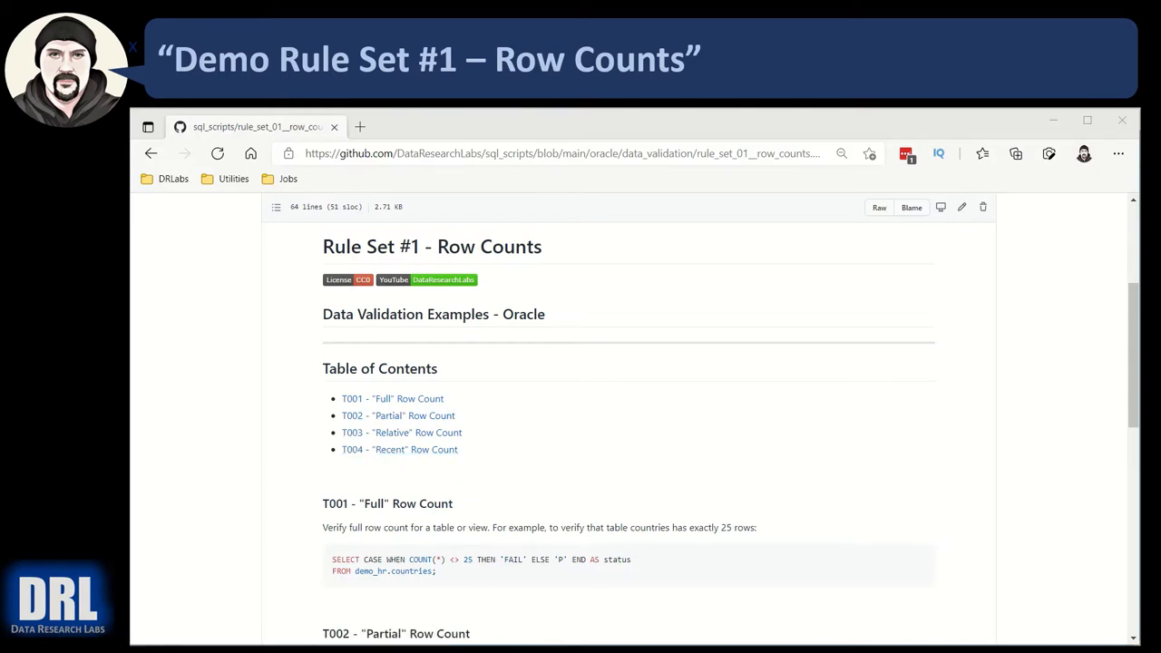
Run the T001 full row-count query, choosing the localhost connection, and get its status
scroll(down, 3)
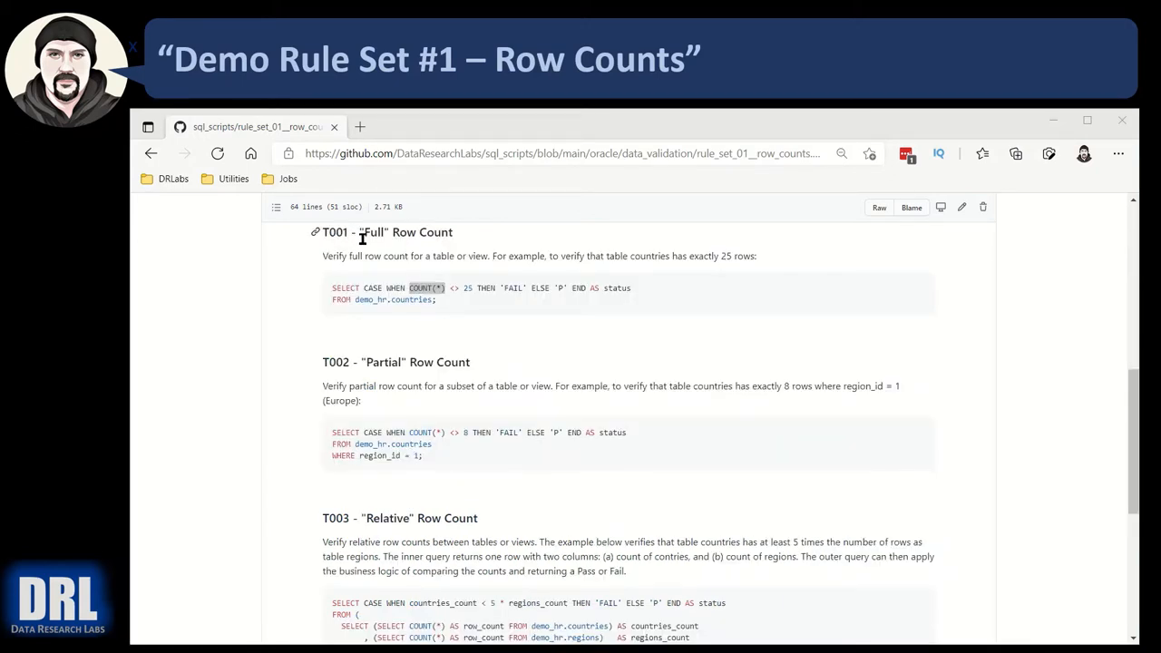
mouse_move(412, 292)
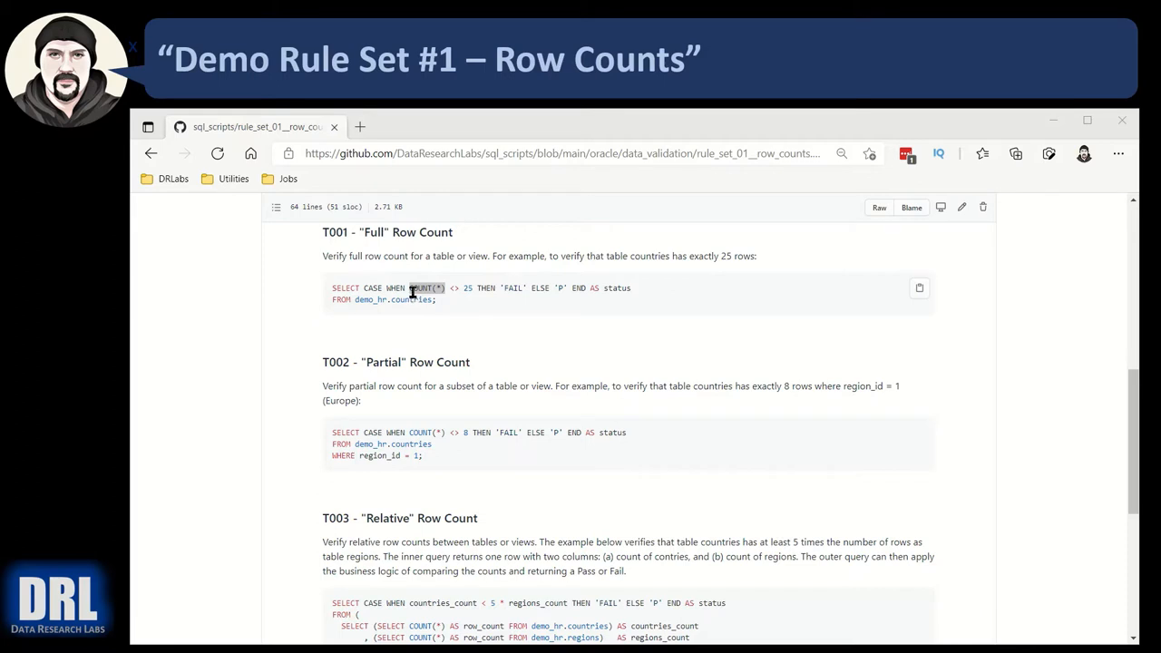
mouse_move(392, 300)
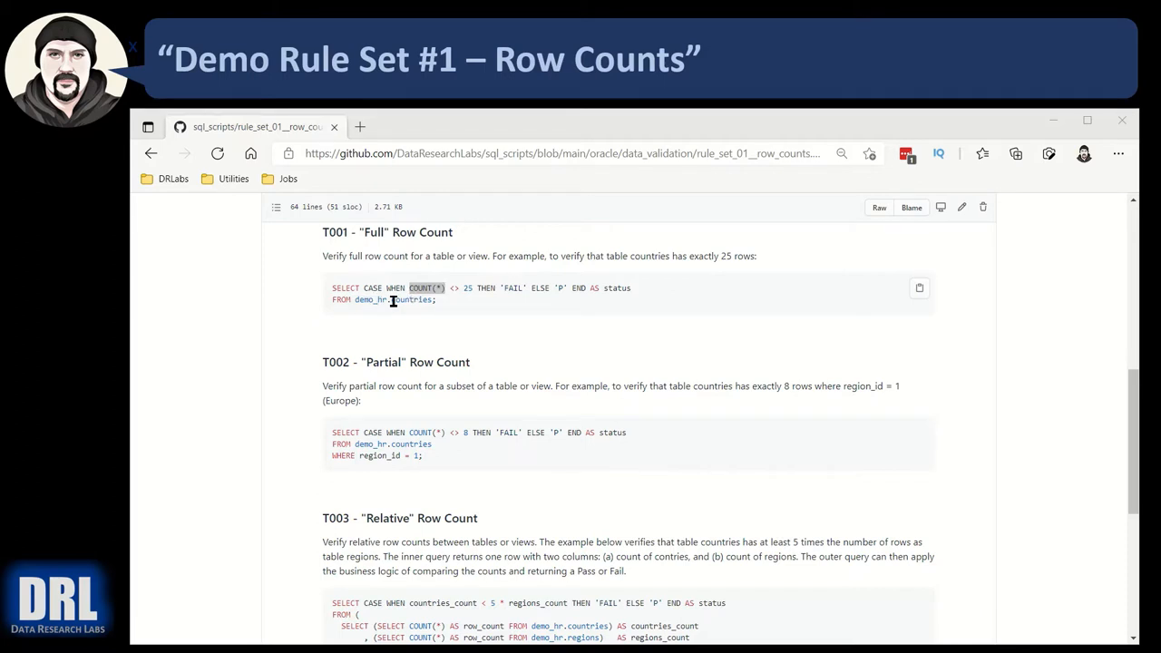
mouse_move(453, 294)
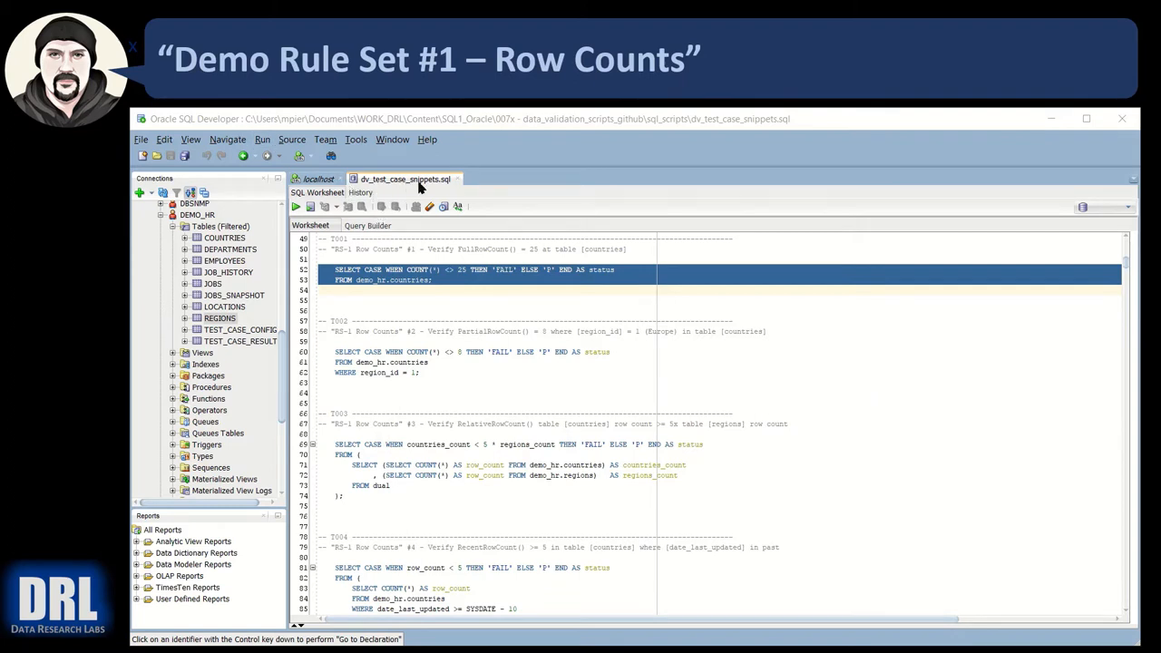
mouse_move(445, 187)
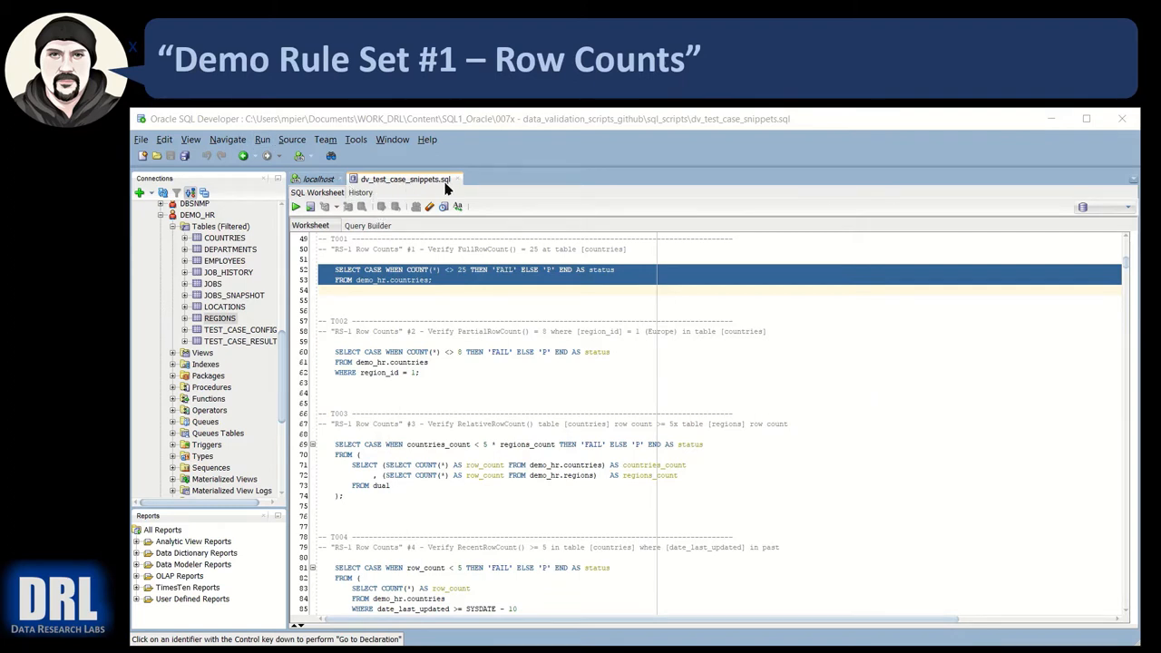
mouse_move(337, 263)
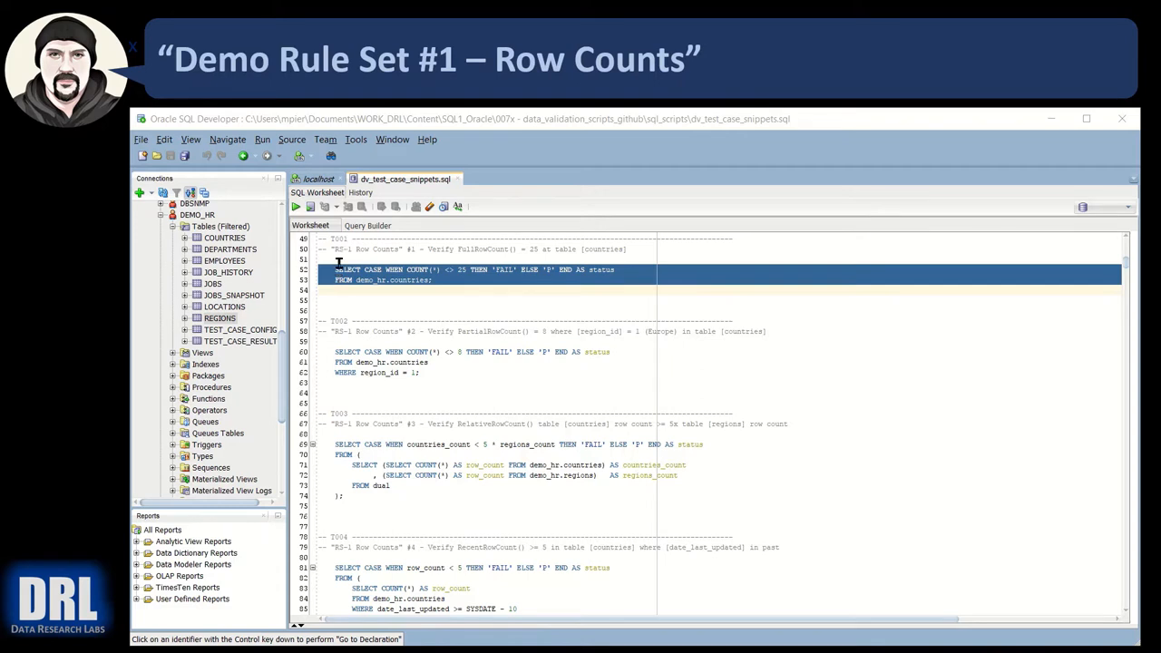
click(294, 207)
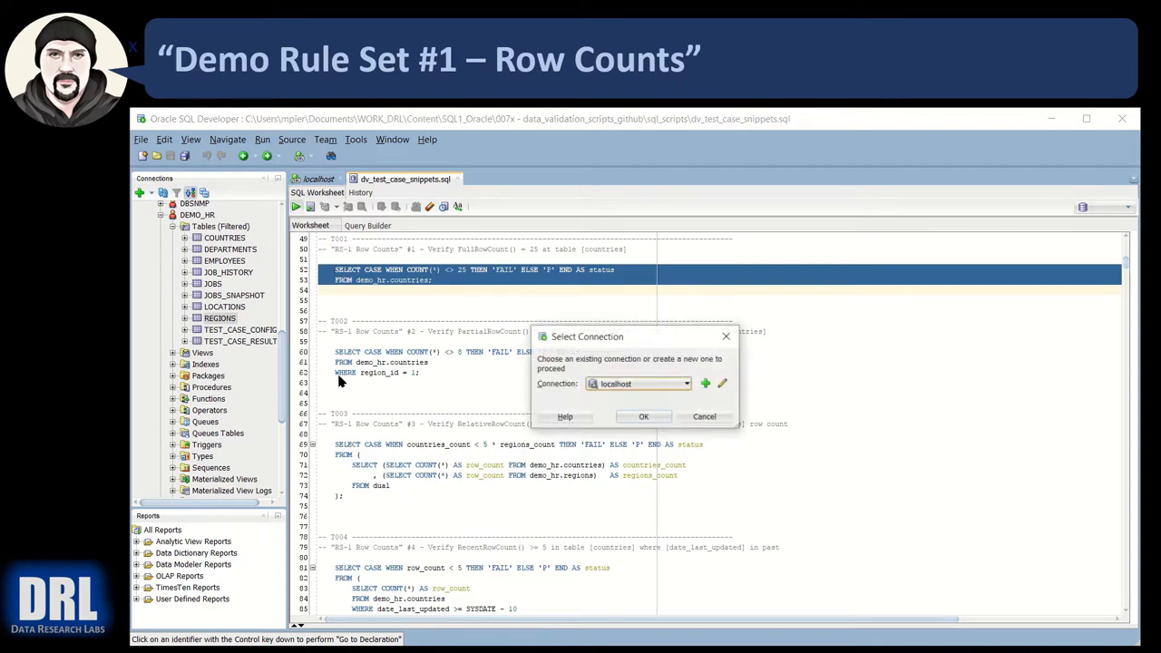
click(643, 416)
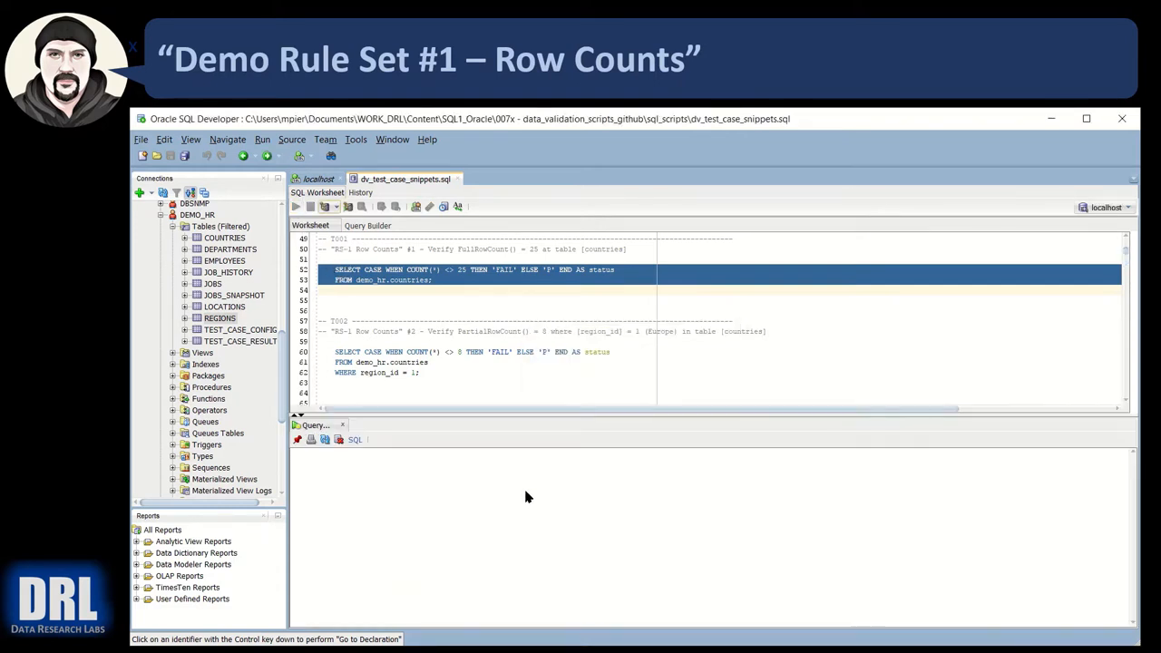
click(296, 207)
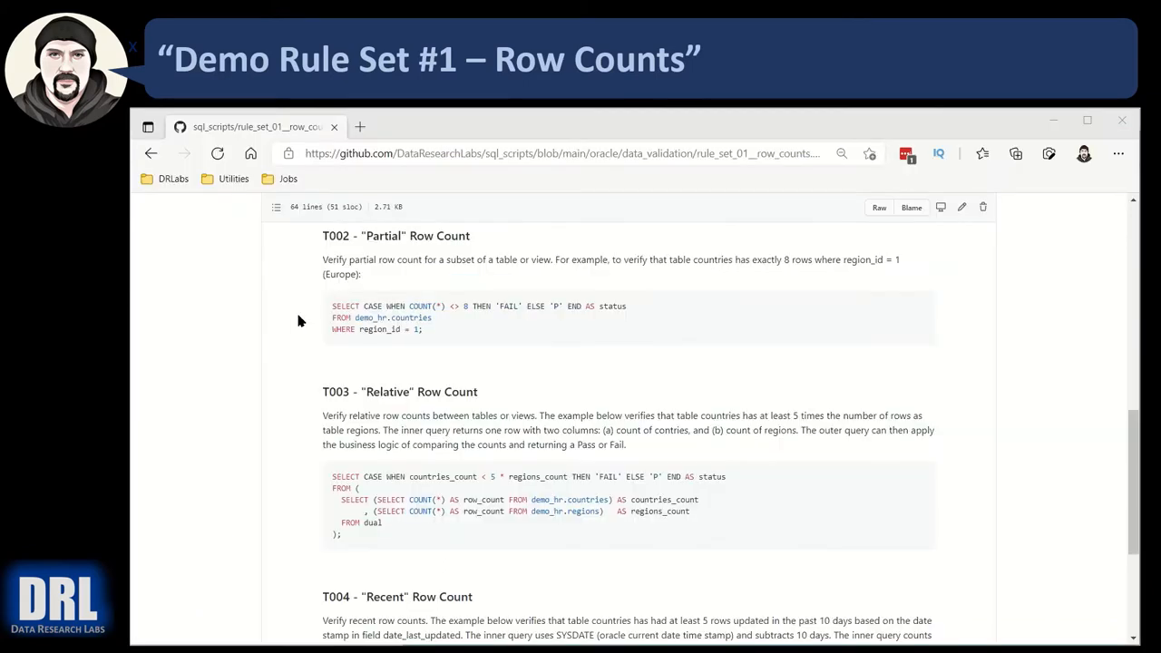
mouse_move(377, 329)
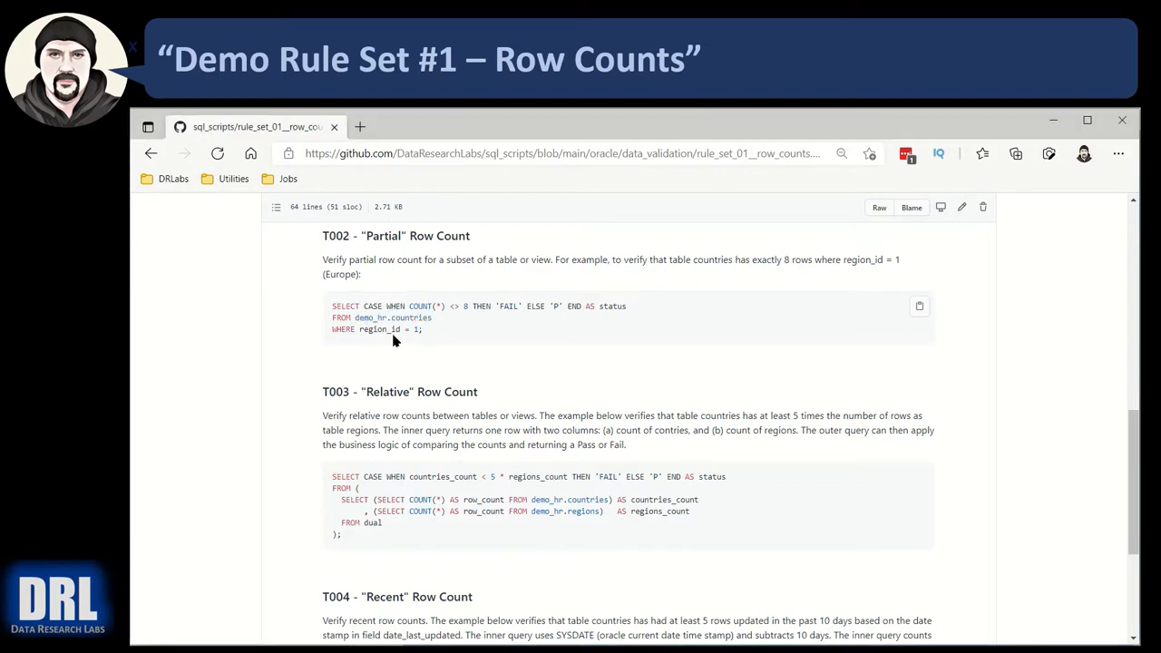
Review the region_id filter of T002 on GitHub, then run the region 1 partial count query
double_click(381, 330)
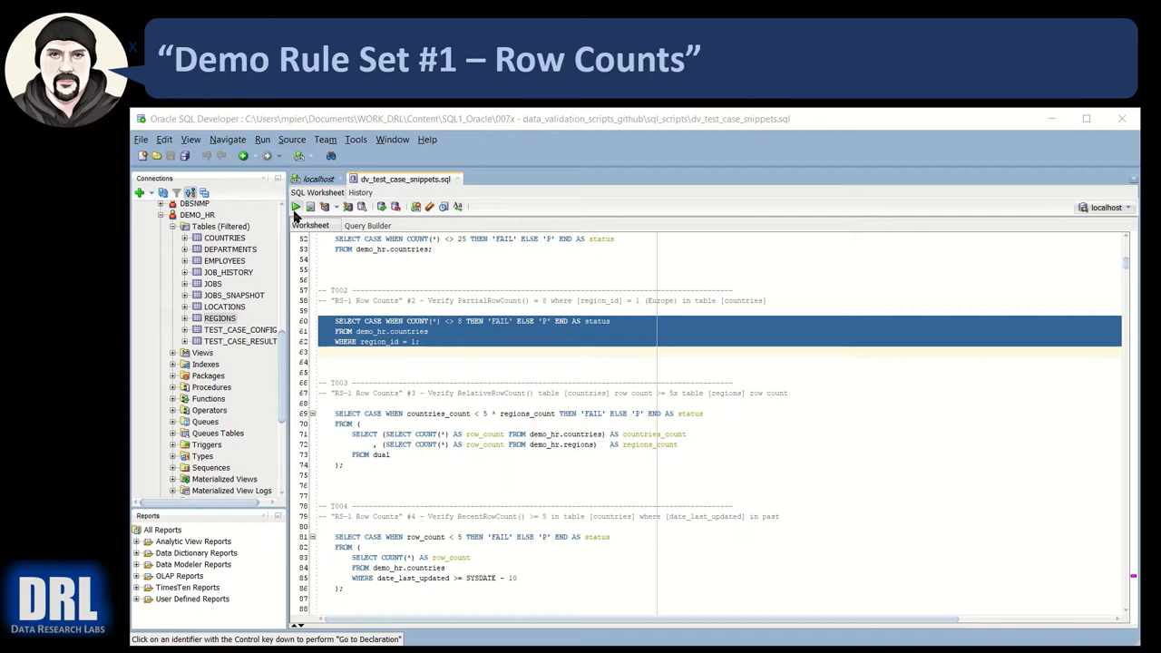
click(296, 206)
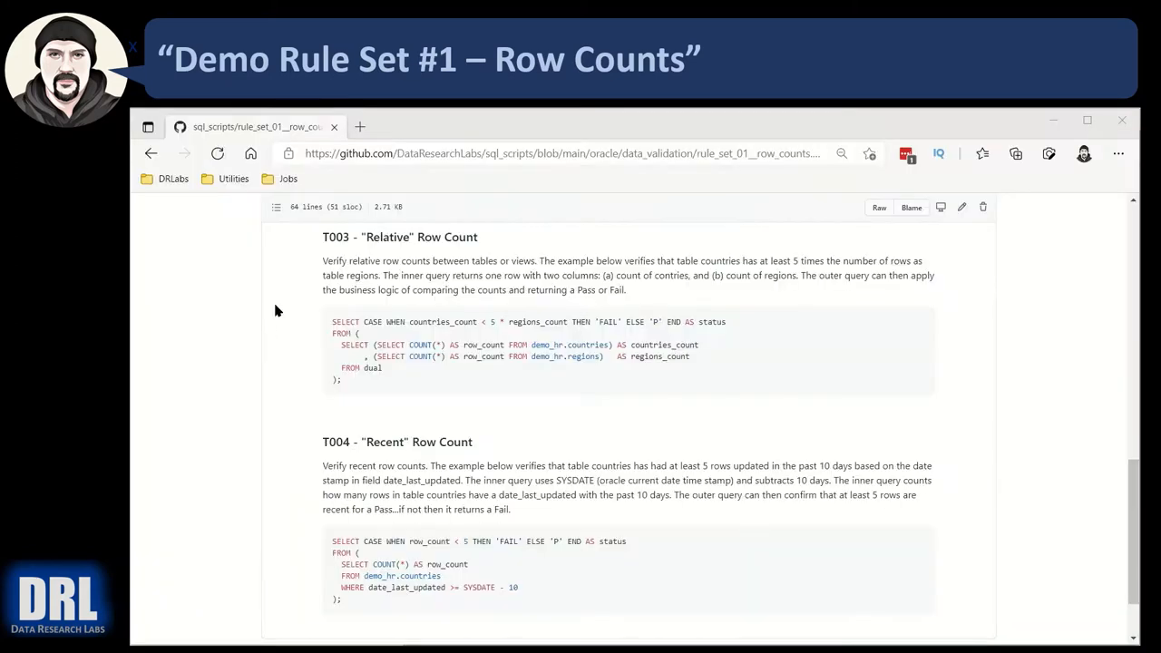
mouse_move(396, 243)
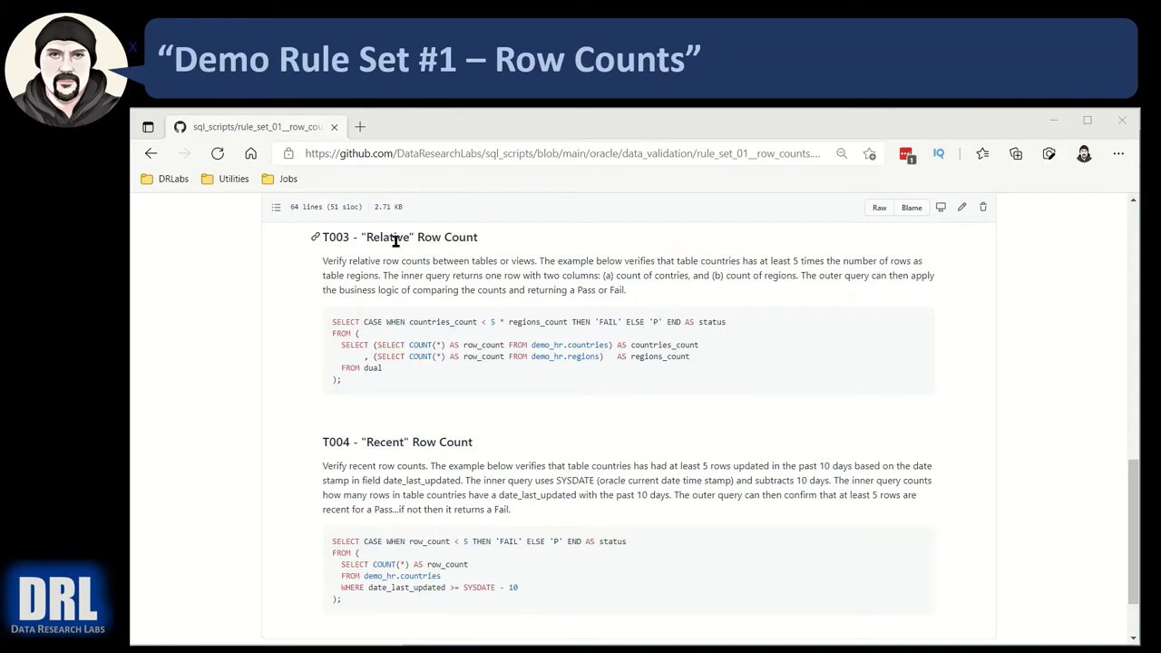
mouse_move(392, 323)
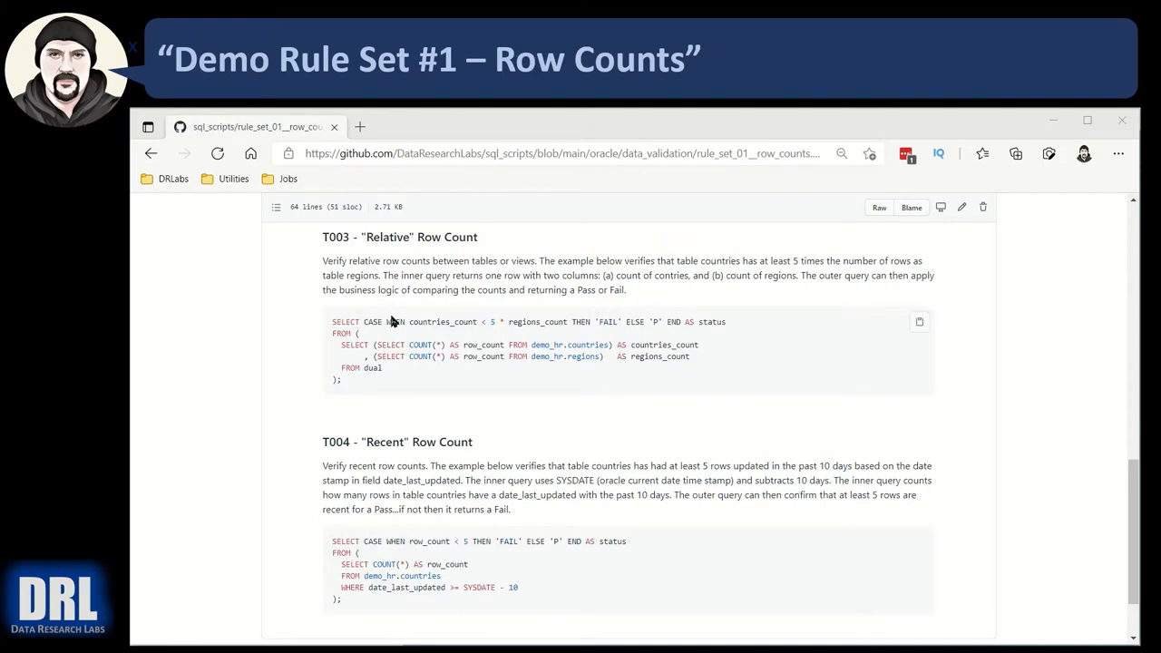
mouse_move(421, 280)
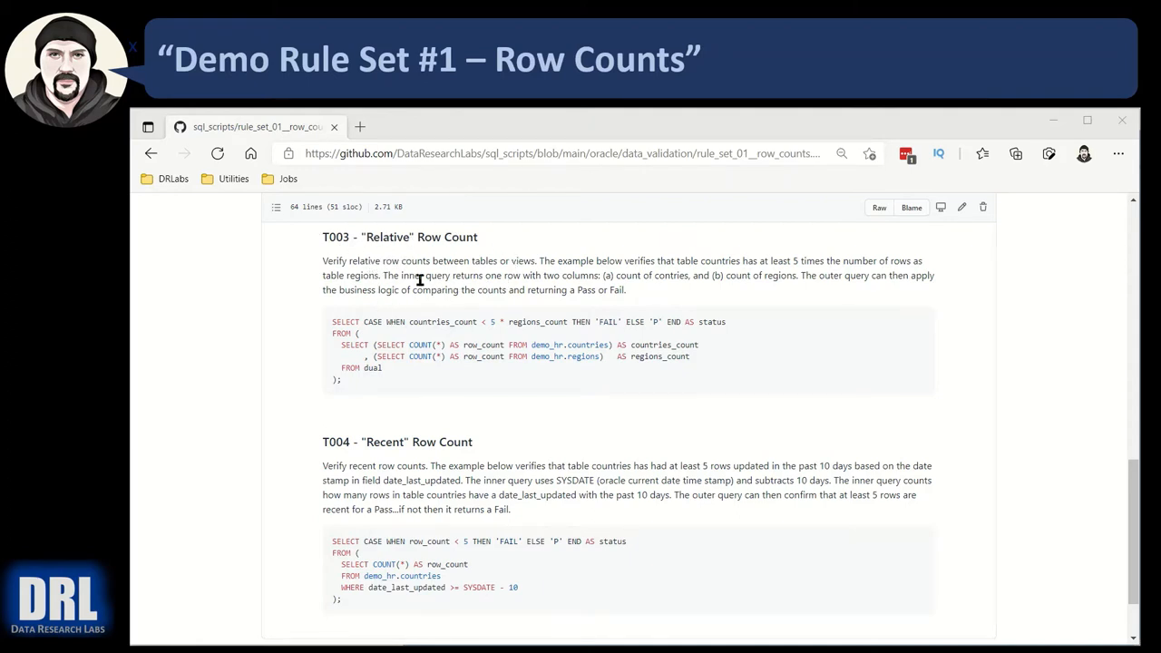
mouse_move(403, 345)
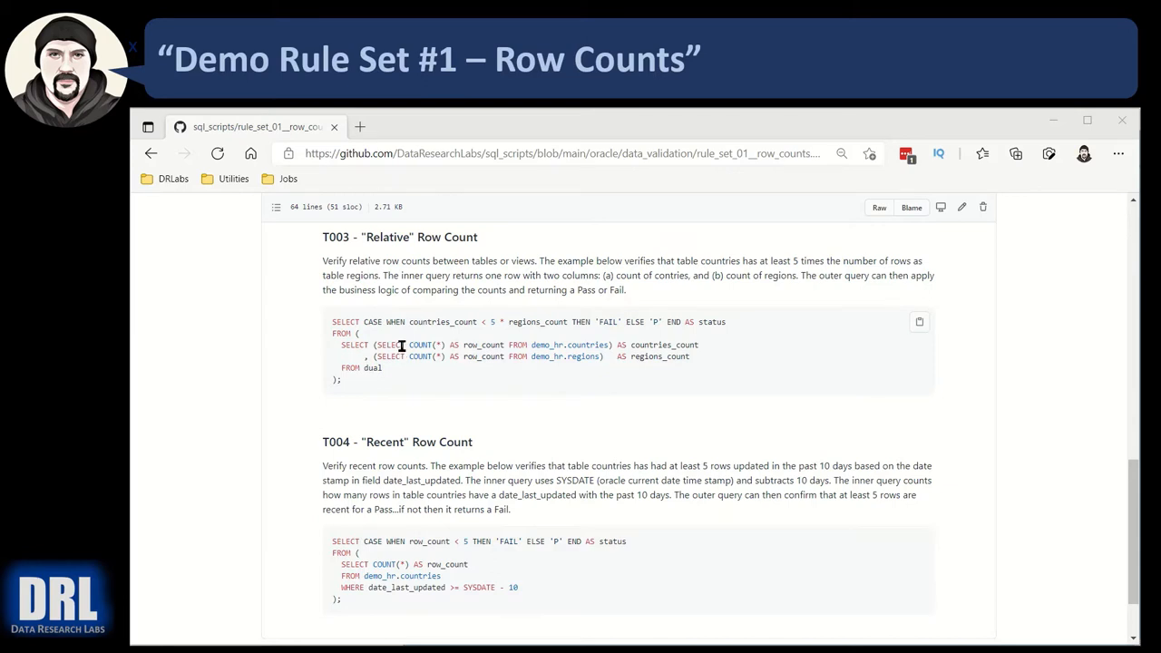
mouse_move(522, 345)
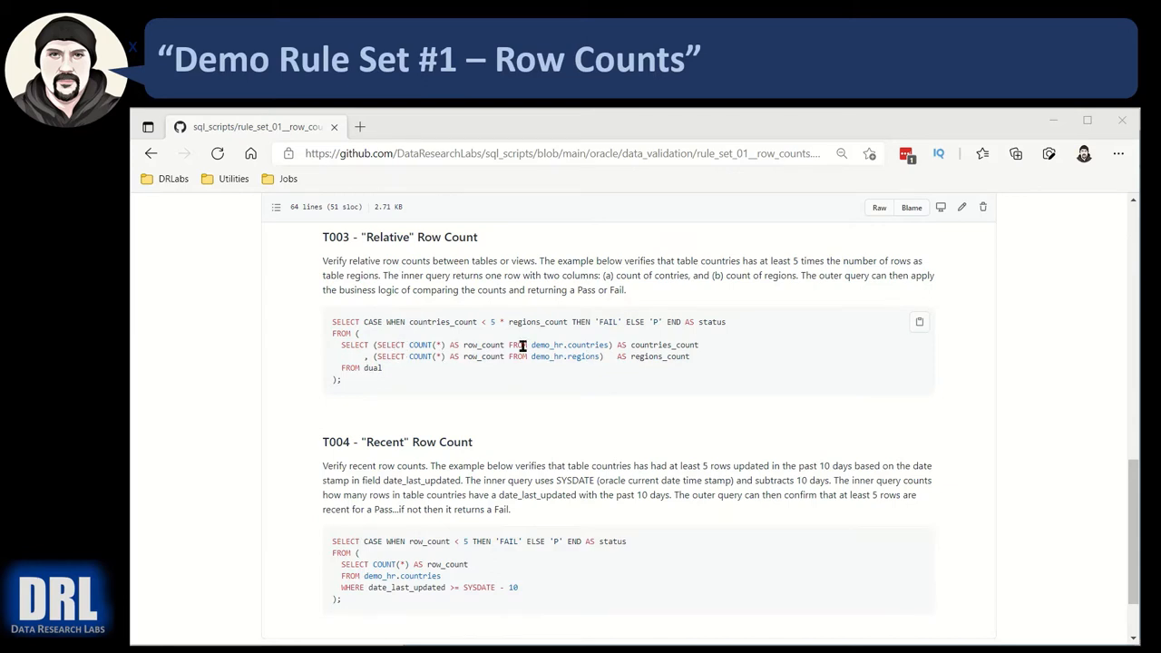
mouse_move(519, 323)
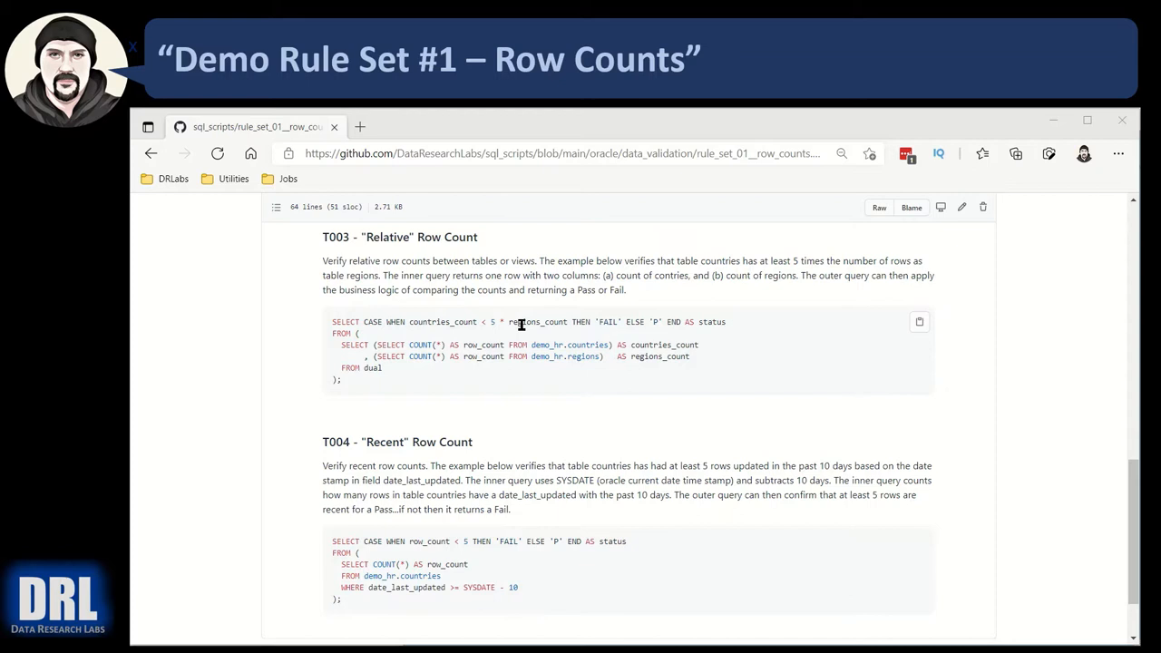
mouse_move(559, 323)
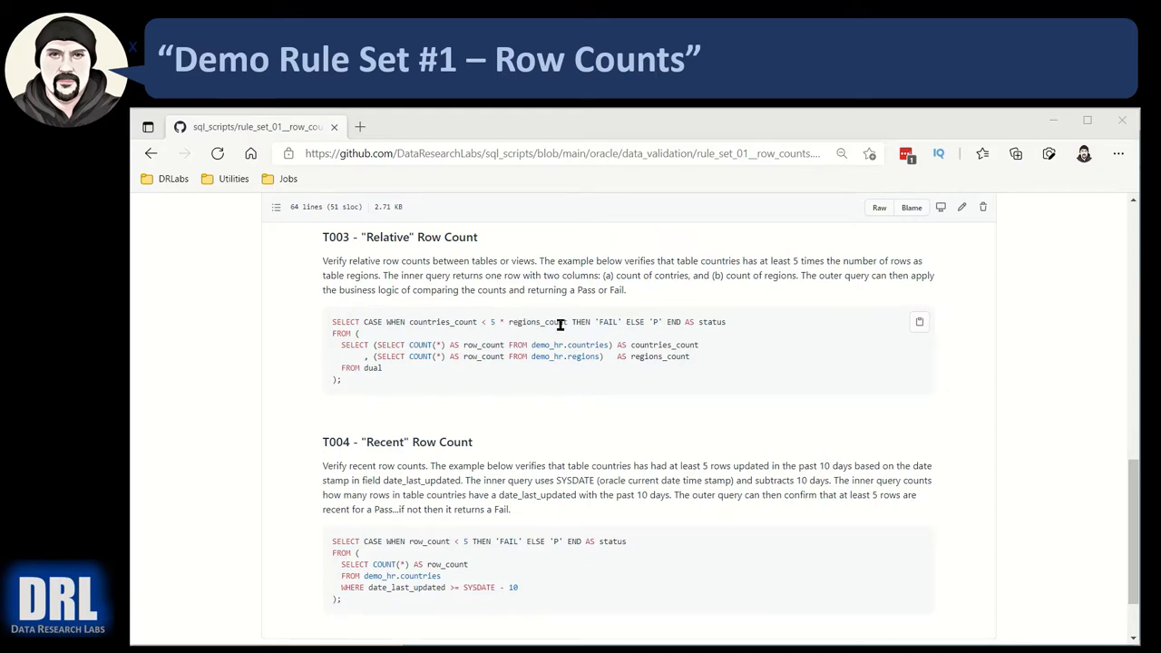
mouse_move(530, 354)
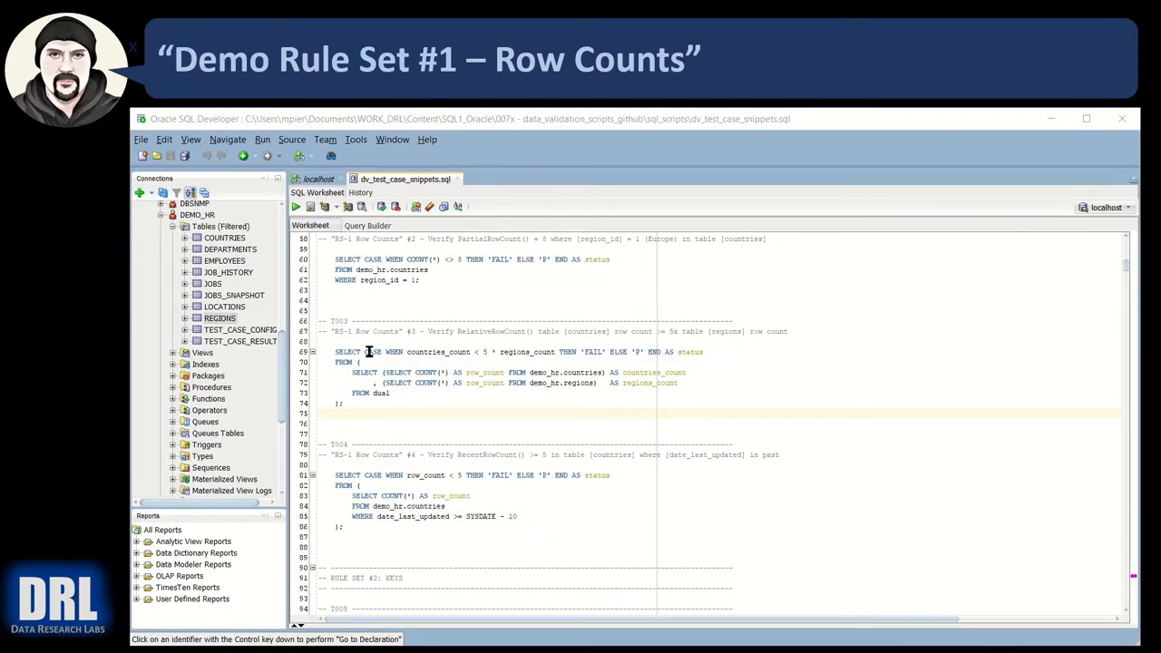
mouse_move(381, 336)
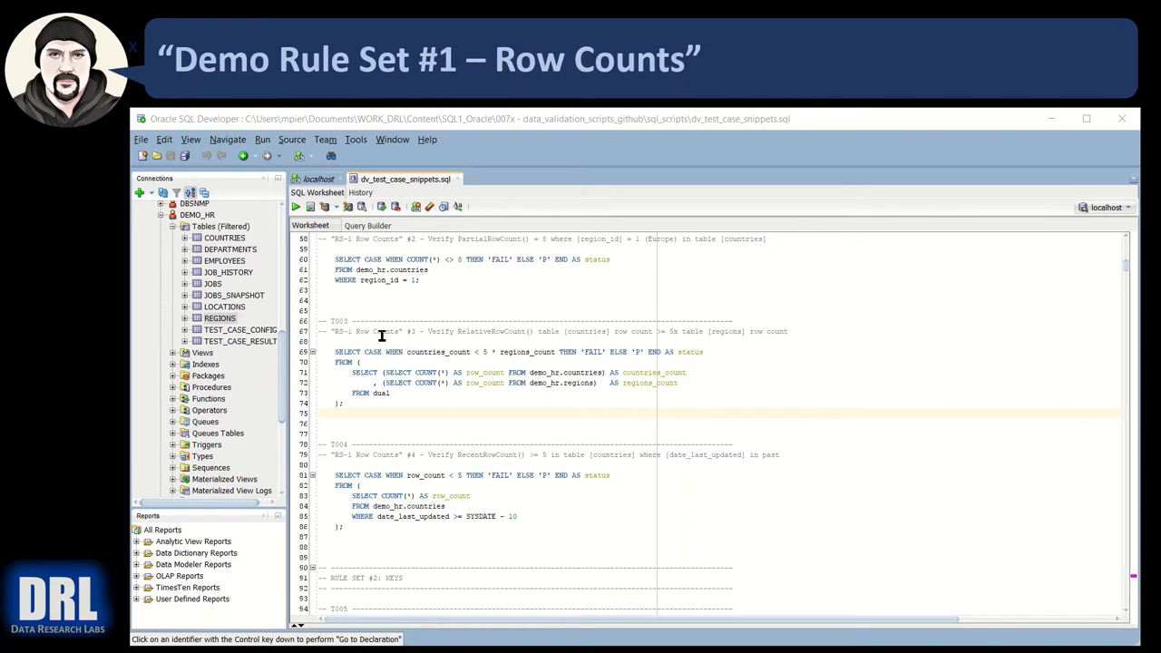
mouse_move(414, 401)
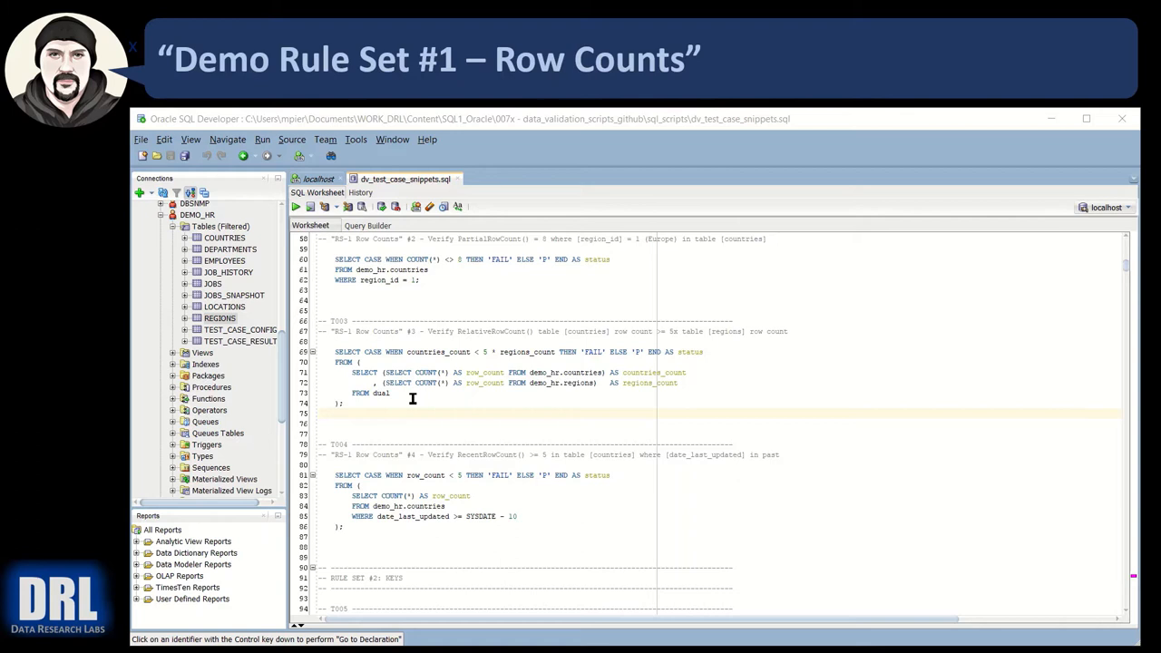
mouse_move(421, 421)
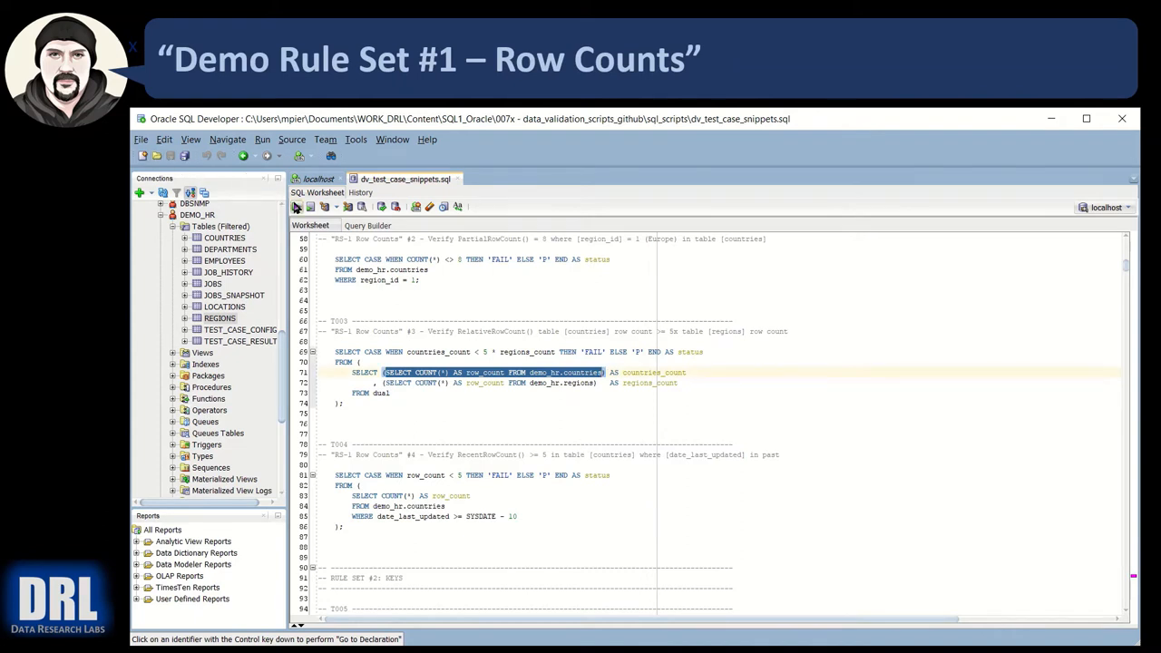
Run the countries subquery alone, then both count subqueries returning 25 countries and 4 regions
click(294, 207)
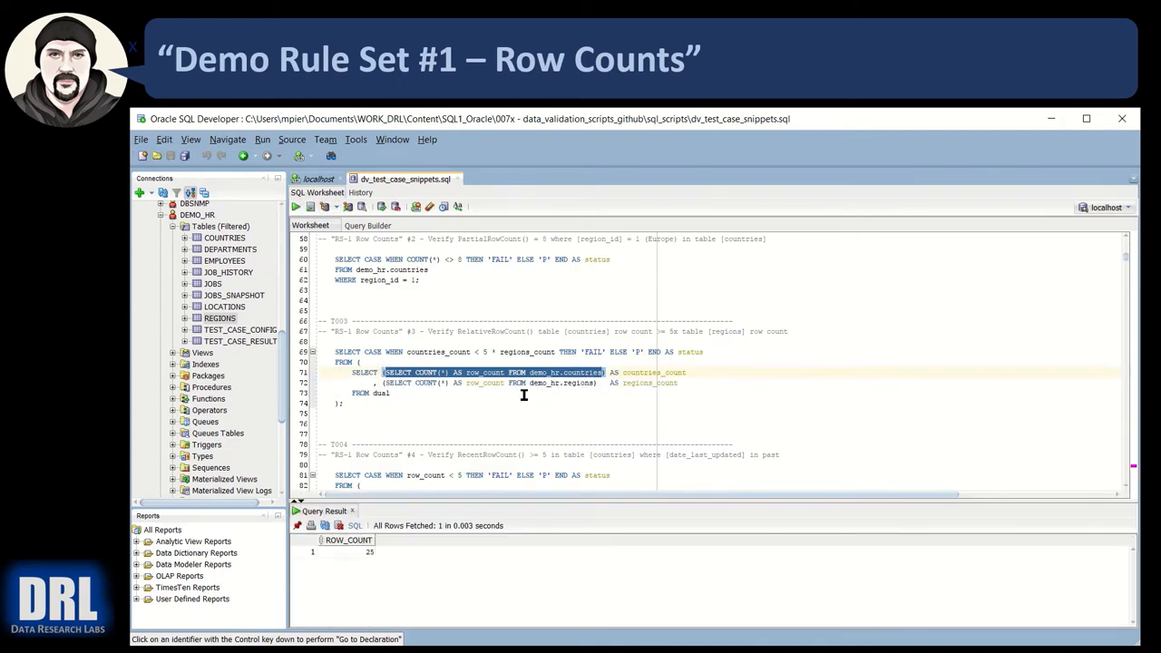
mouse_move(385, 383)
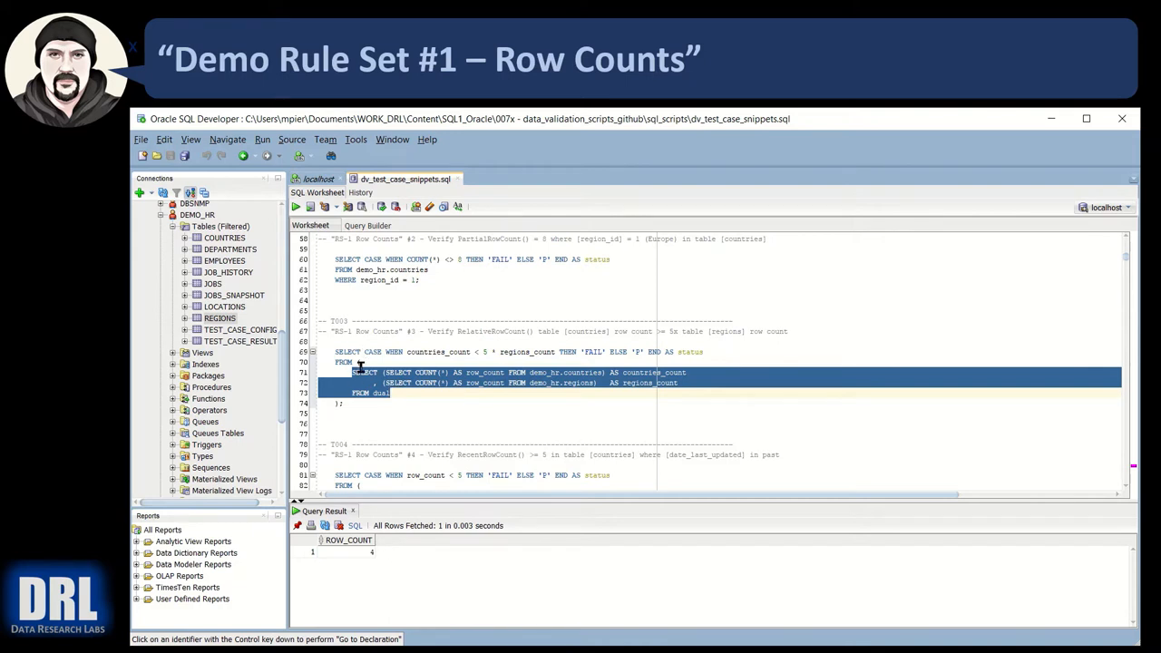
click(294, 207)
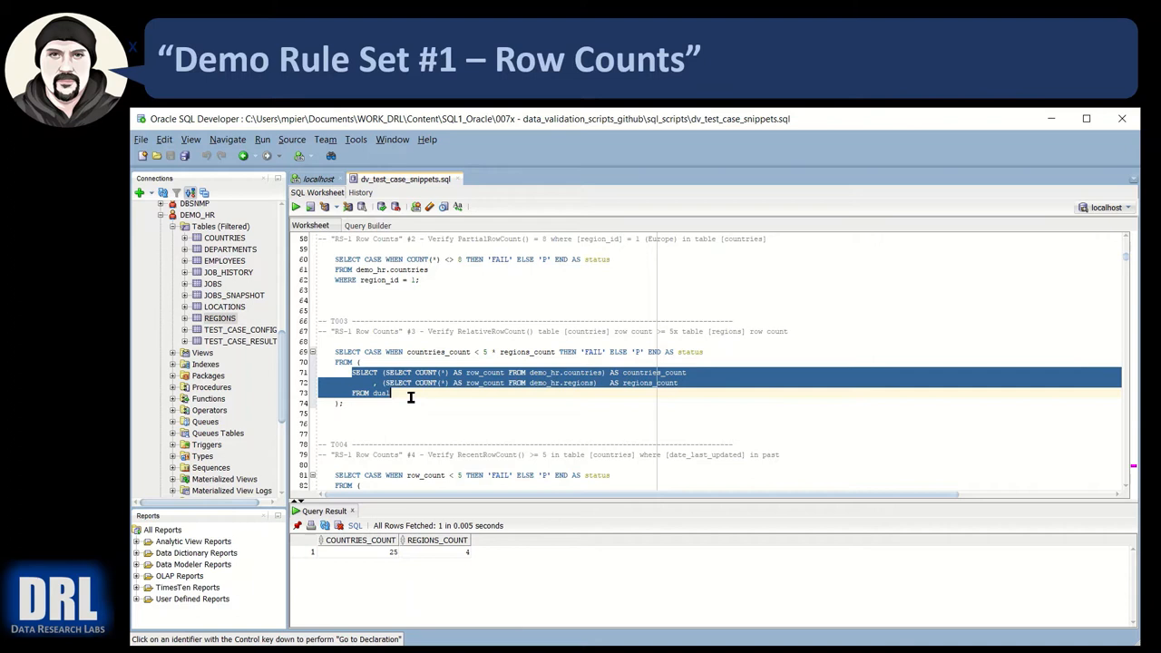
mouse_move(366, 363)
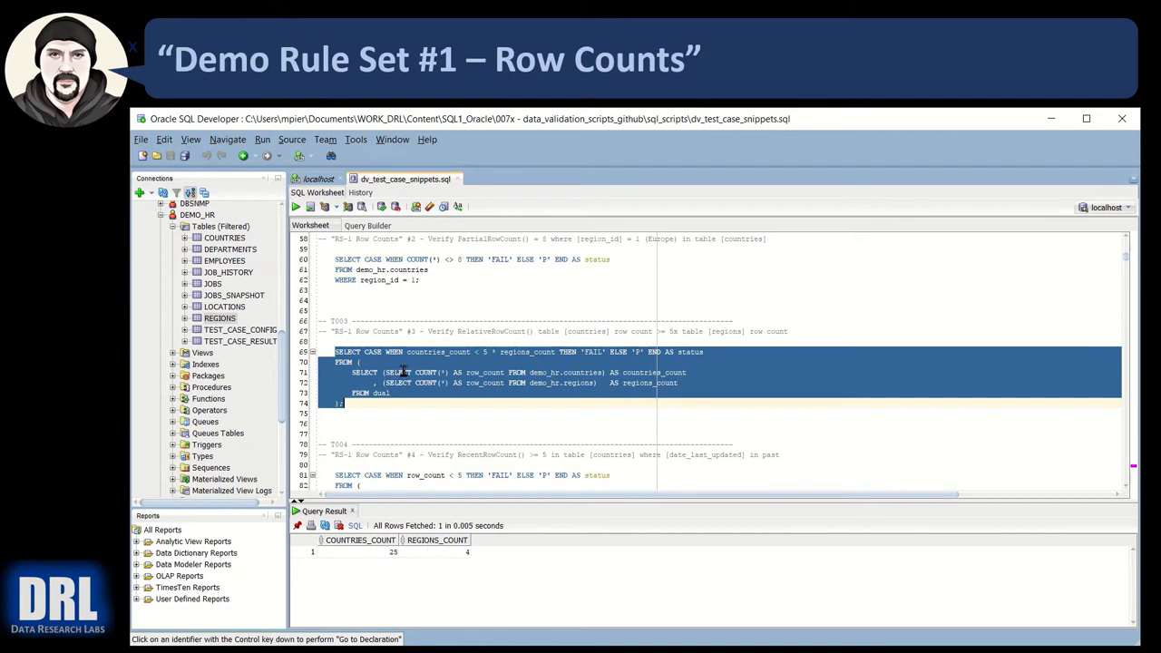
mouse_move(425, 458)
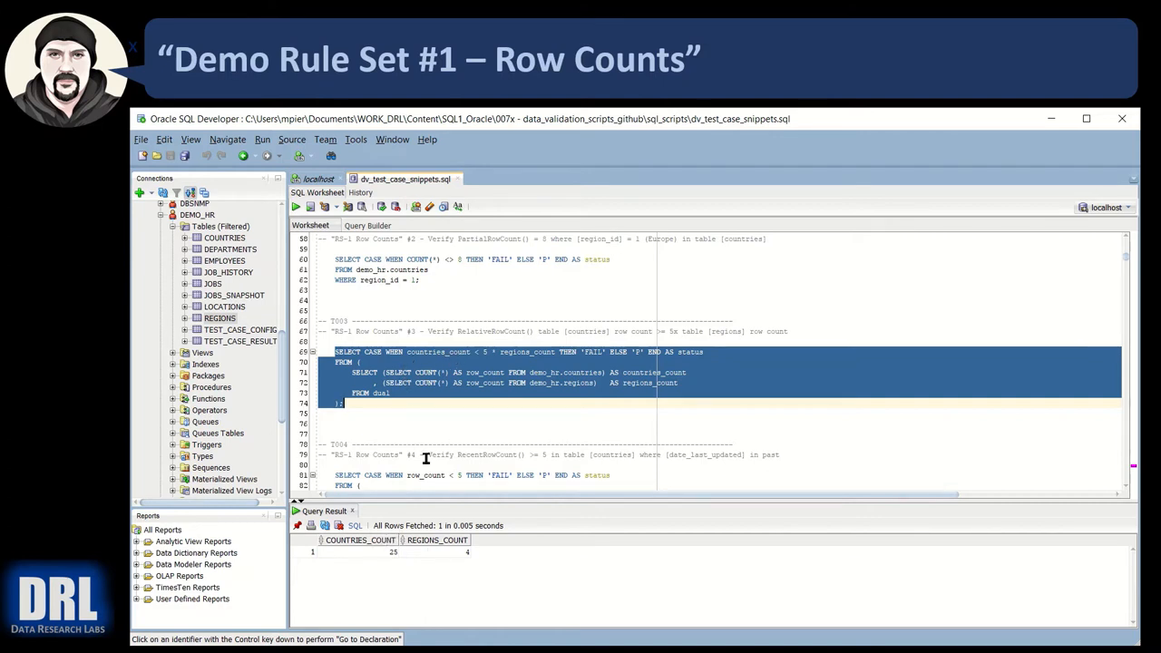
mouse_move(542, 354)
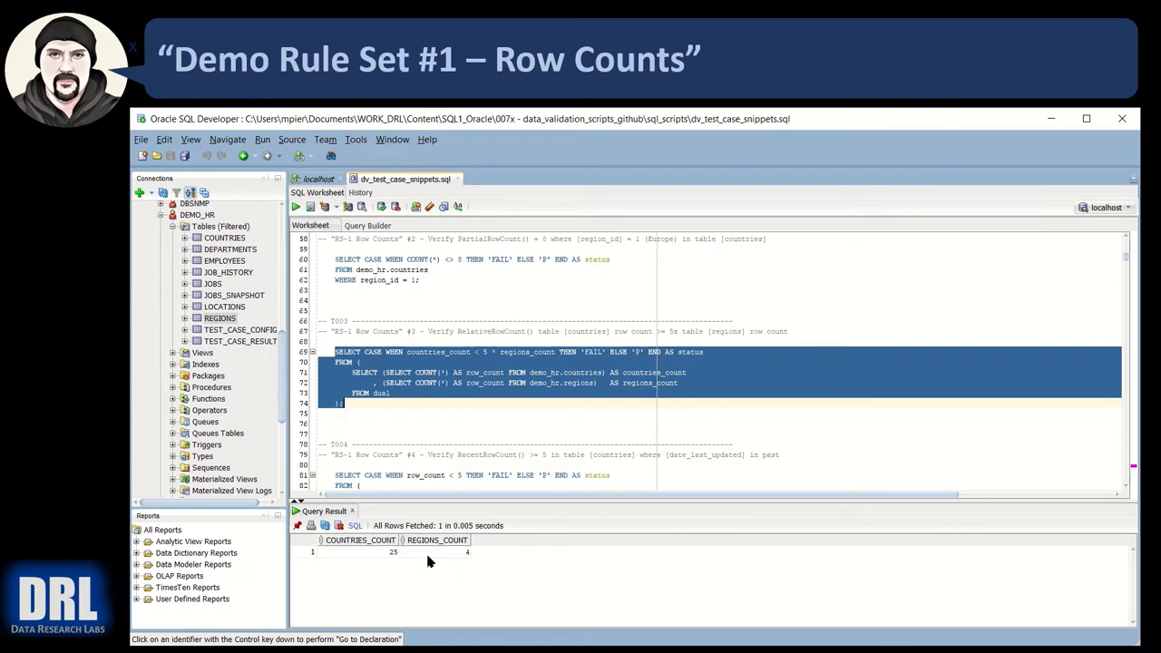
mouse_move(595, 359)
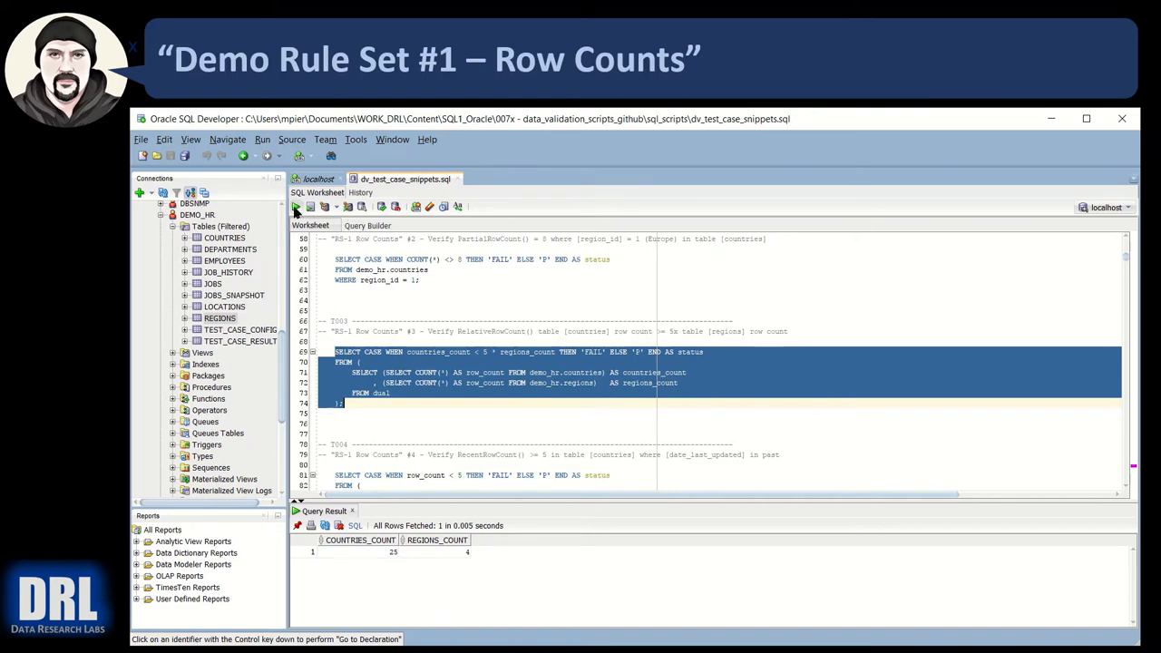
Run the whole CASE WHEN countries_count < 5 * regions_count query as one statement
click(293, 207)
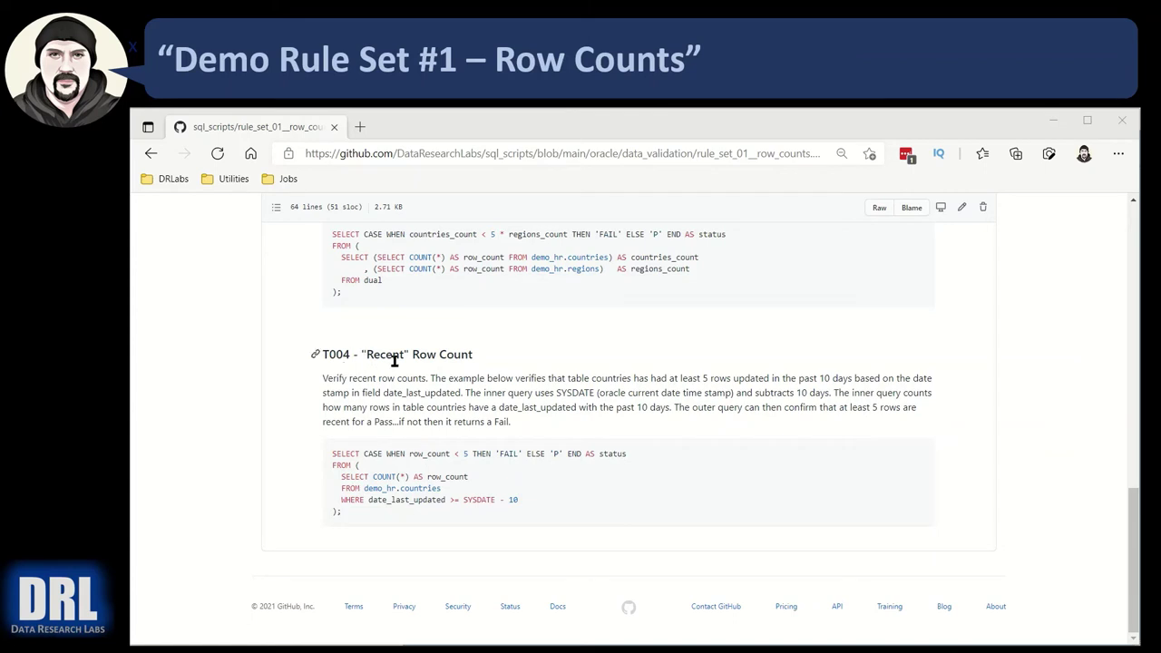
mouse_move(366, 354)
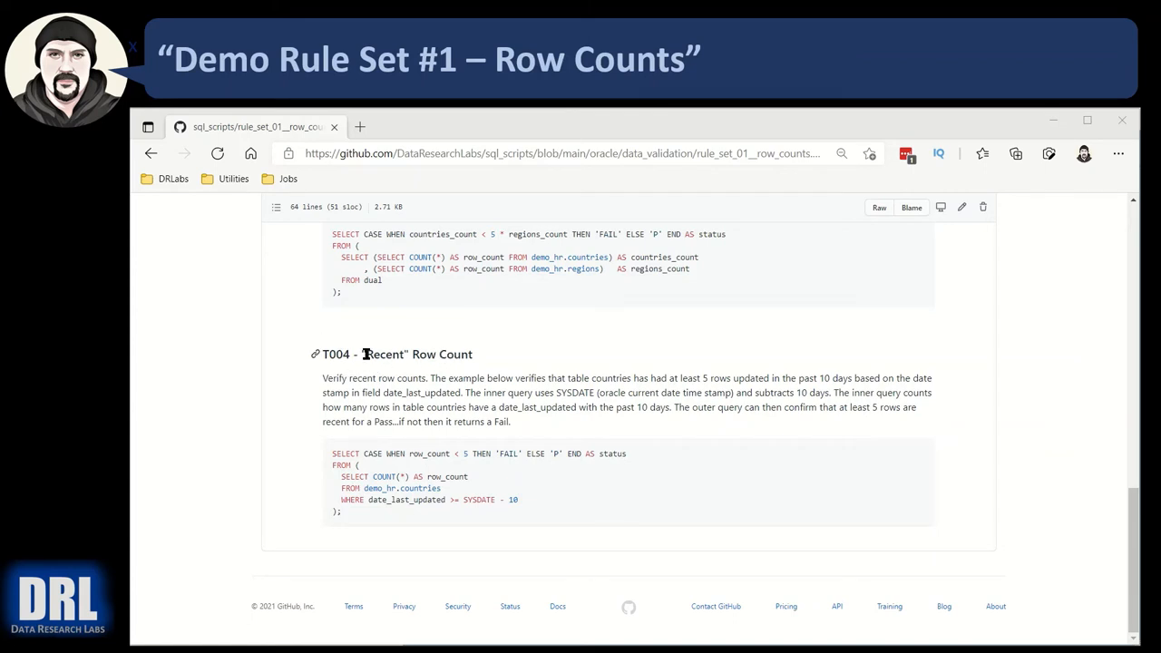
mouse_move(450, 452)
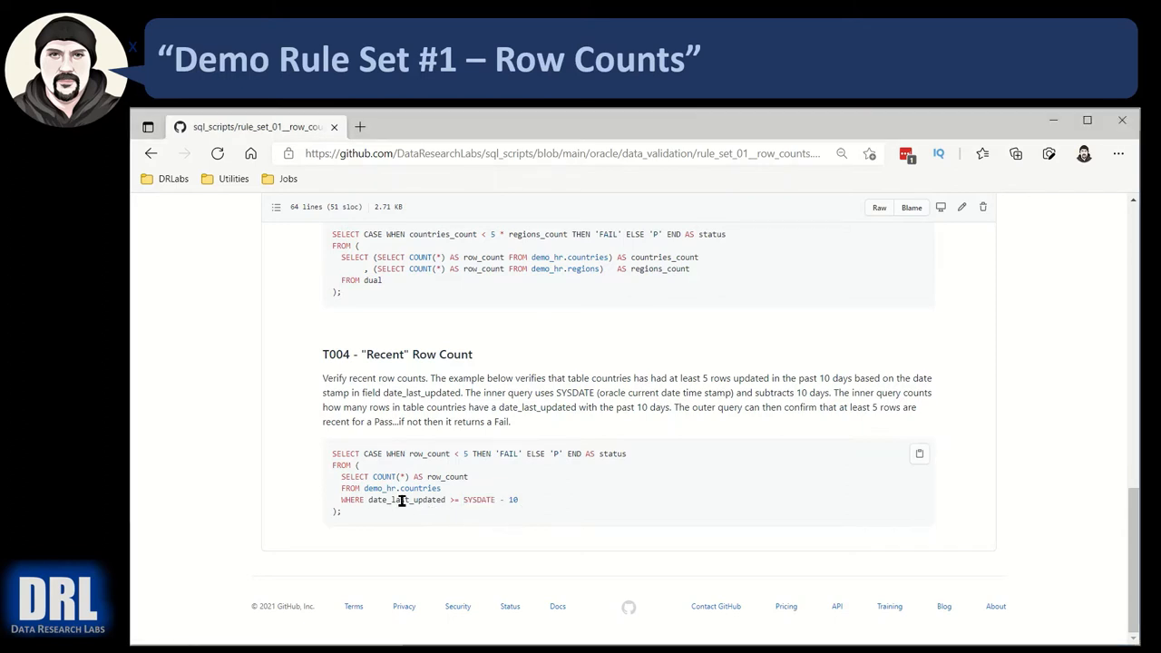
double_click(407, 501)
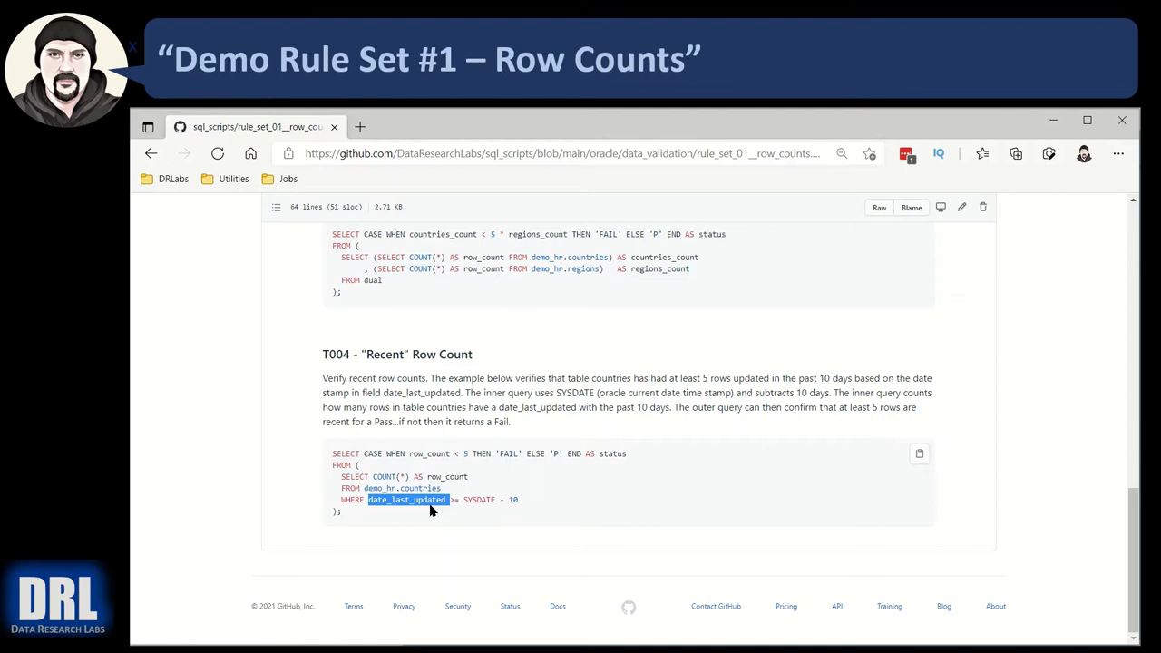
mouse_move(474, 501)
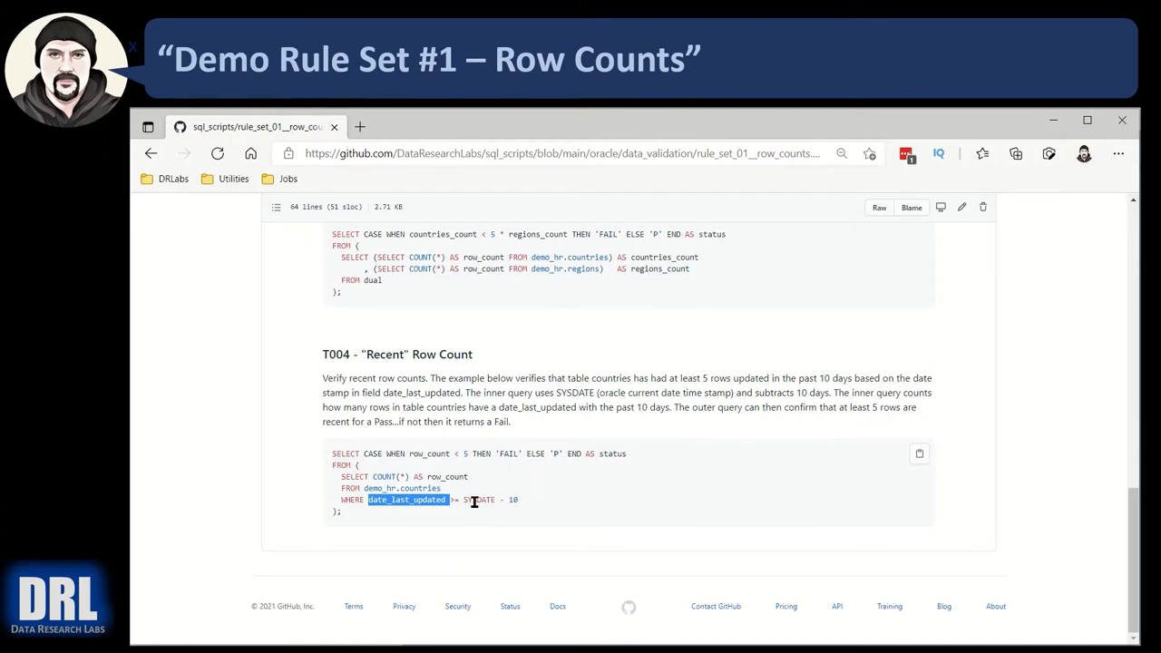
click(510, 501)
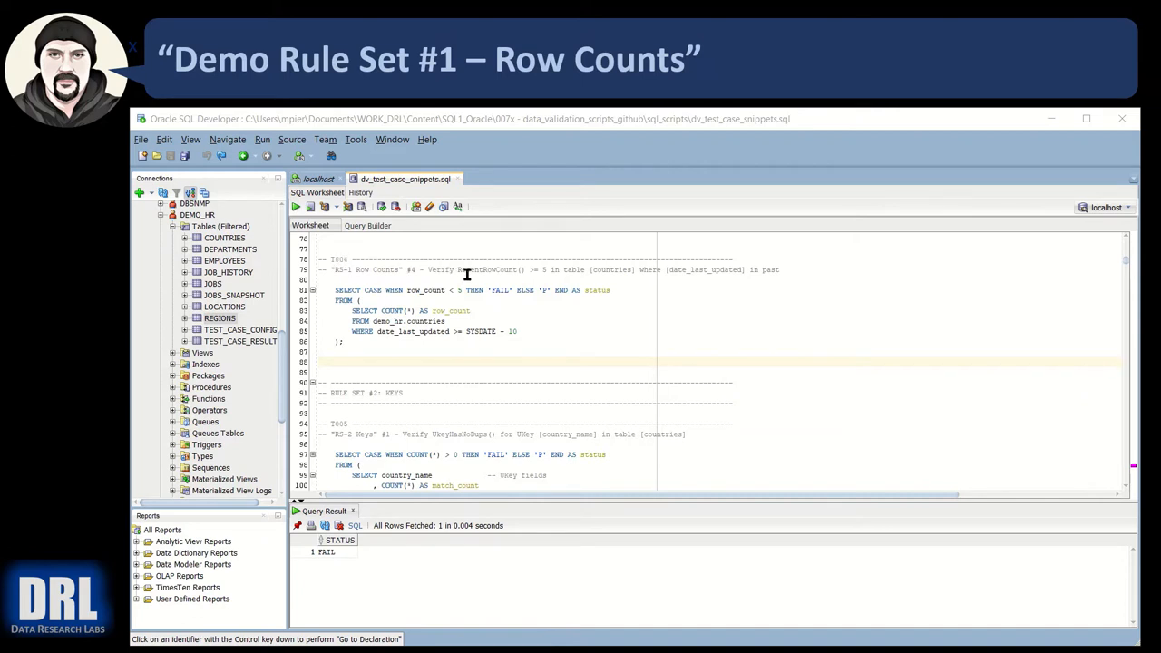
Run the inner recent-rows count (0), then the whole T004 check returning FAIL
drag(352, 310, 517, 330)
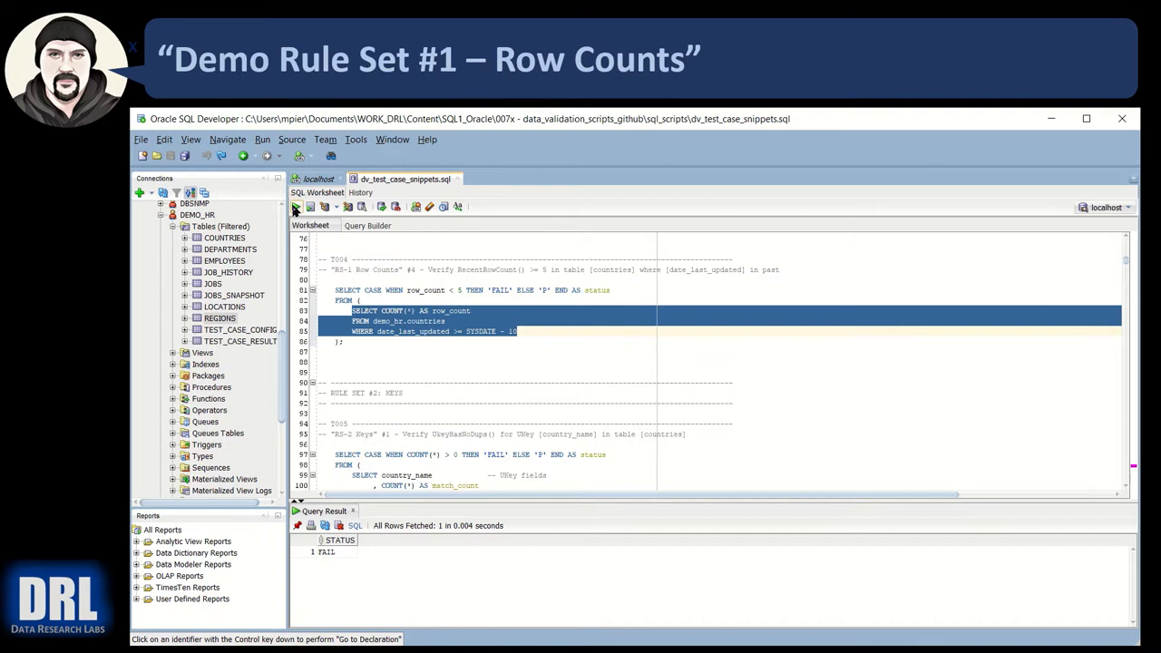
click(294, 207)
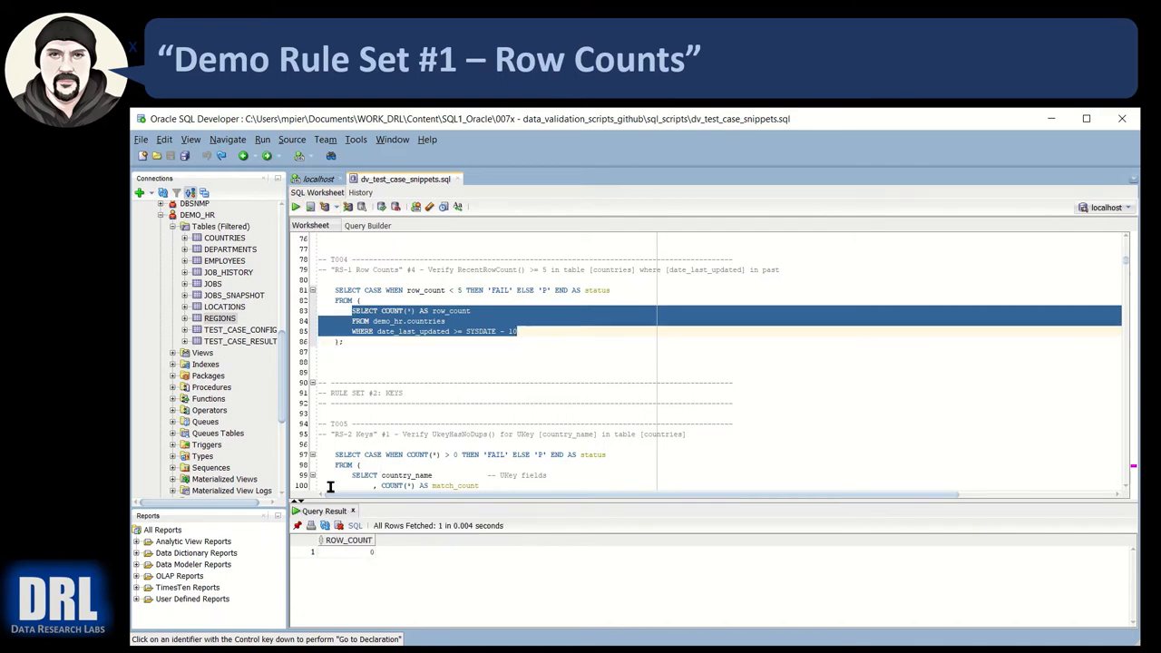
click(392, 341)
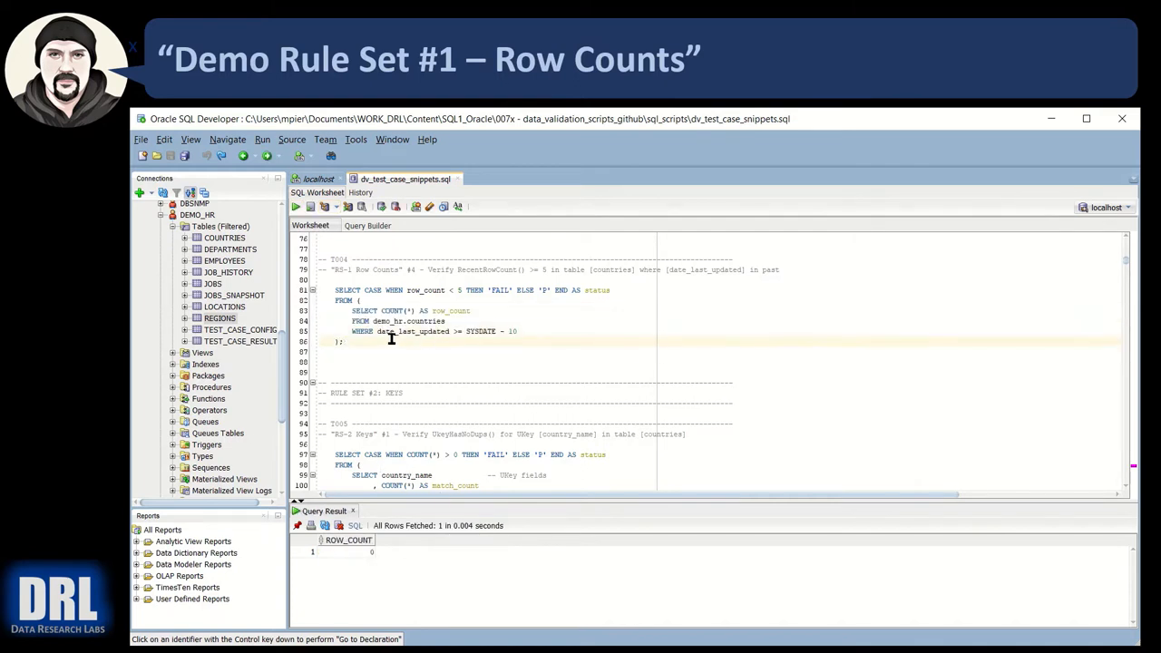
mouse_move(461, 330)
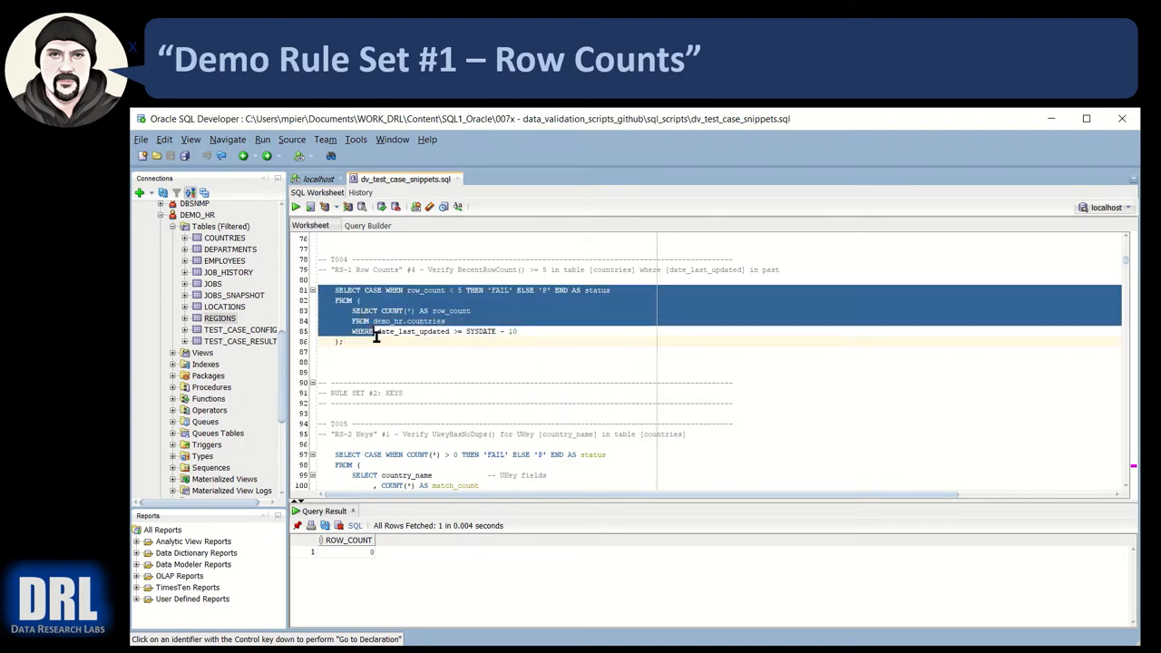
click(294, 207)
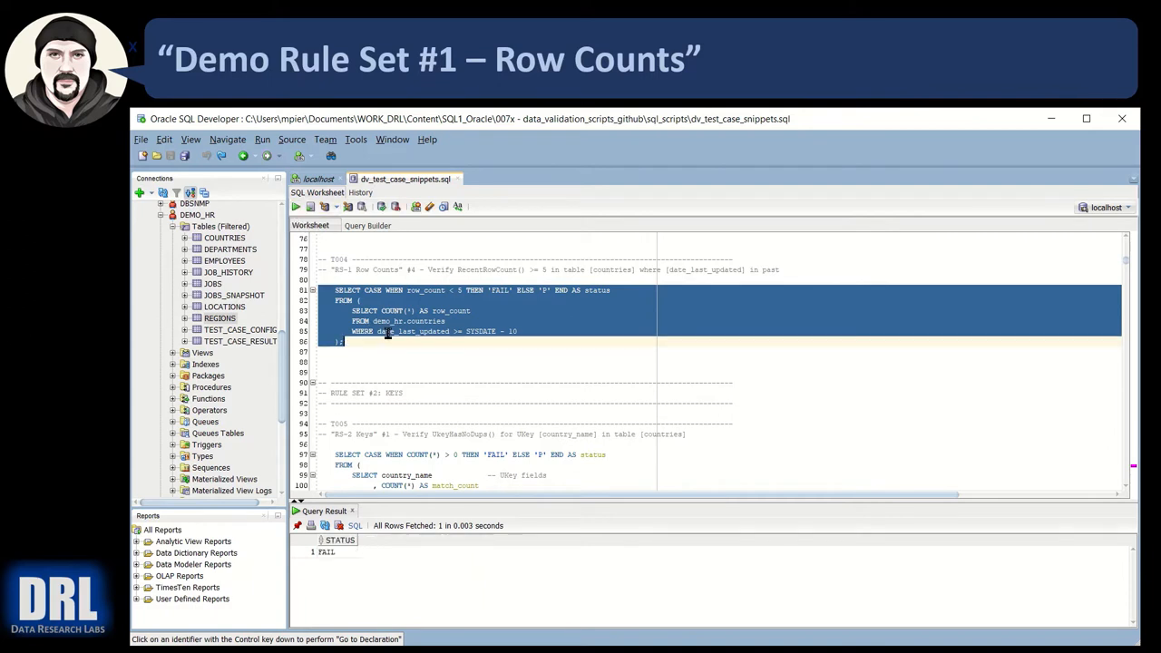
Widen the date window from SYSDATE - 10 to SYSDATE - 100
click(529, 365)
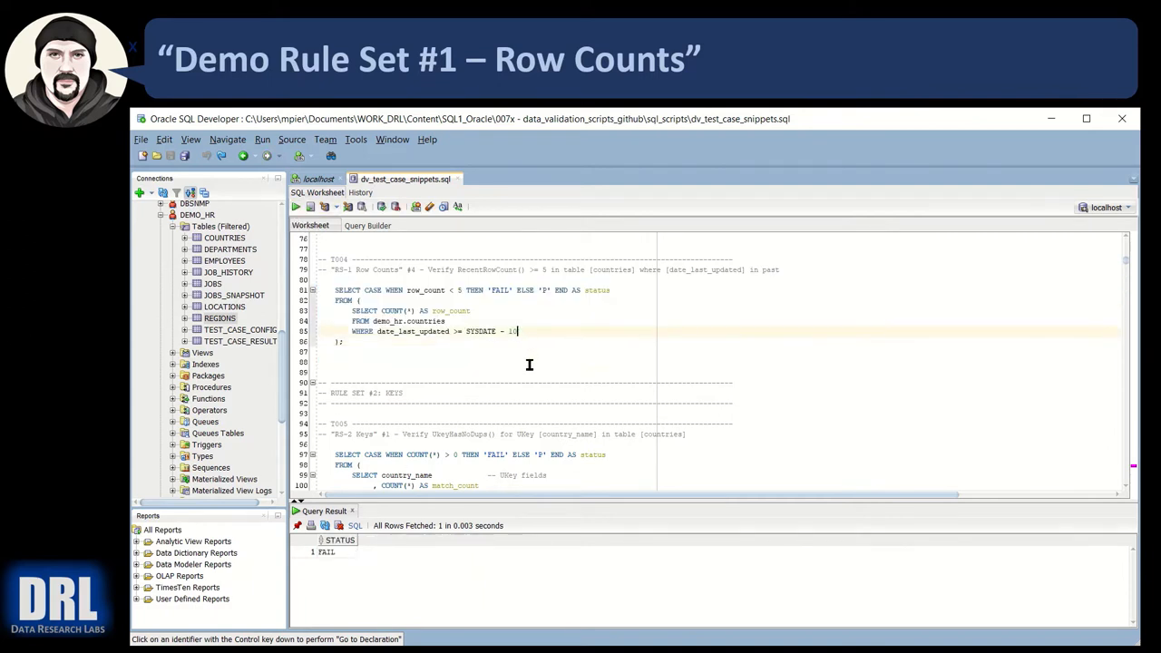
text(0)
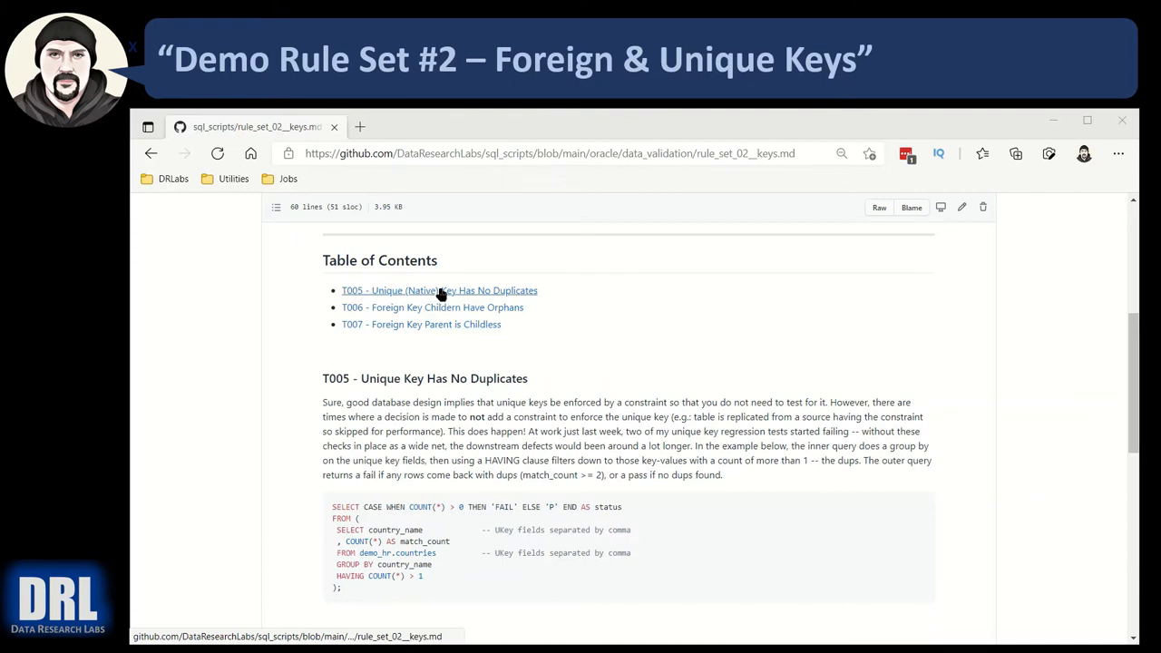
mouse_move(432, 309)
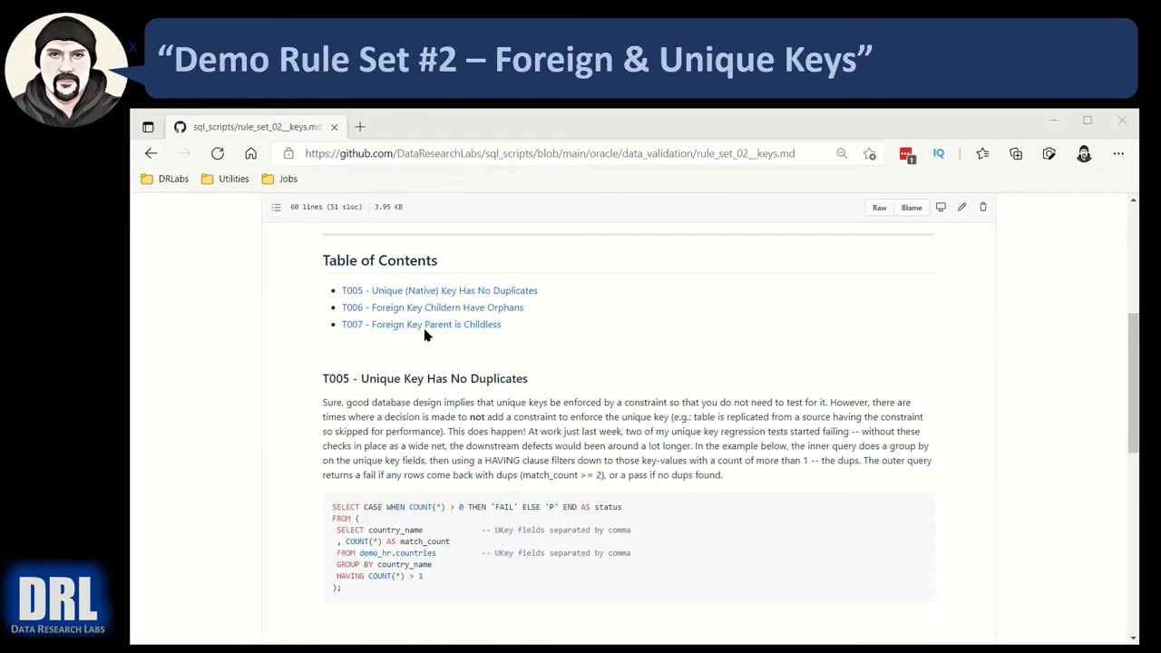
mouse_move(468, 409)
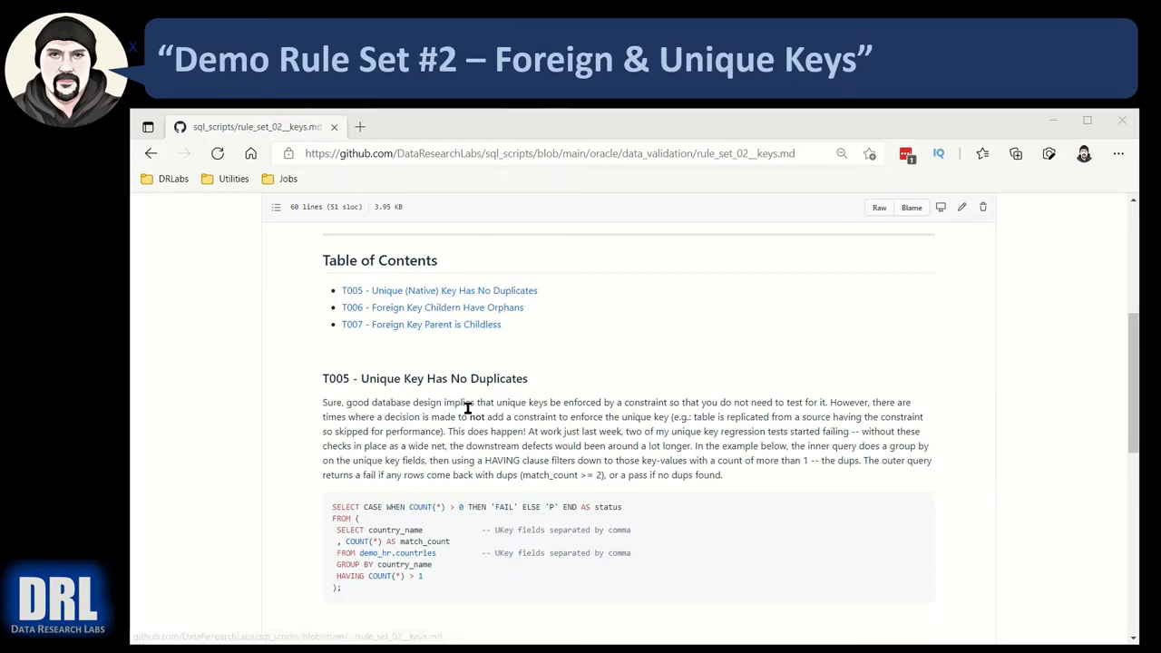
Scroll the Rule Set #2 page down to the T005 Unique Key Has No Duplicates section
scroll(down, 3)
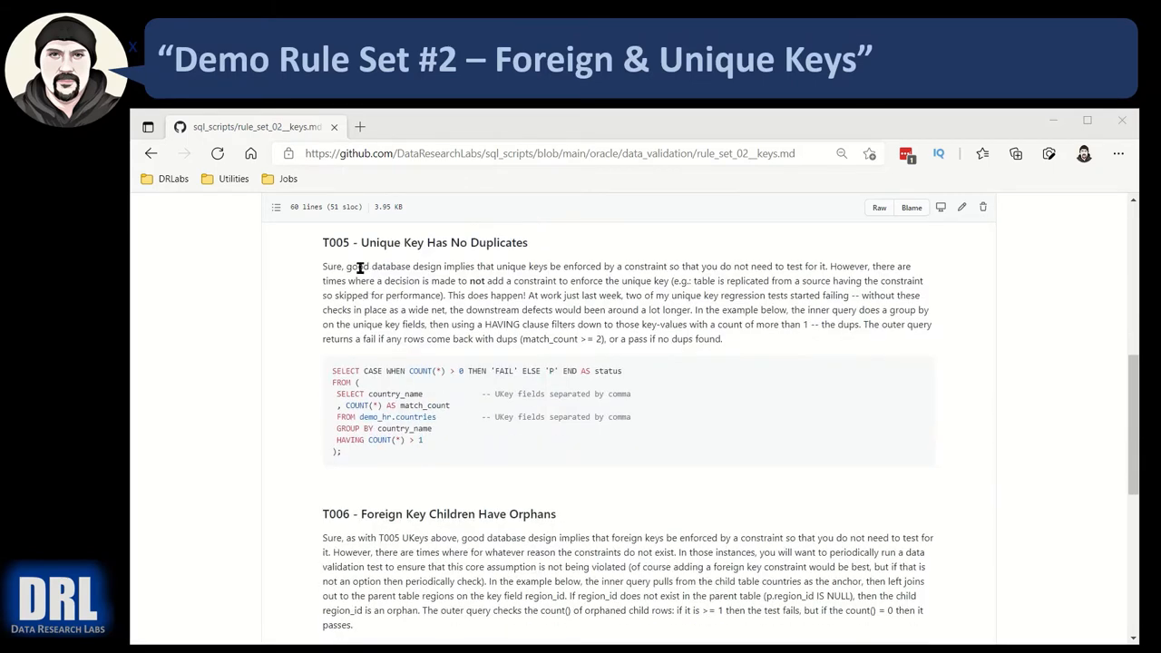
mouse_move(343, 341)
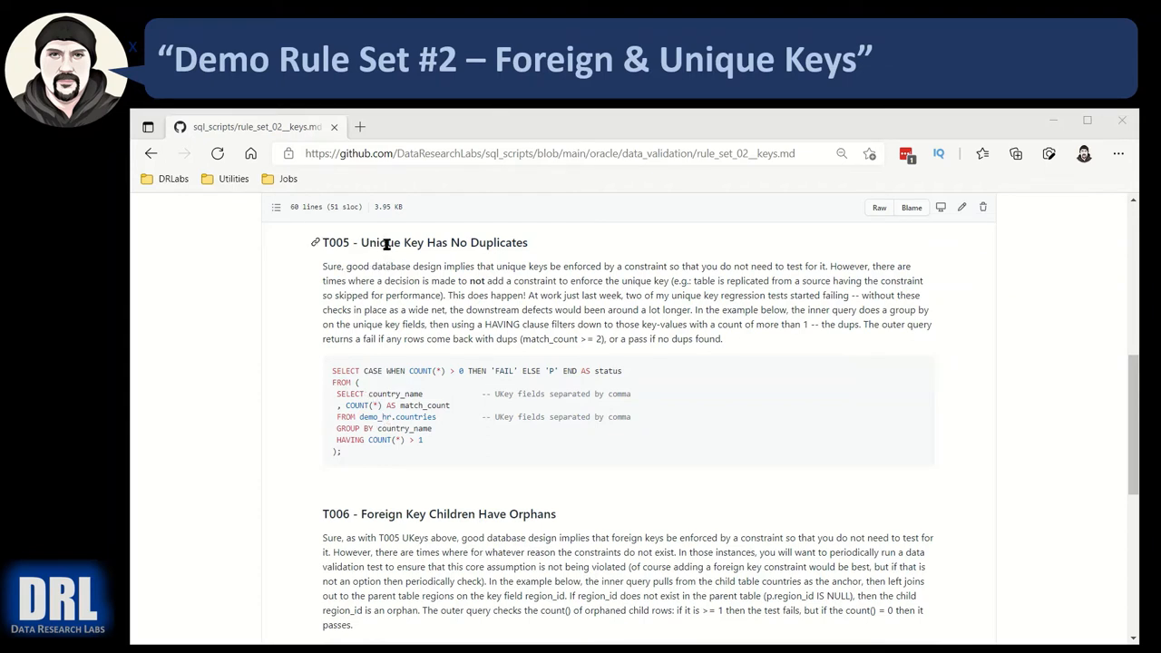
mouse_move(426, 359)
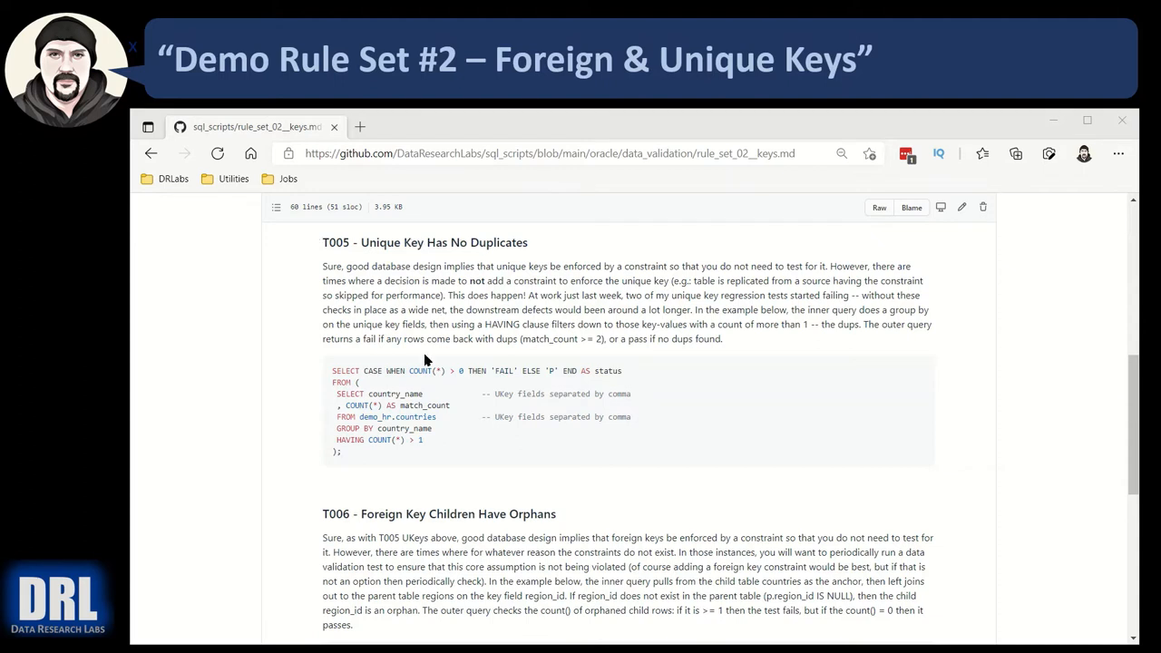
mouse_move(356, 406)
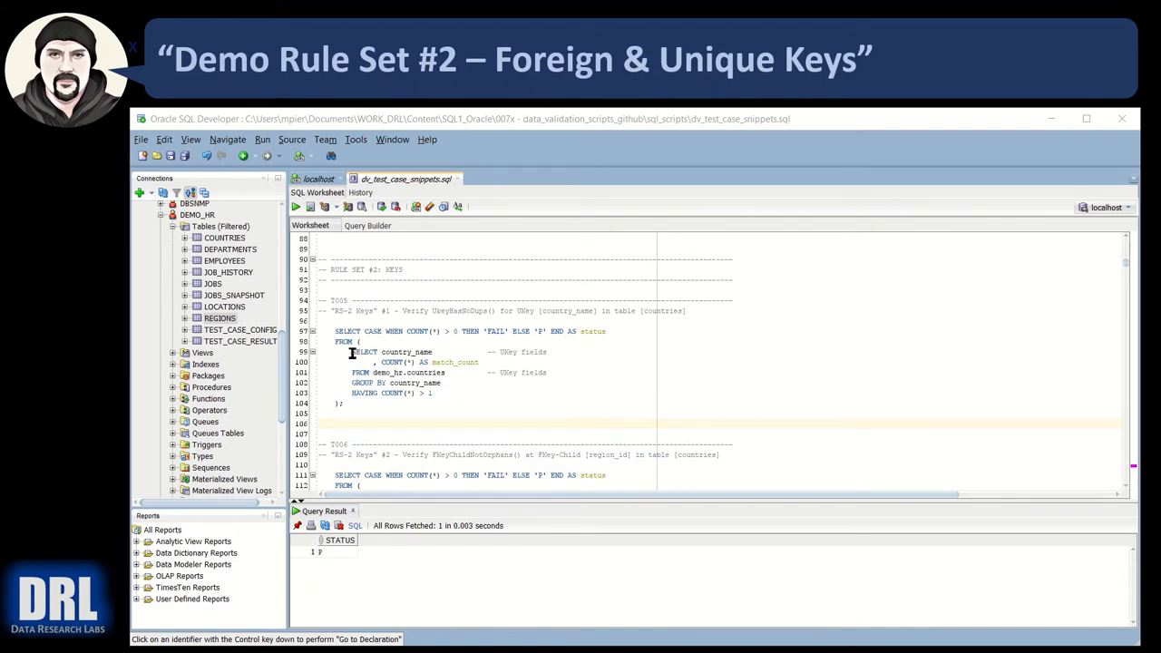
Run the inner country_name GROUP BY query and review the match counts
drag(352, 352, 446, 382)
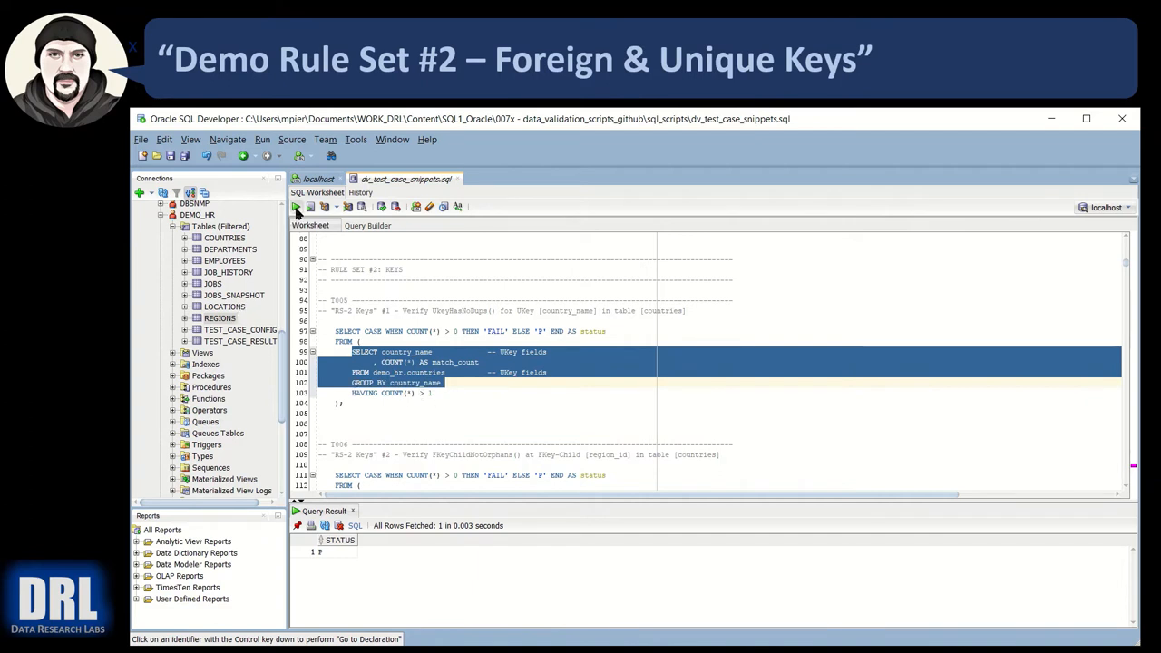
click(295, 206)
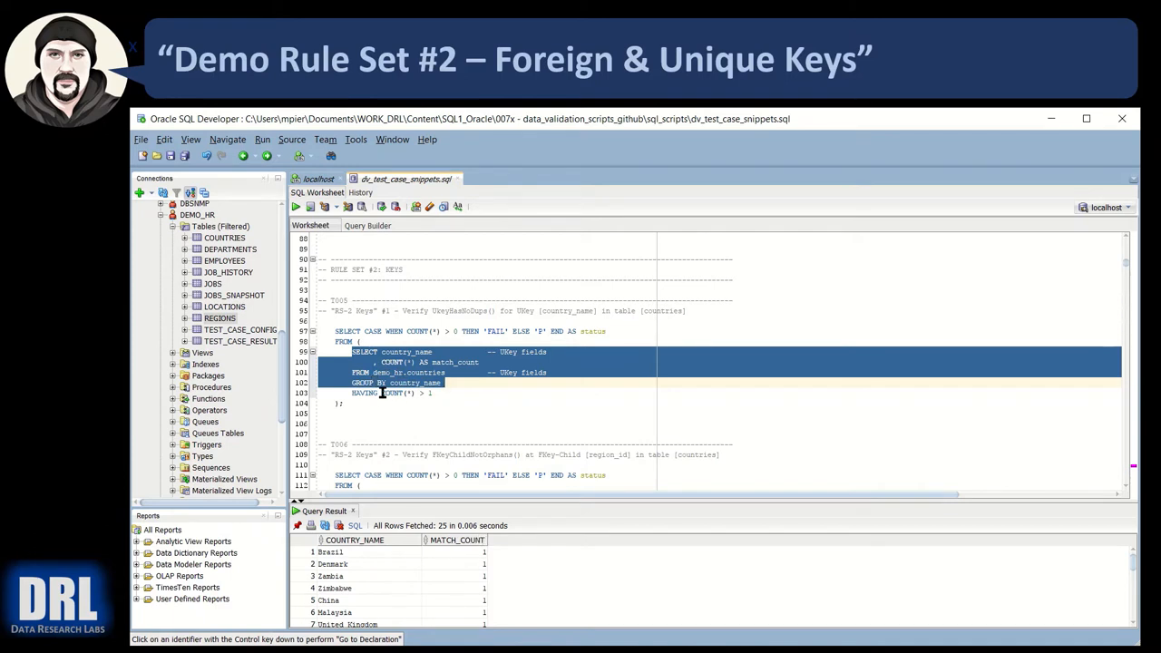
mouse_move(424, 370)
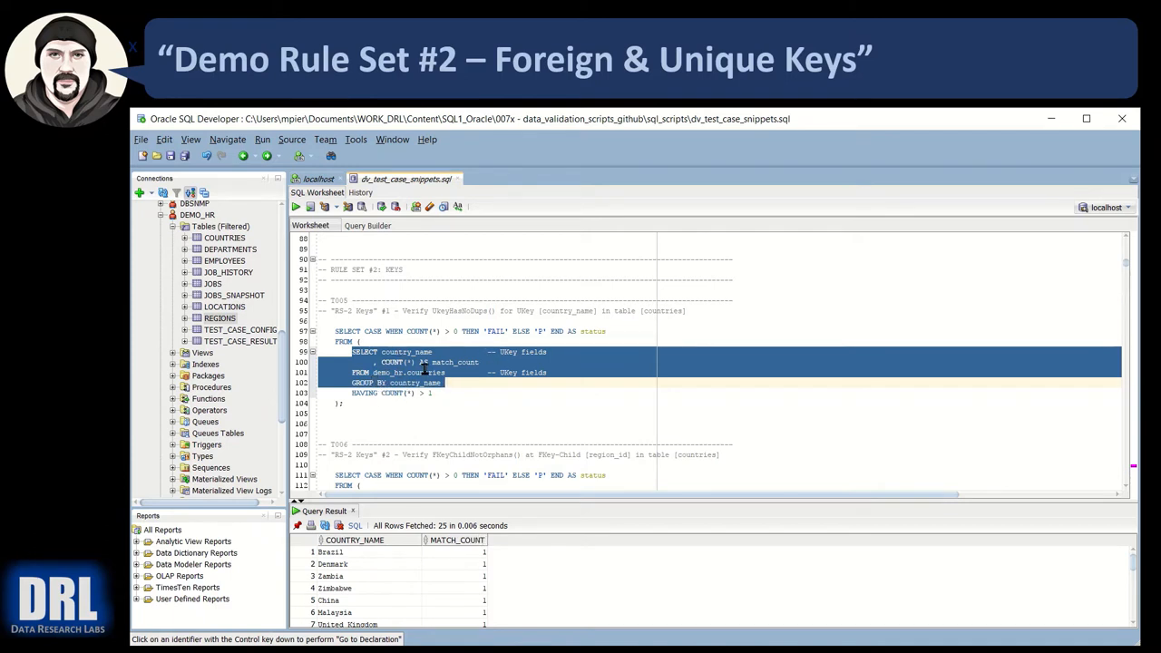
scroll(down, 3)
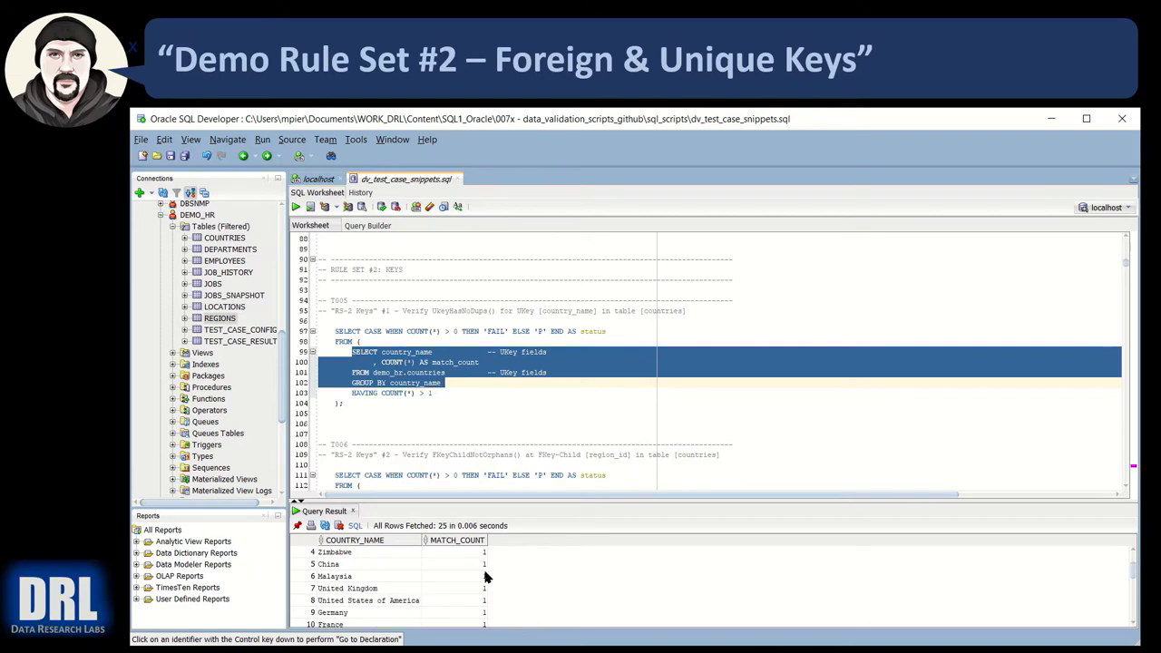
scroll(down, 3)
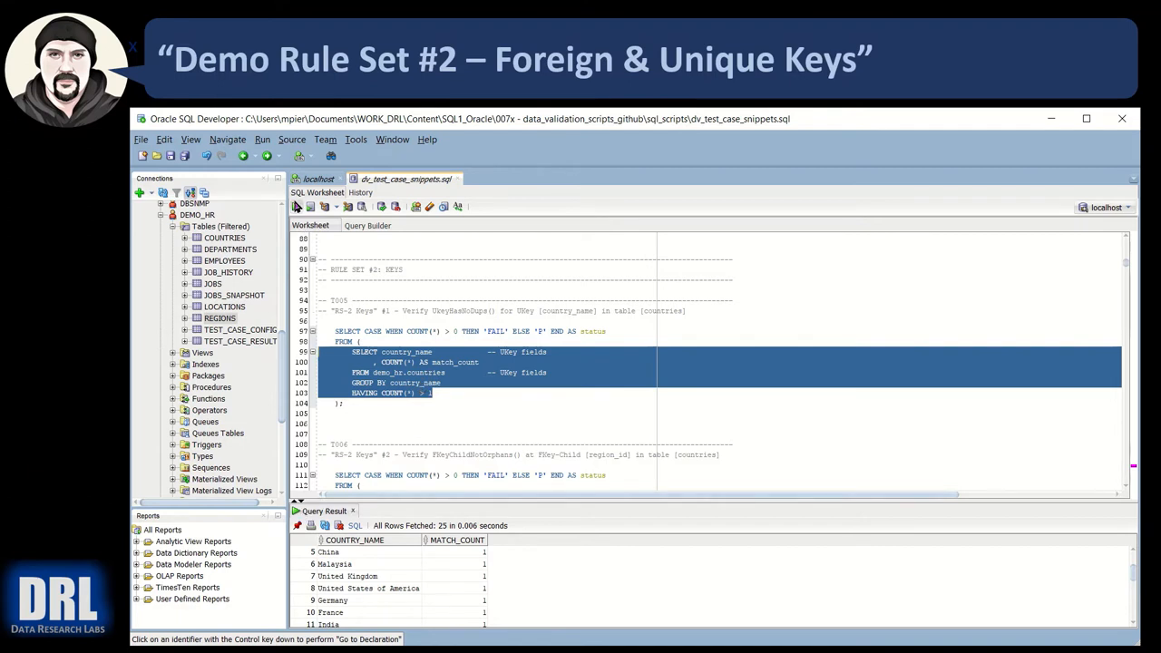
Run the complete unique-key CASE query, returning status P, and highlight the grouping field
click(294, 206)
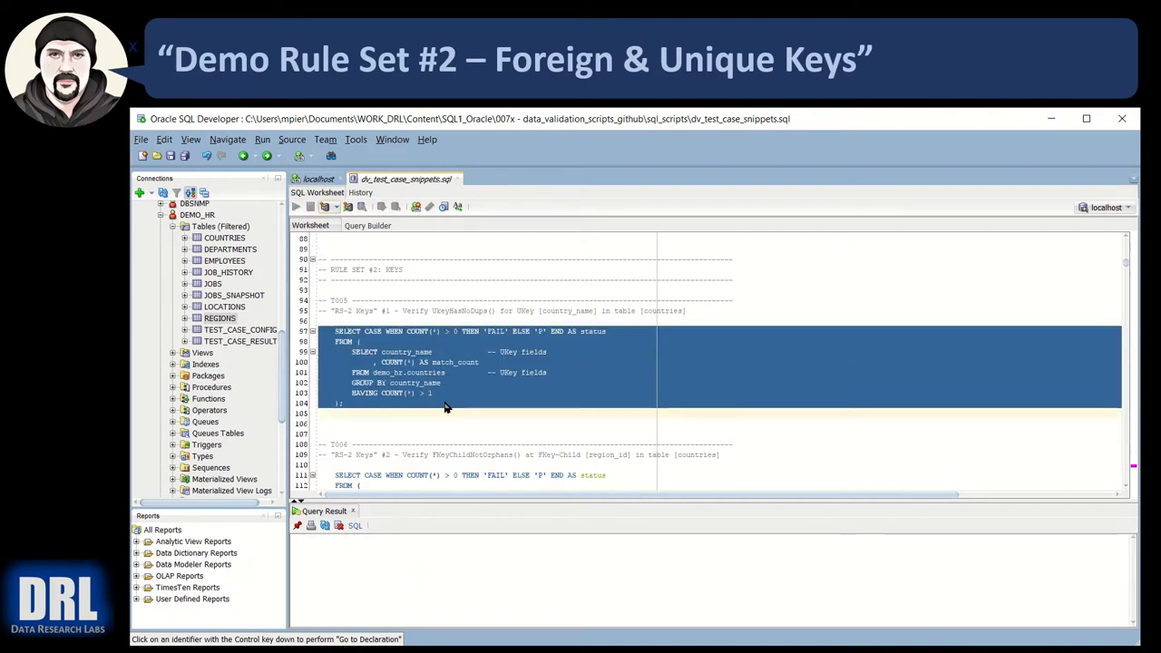
click(294, 207)
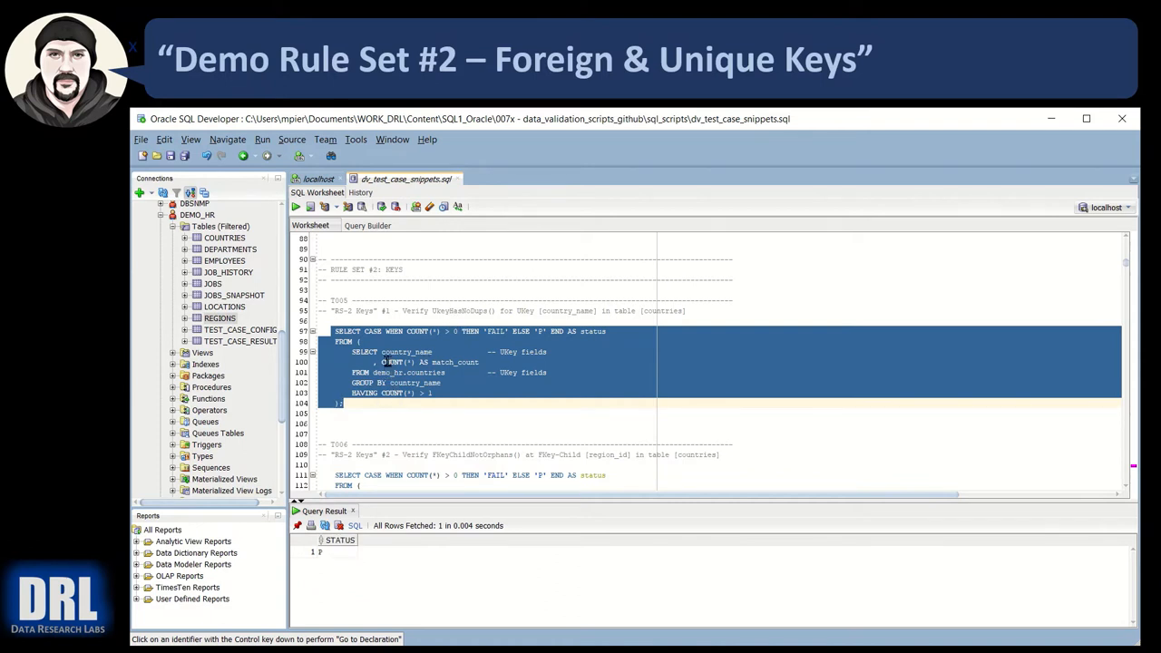
click(435, 352)
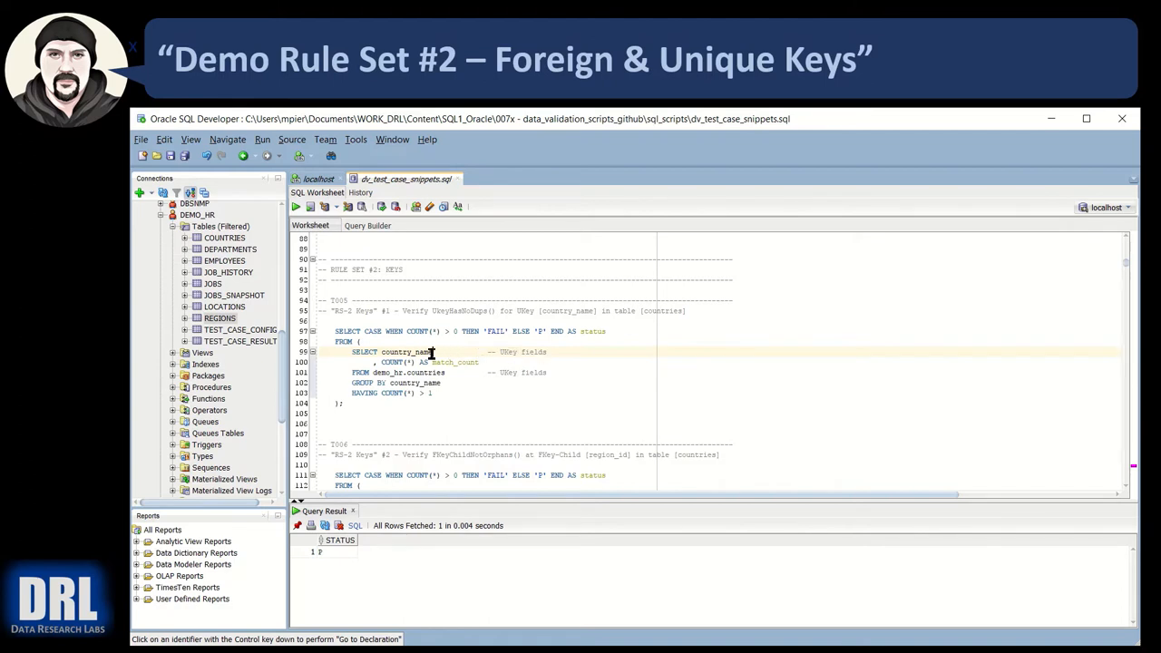
mouse_move(508, 355)
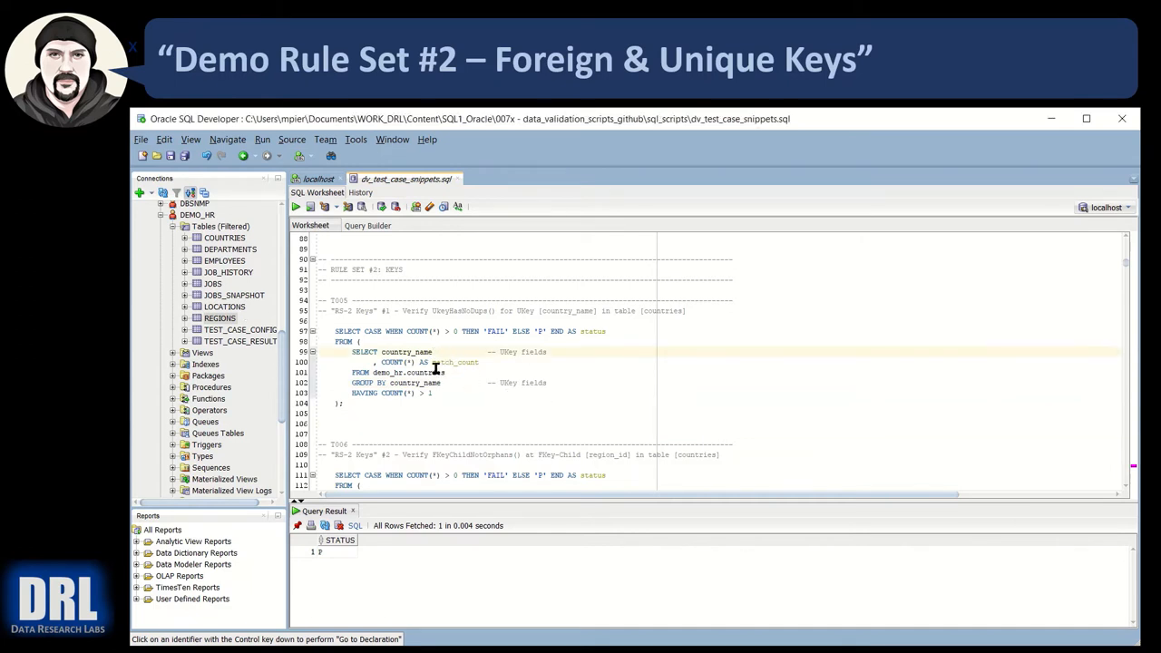
mouse_move(390, 385)
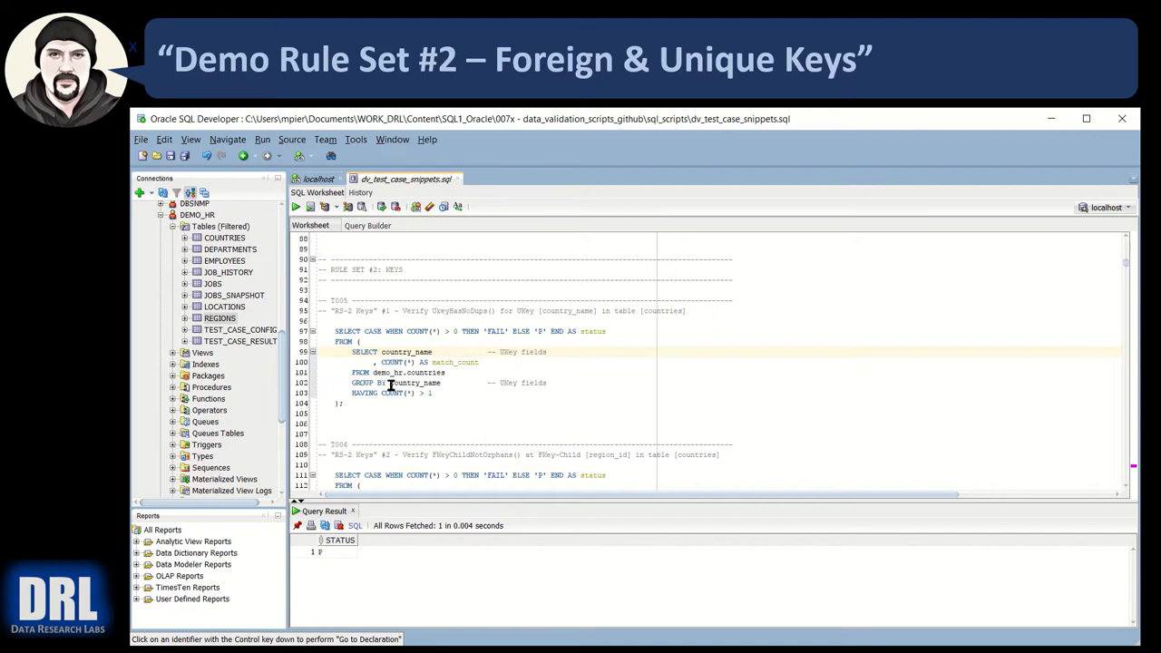
double_click(408, 372)
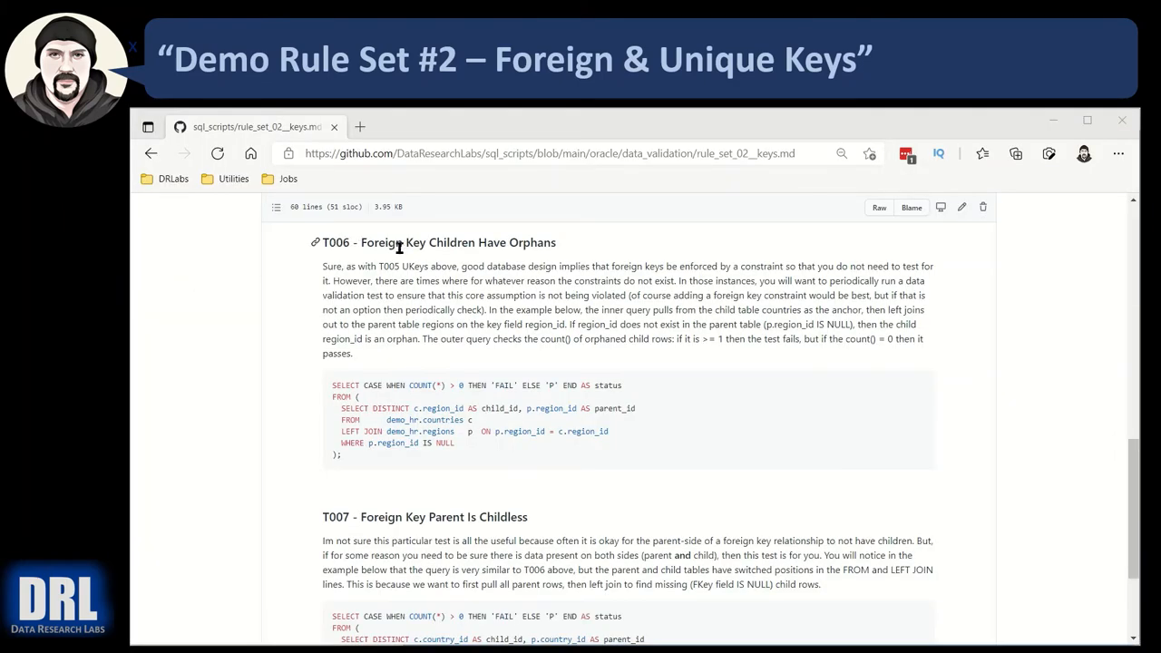
mouse_move(470, 428)
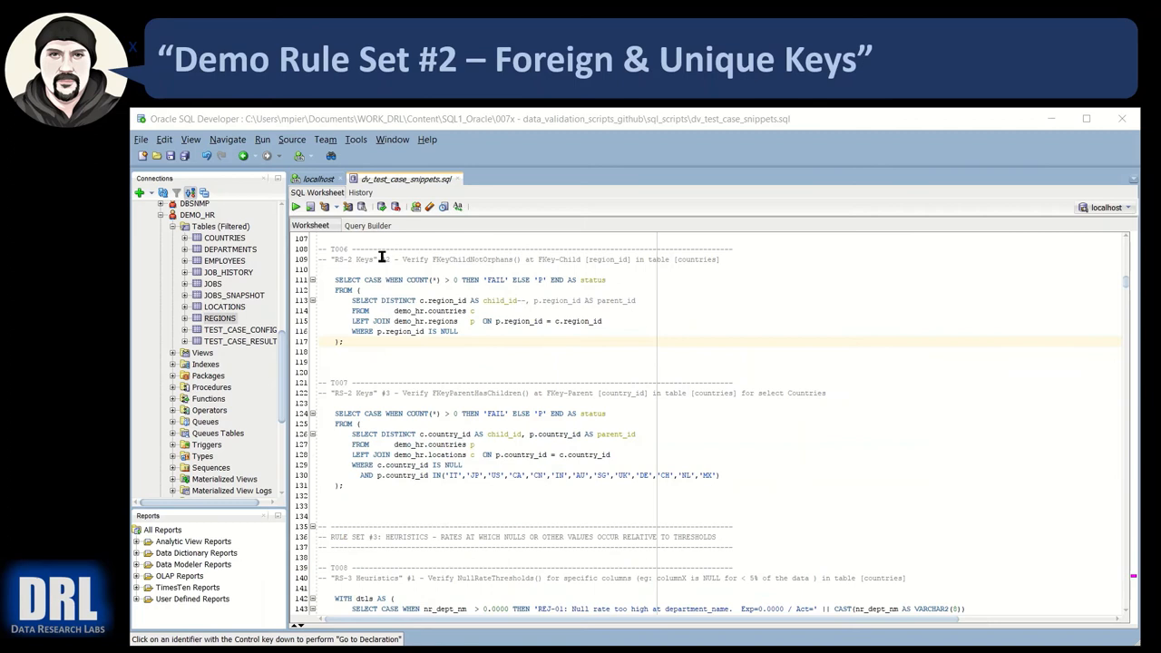
mouse_move(465, 330)
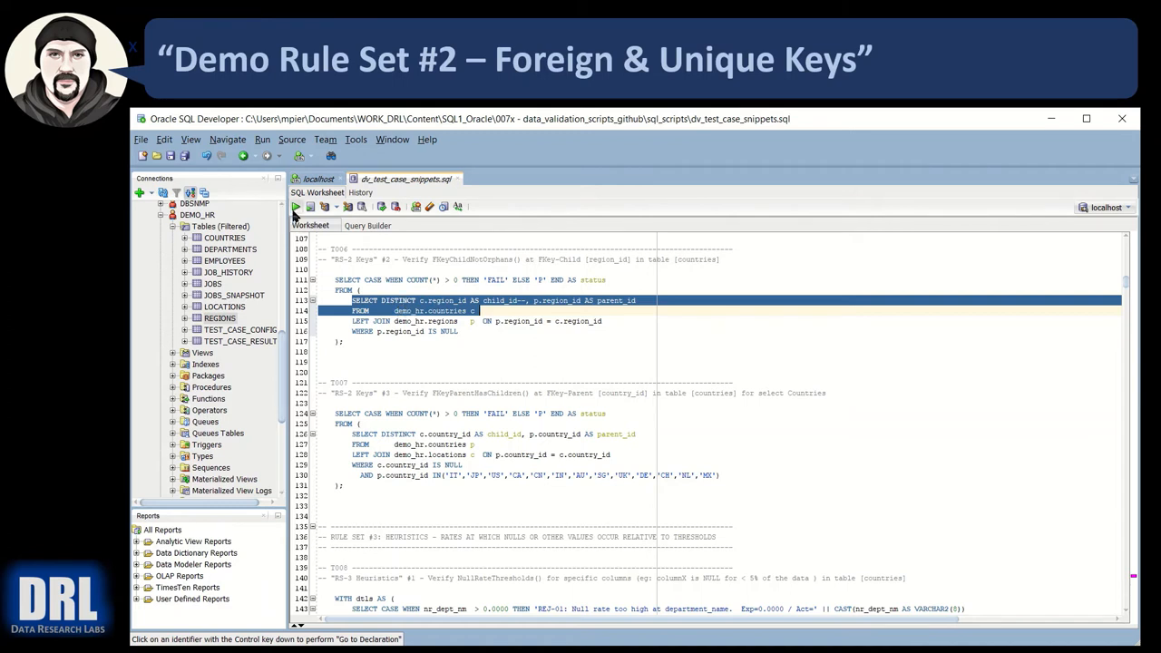
Run the T006 child-to-parent region join, then filtered to missing parents, then the full orphan test
click(294, 207)
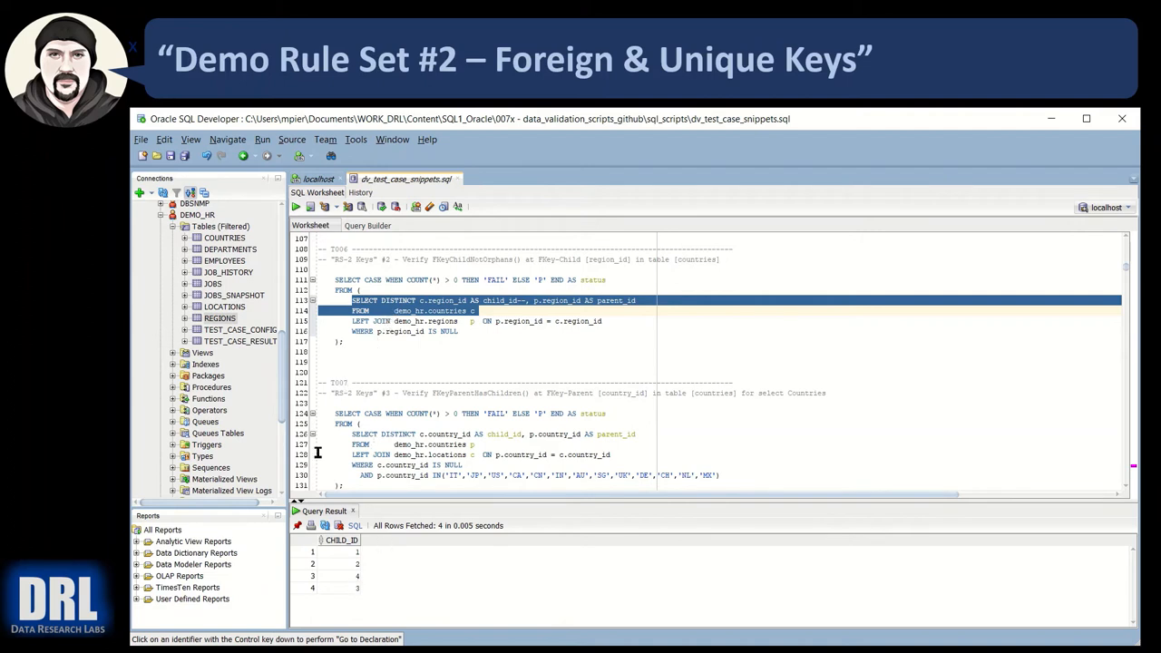
mouse_move(356, 566)
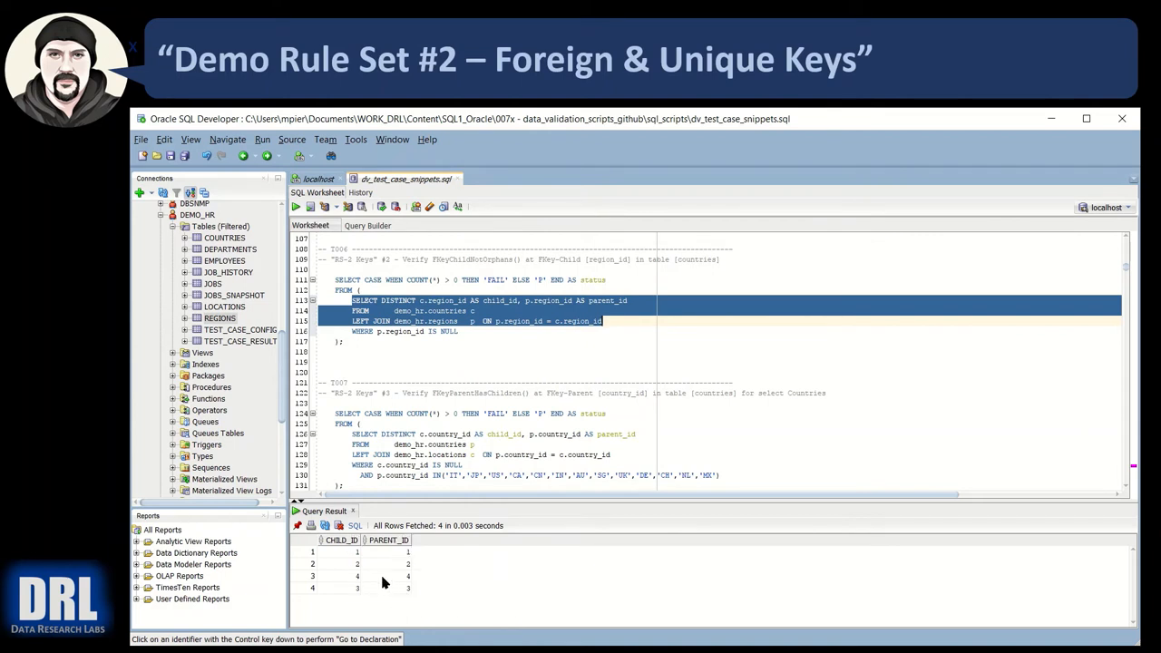
mouse_move(389, 580)
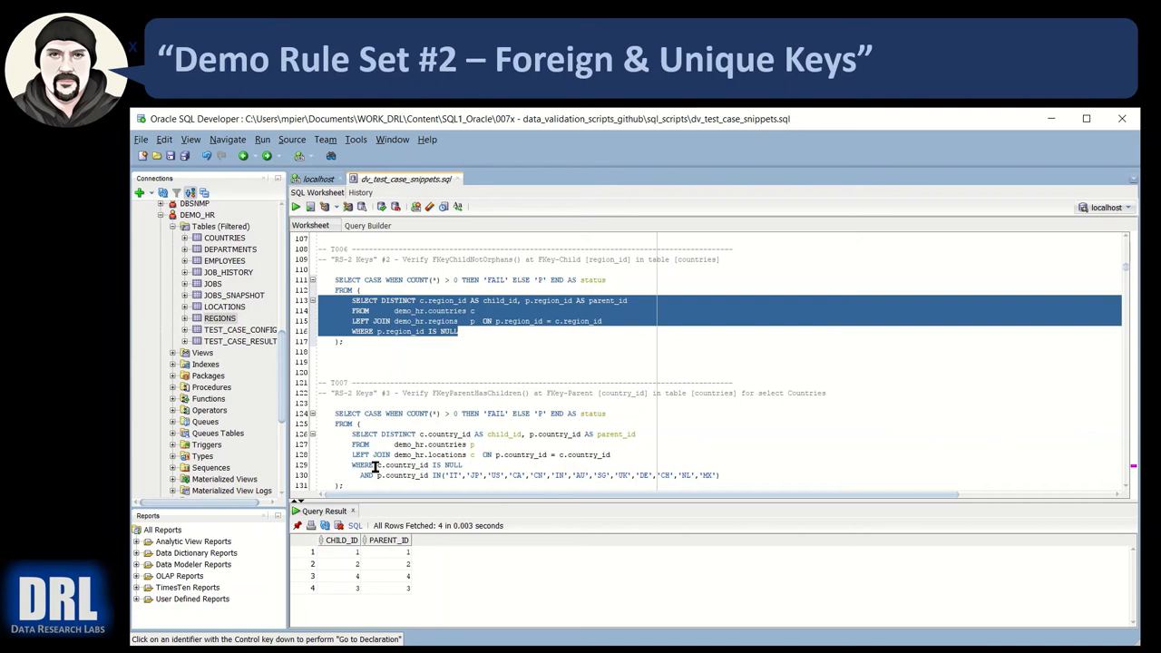
mouse_move(296, 207)
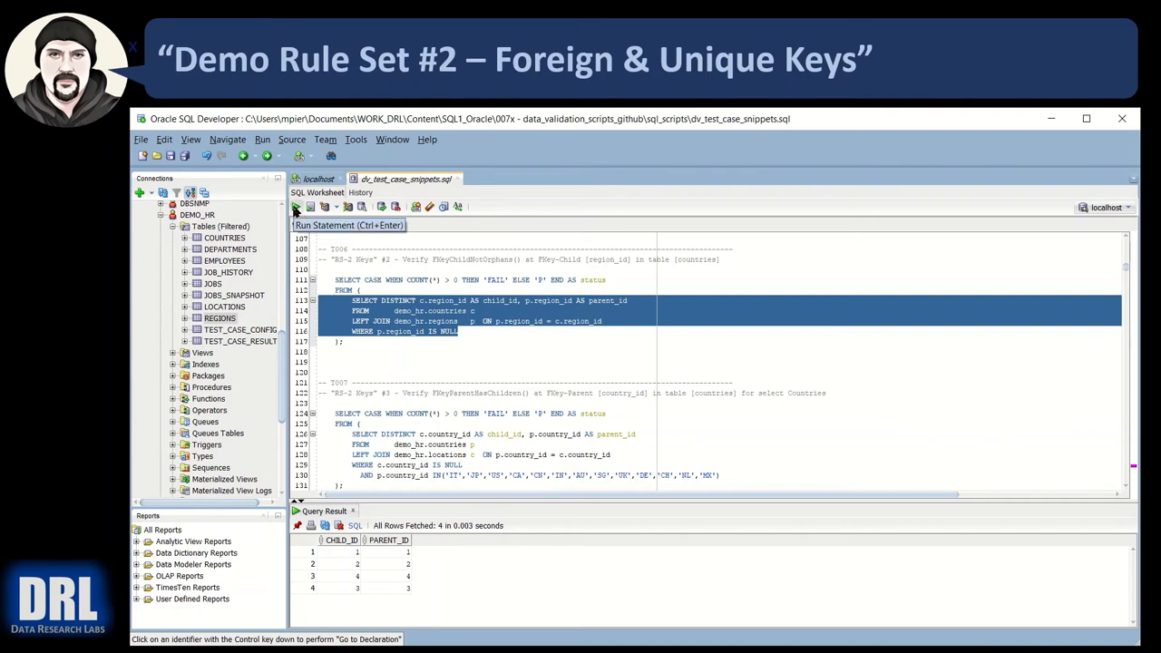
click(294, 207)
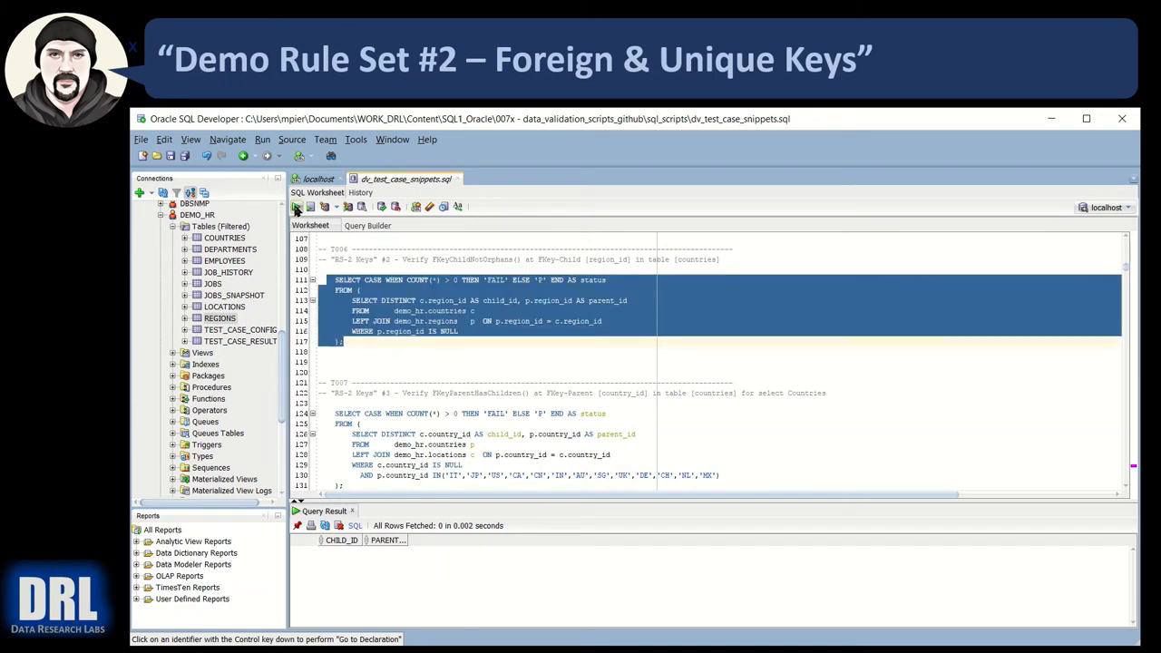
click(294, 207)
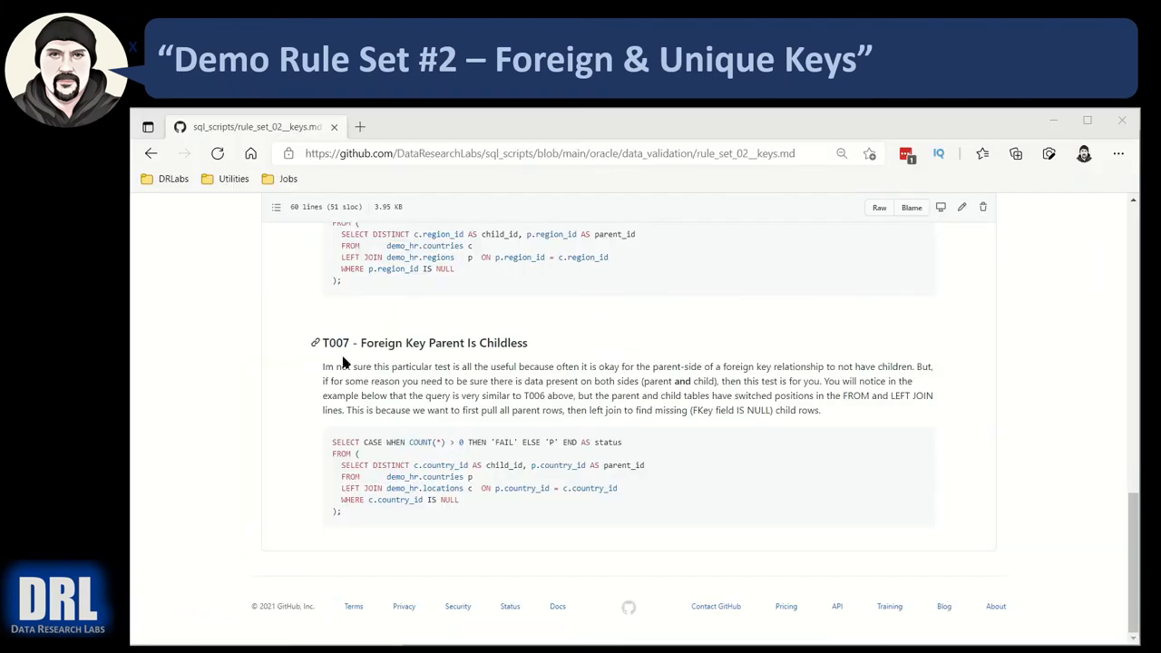
scroll(up, 3)
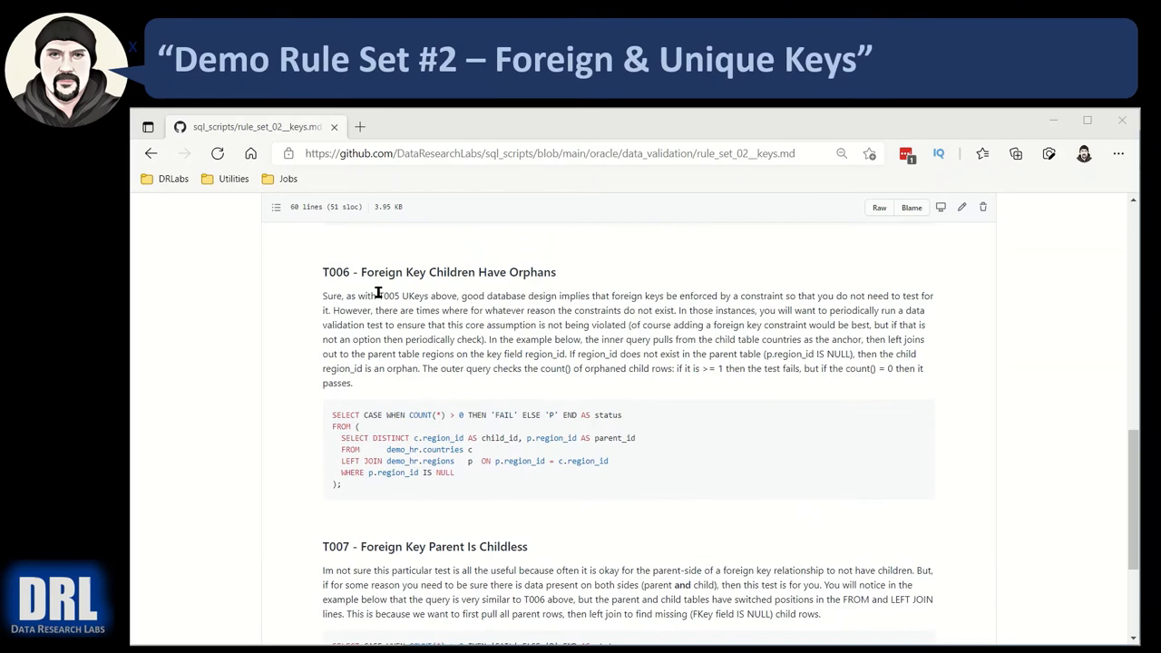
scroll(down, 3)
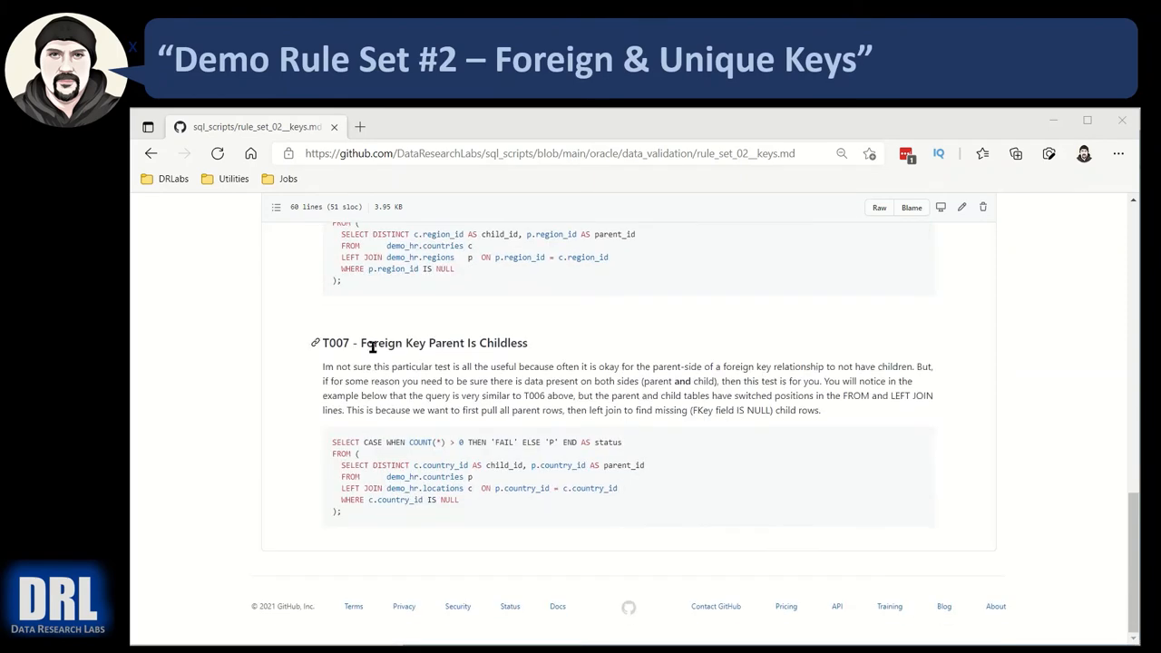
mouse_move(472, 356)
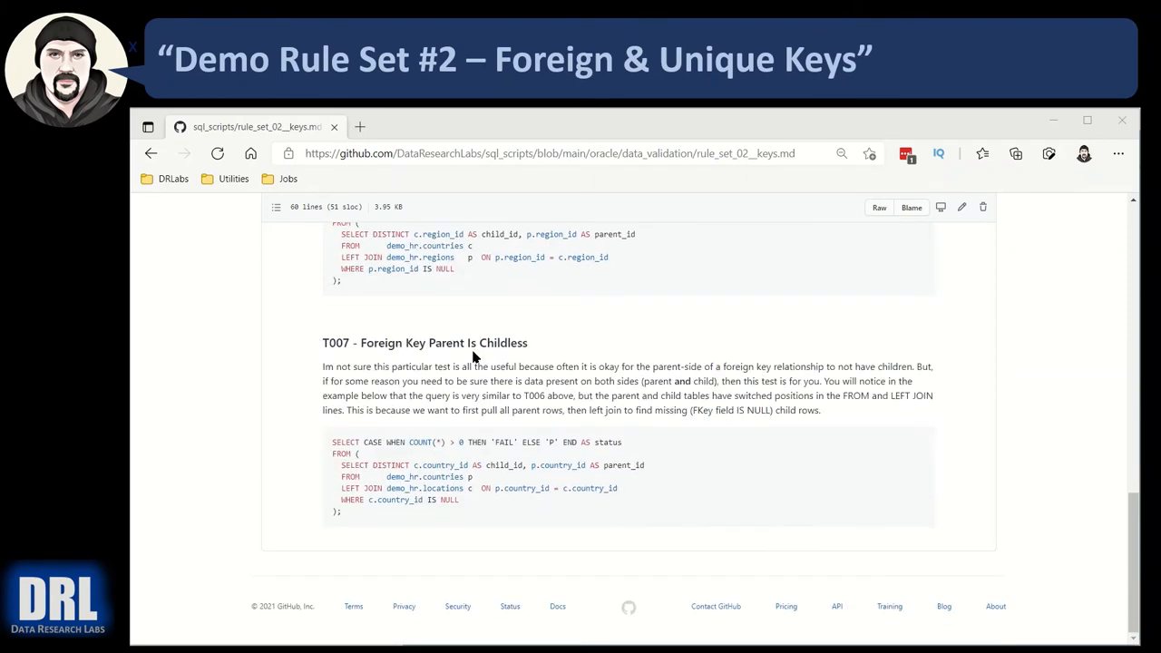
scroll(up, 3)
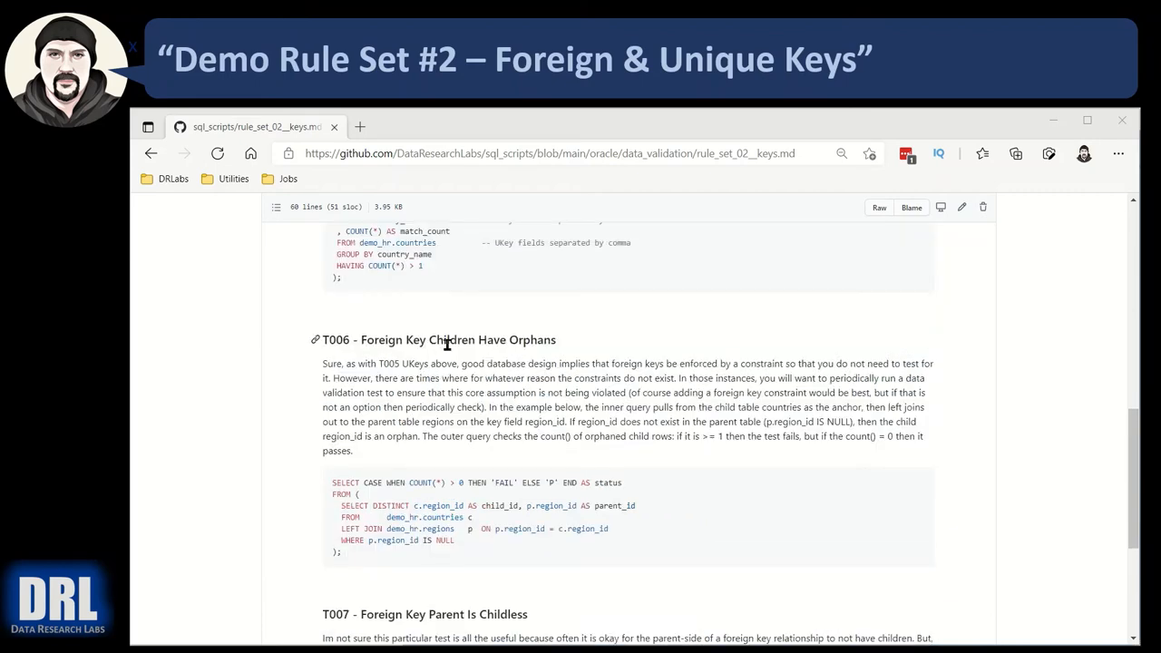
scroll(down, 3)
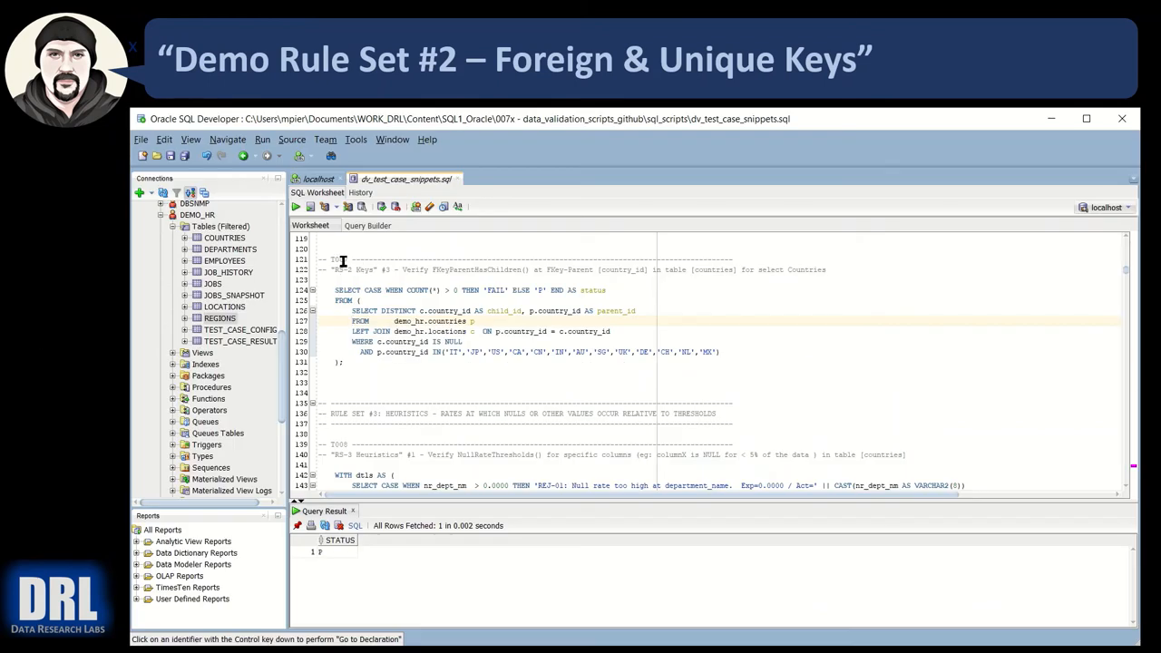
mouse_move(416, 330)
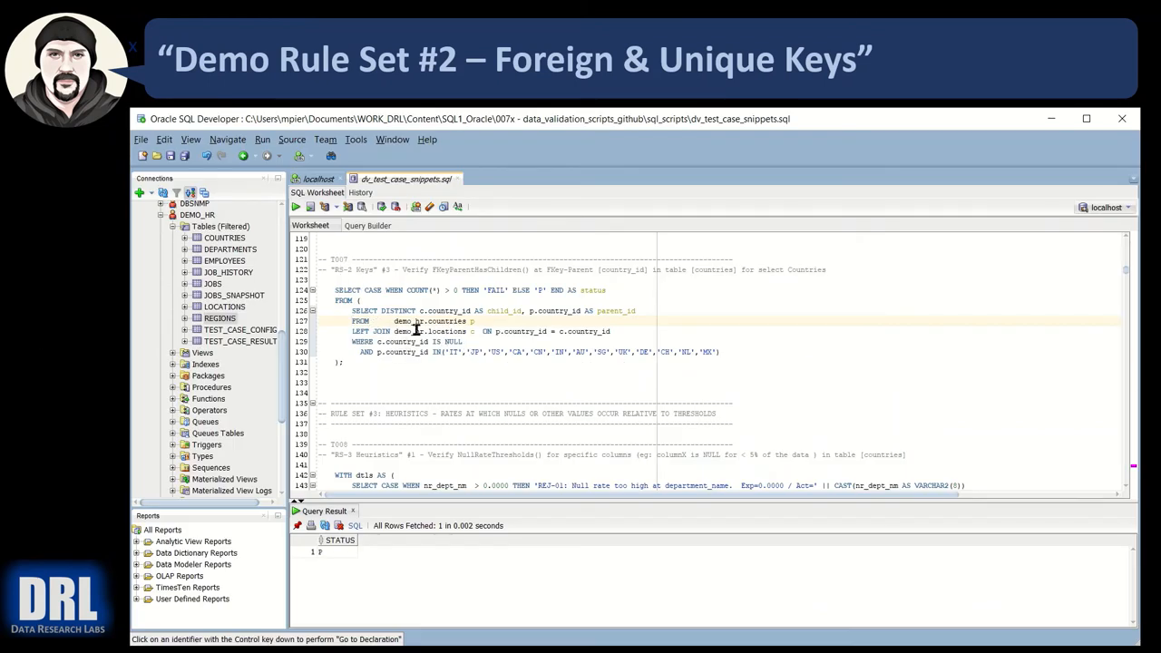
Run the countries-to-locations join, then filtered to childless parents, narrowing 25 rows to 11 then zero
double_click(439, 322)
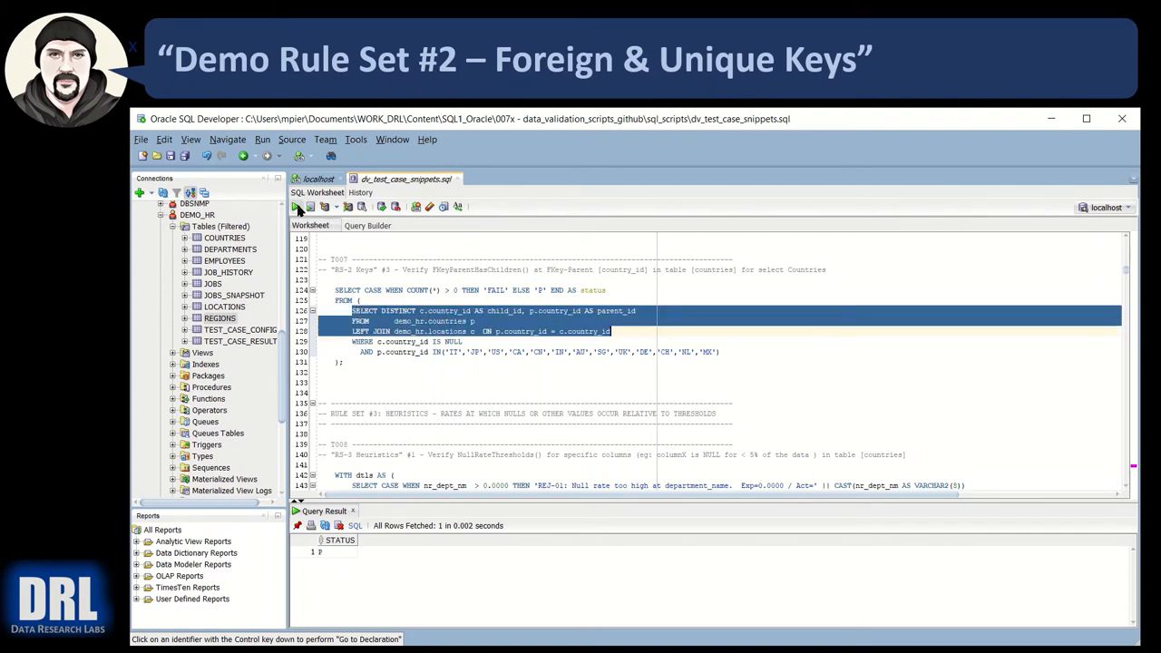
click(295, 207)
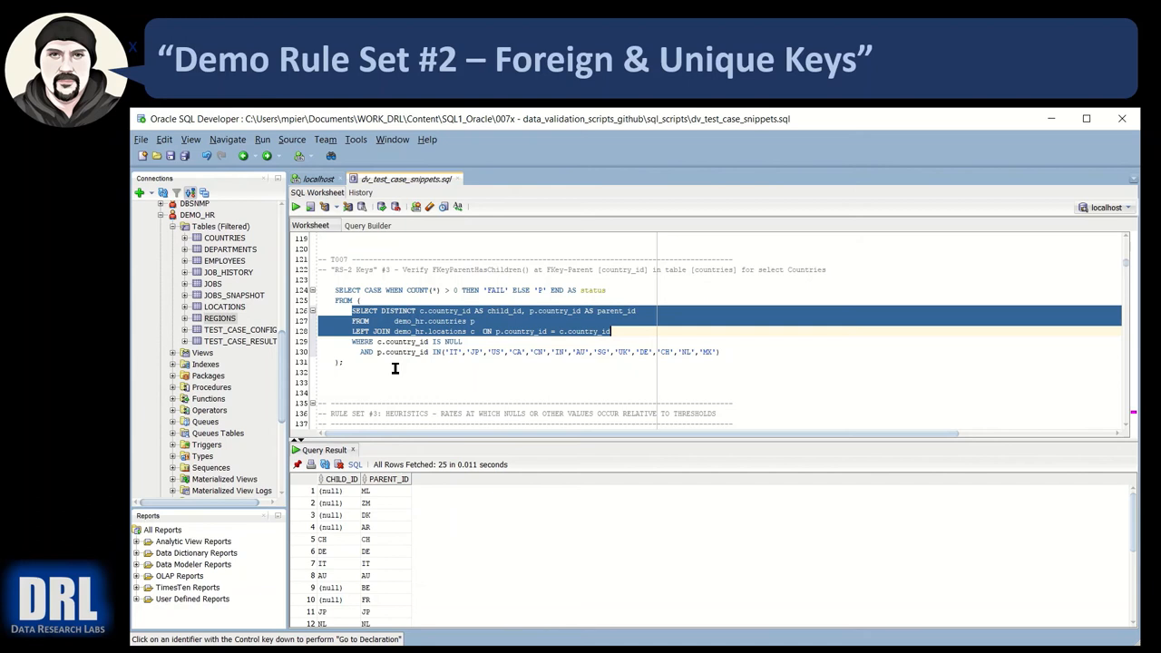
mouse_move(348, 521)
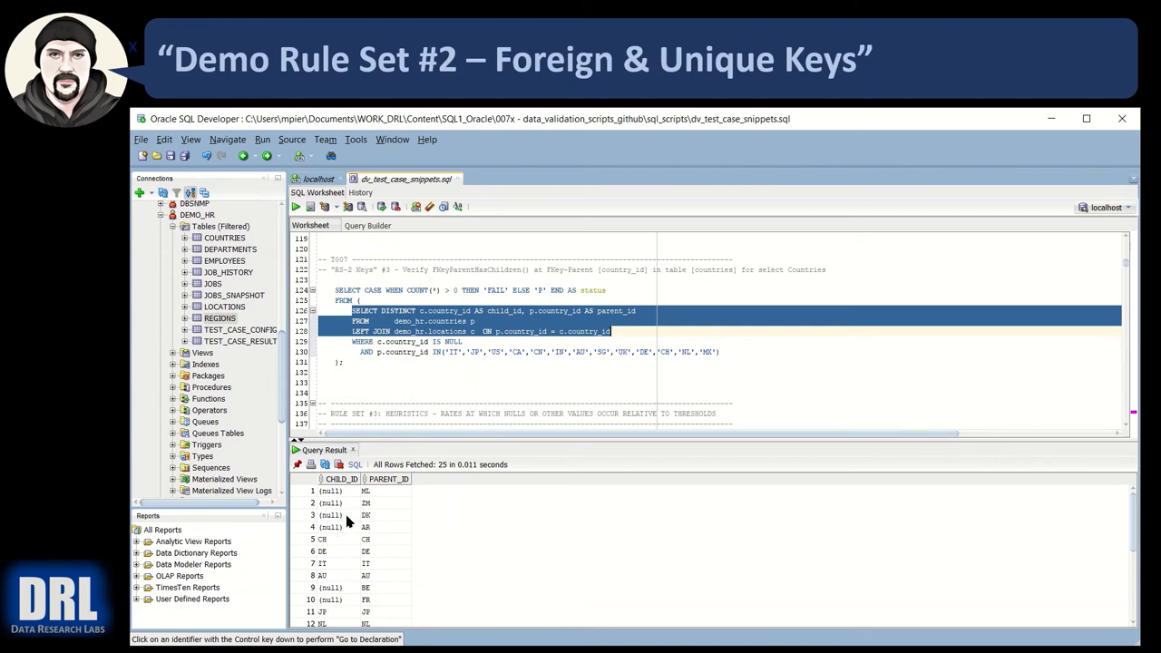
mouse_move(390, 483)
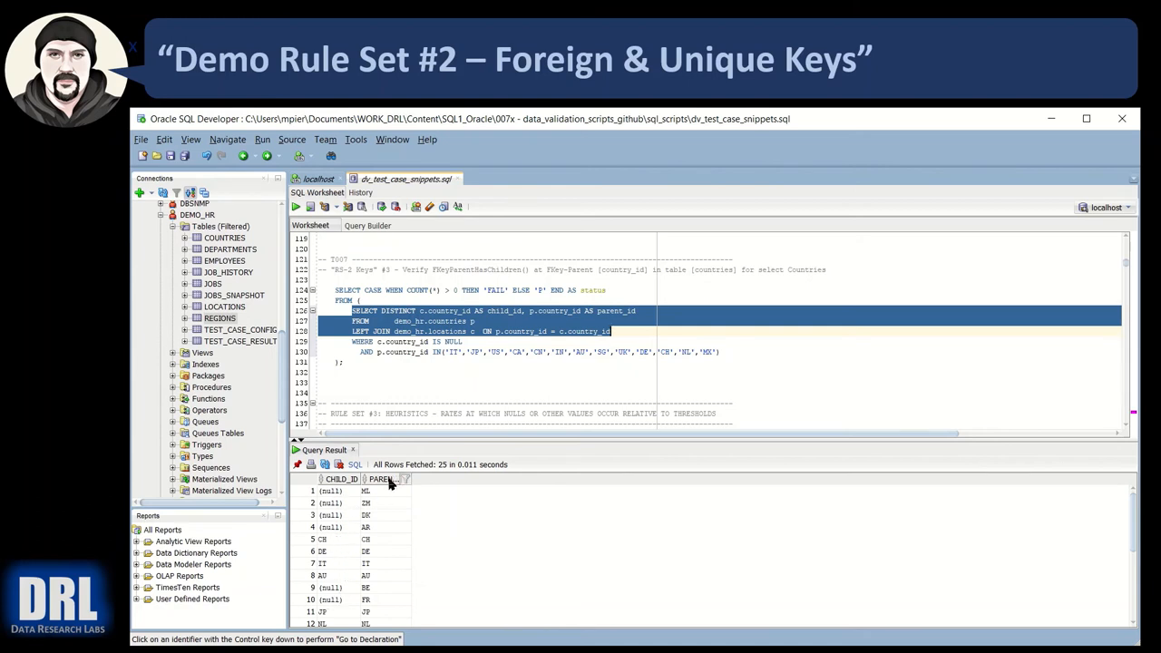
mouse_move(355, 512)
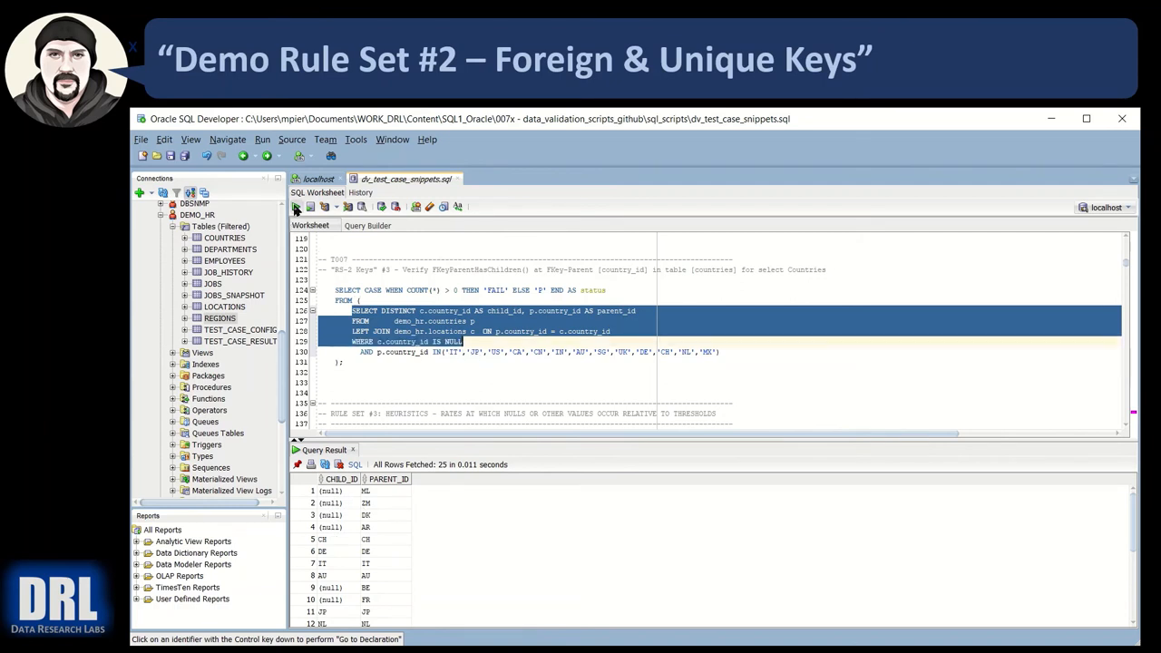
click(294, 207)
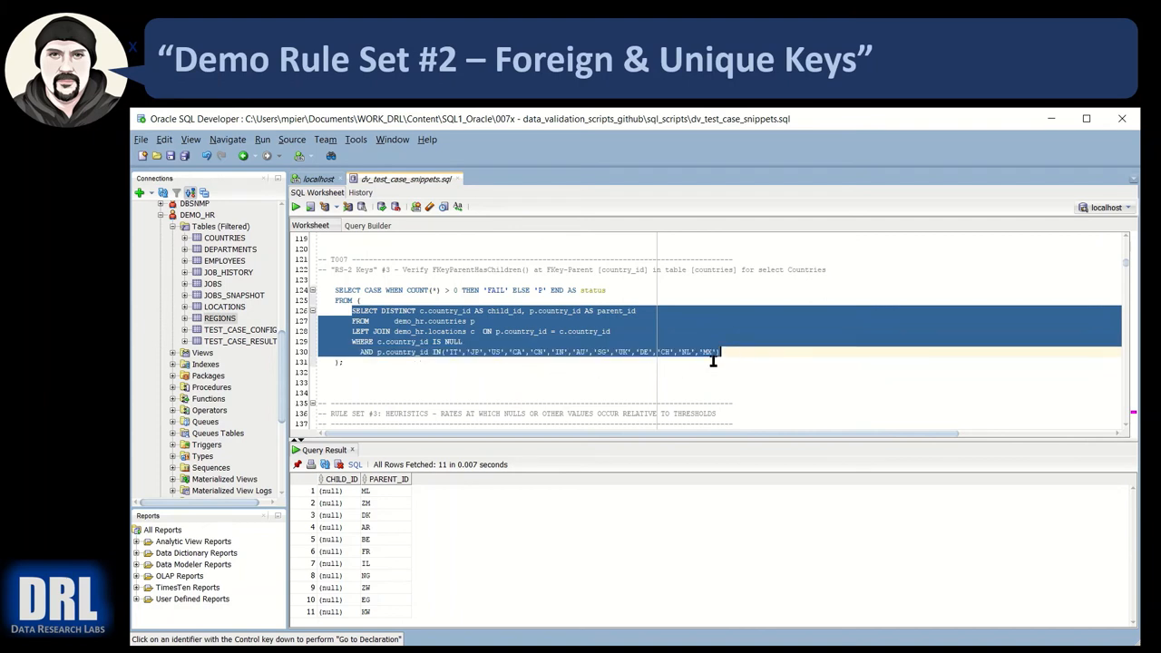
mouse_move(413, 354)
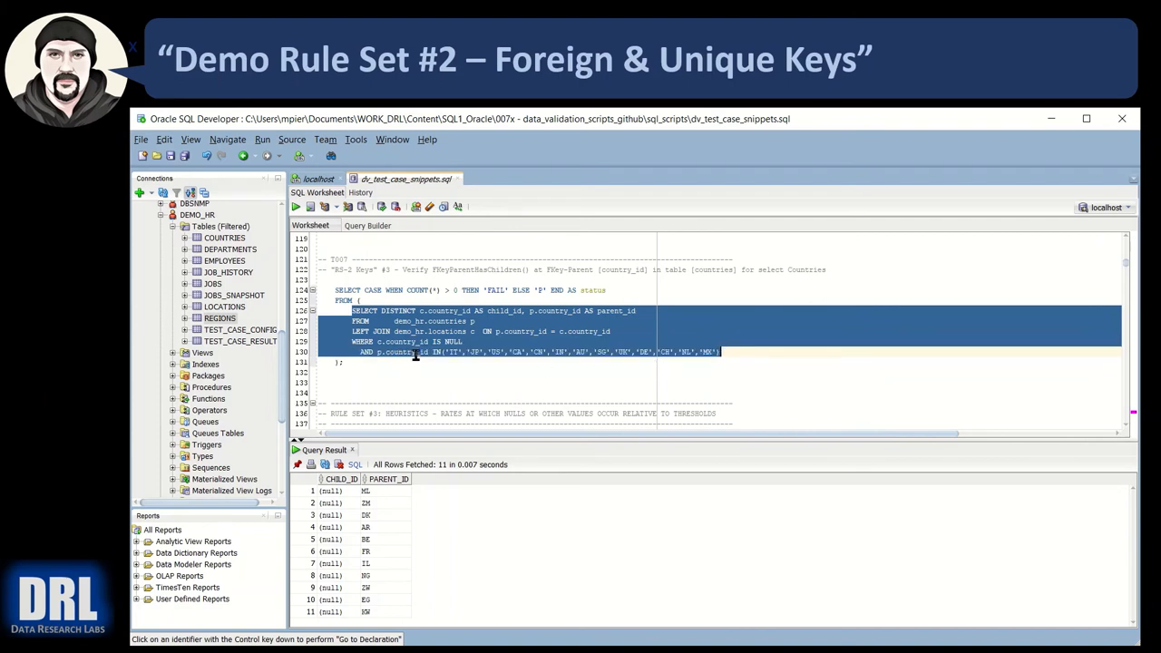
mouse_move(370, 501)
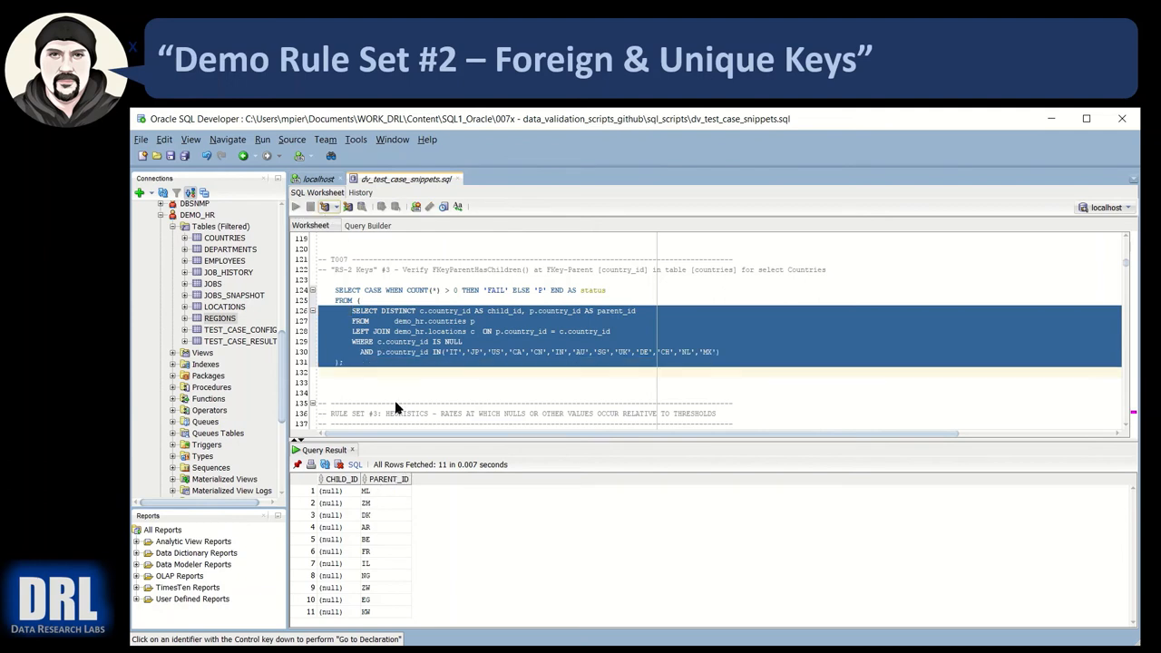
click(294, 207)
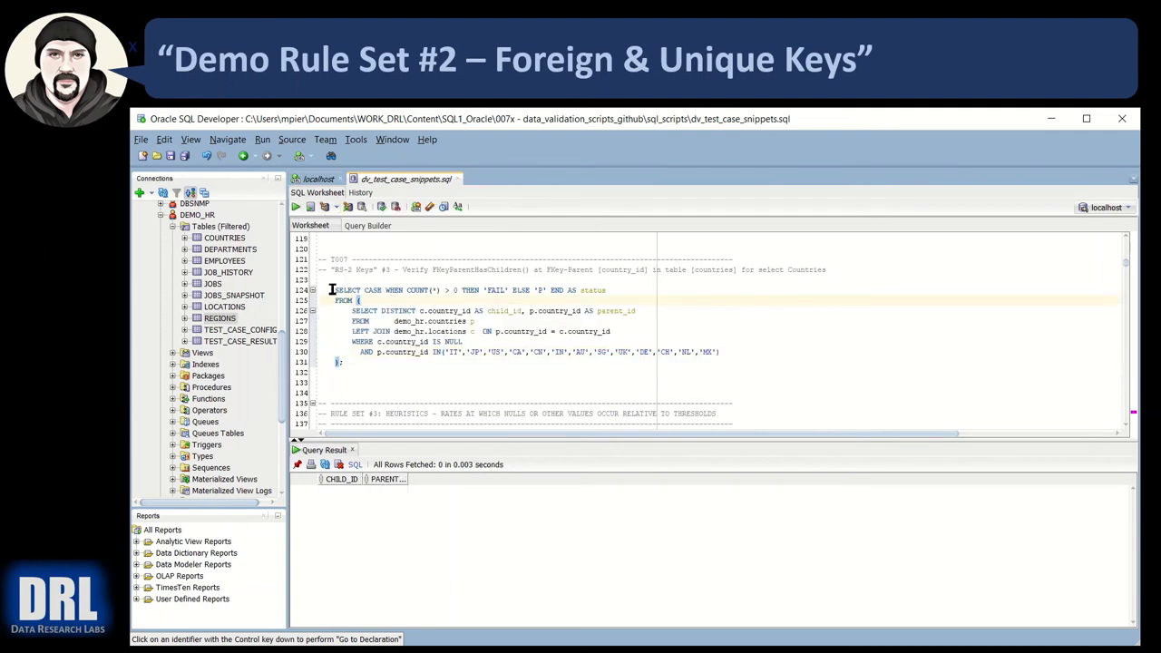
Switch from the worksheet to the DataResearchLabs GitHub repositories page
drag(330, 291, 343, 363)
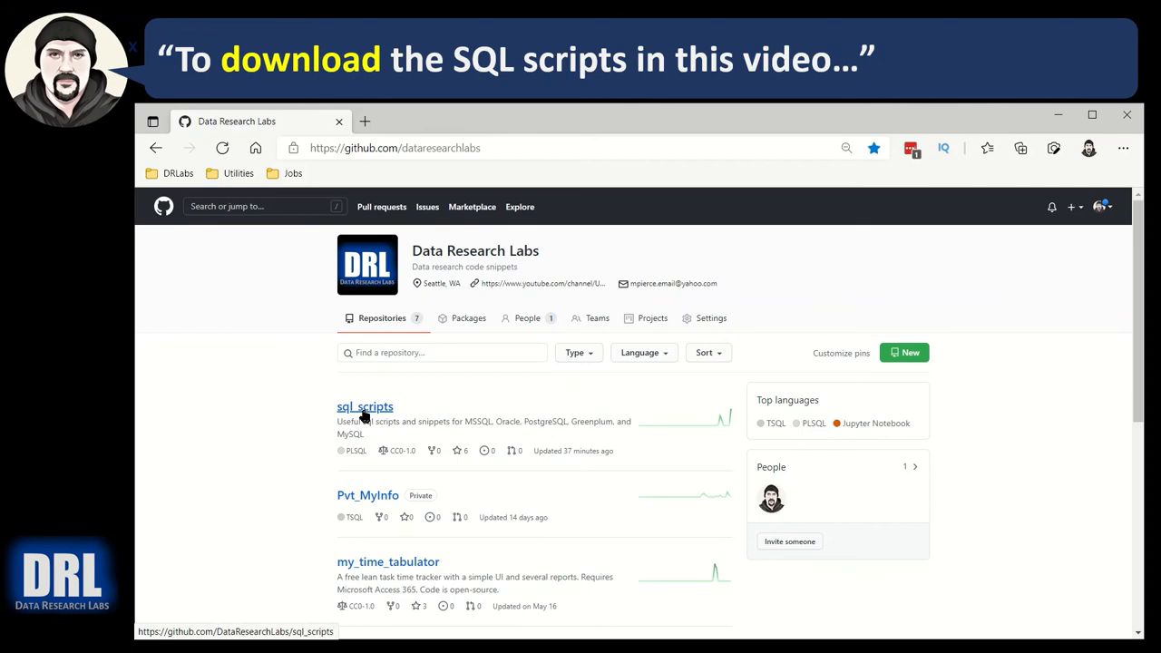
Navigate into the sql_scripts repository and its Data Validation Scripts page
click(443, 352)
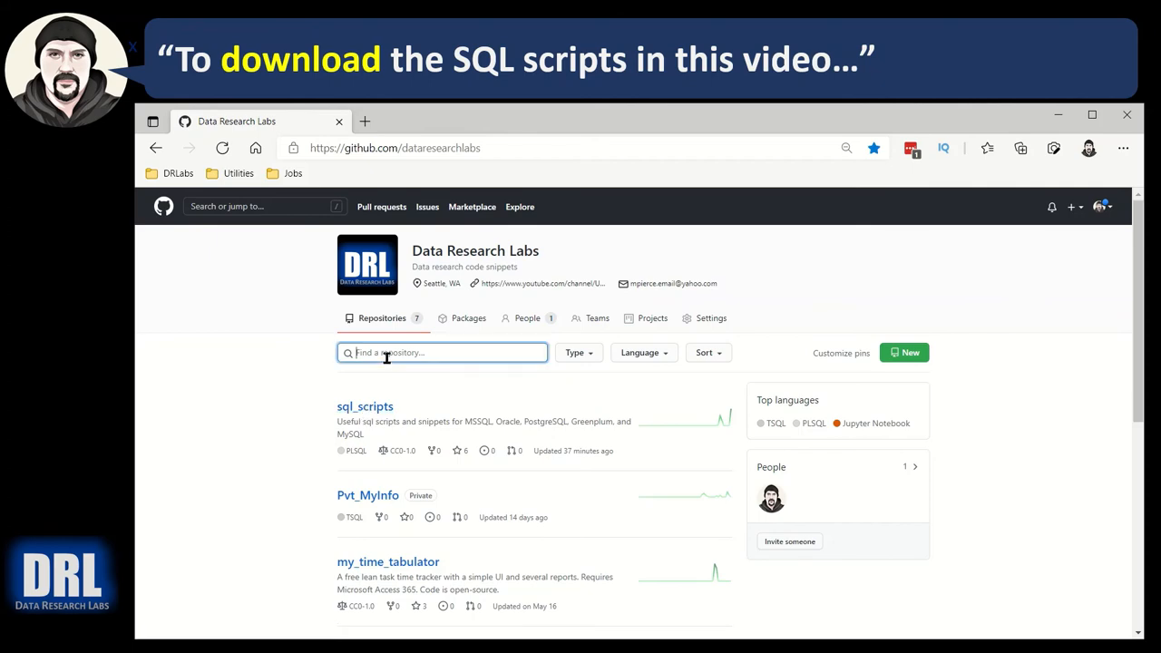
click(365, 407)
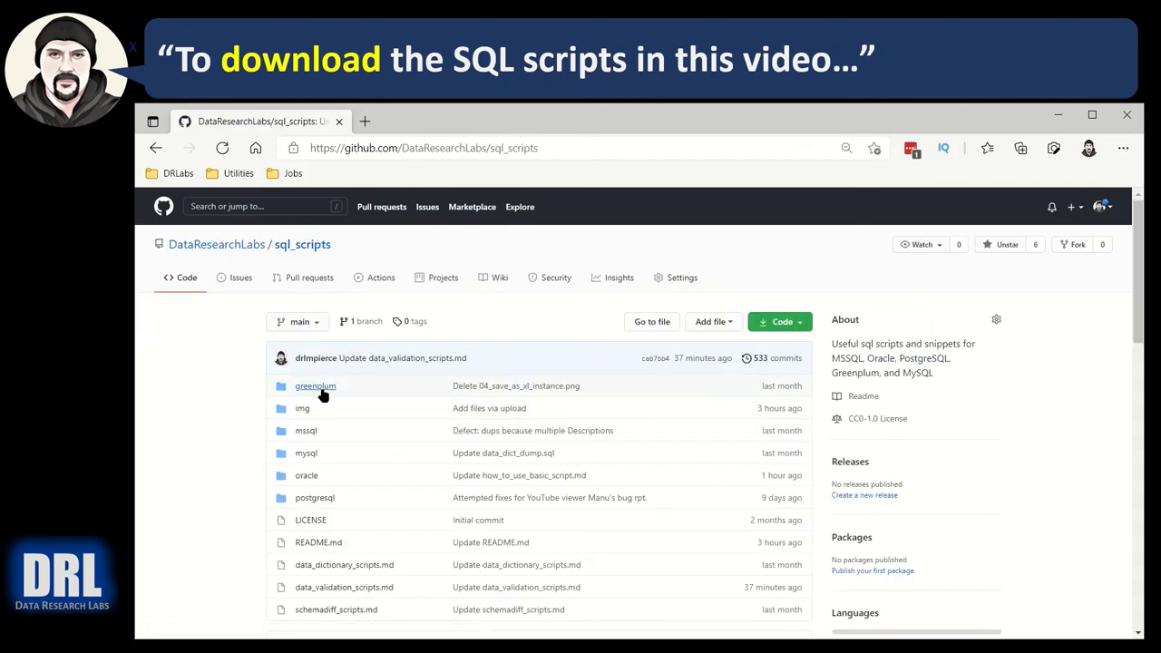
scroll(down, 3)
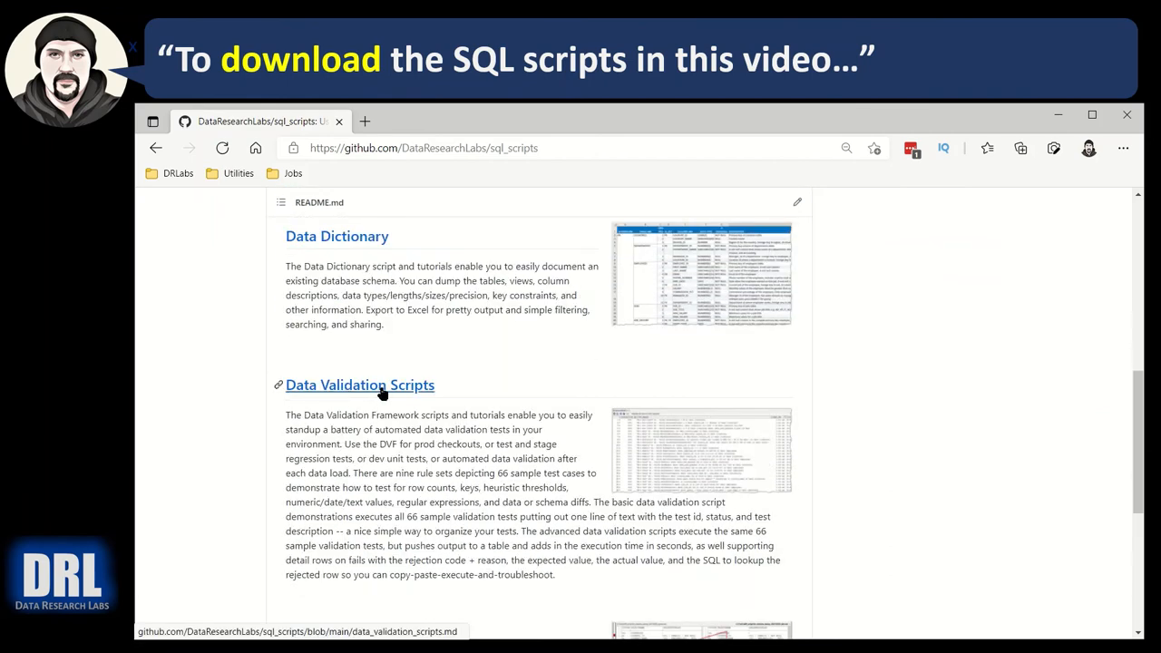
click(360, 384)
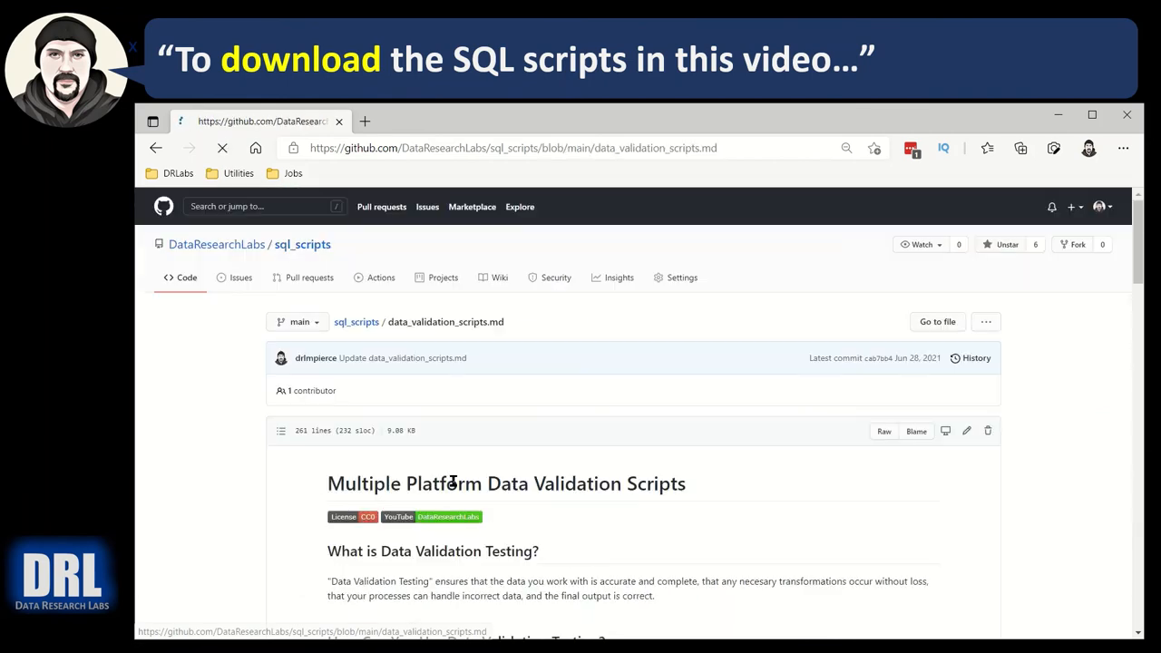
Scroll to the Oracle section and bring up Rule Set 08 - Diff Checks in a new tab
scroll(down, 3)
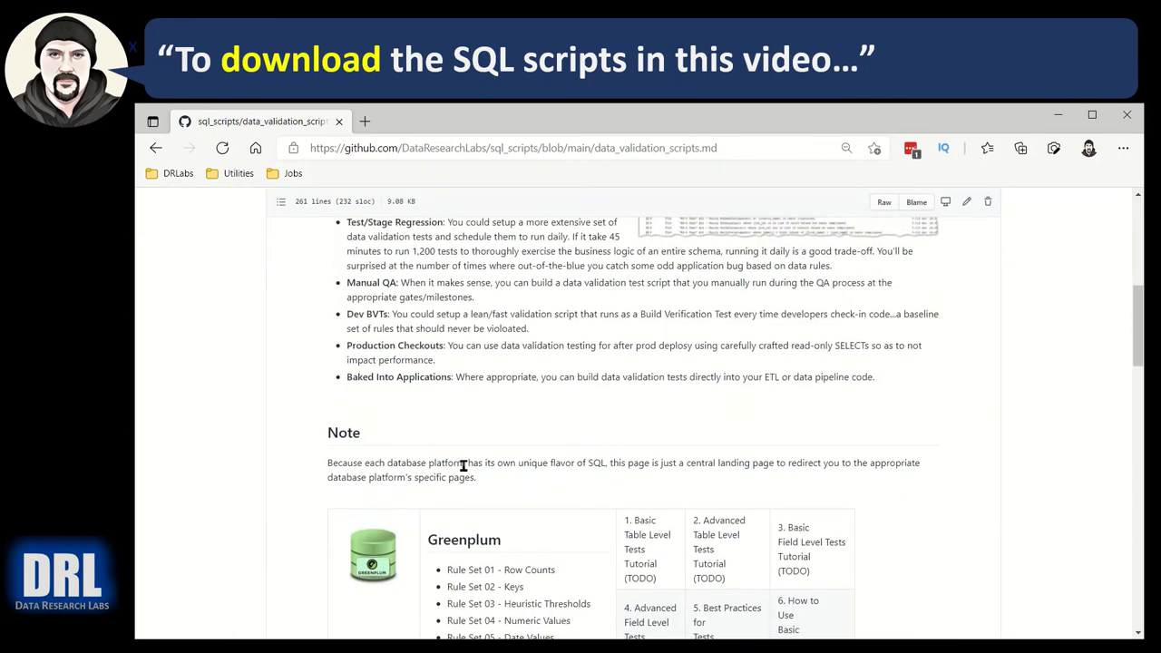
scroll(down, 3)
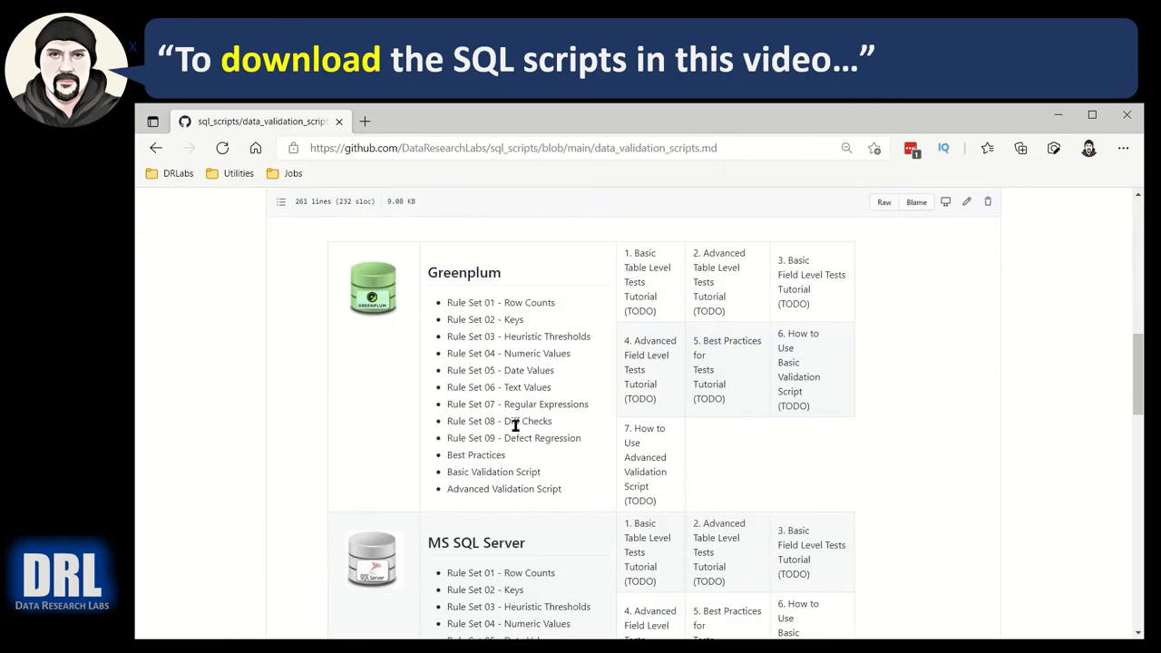
scroll(down, 3)
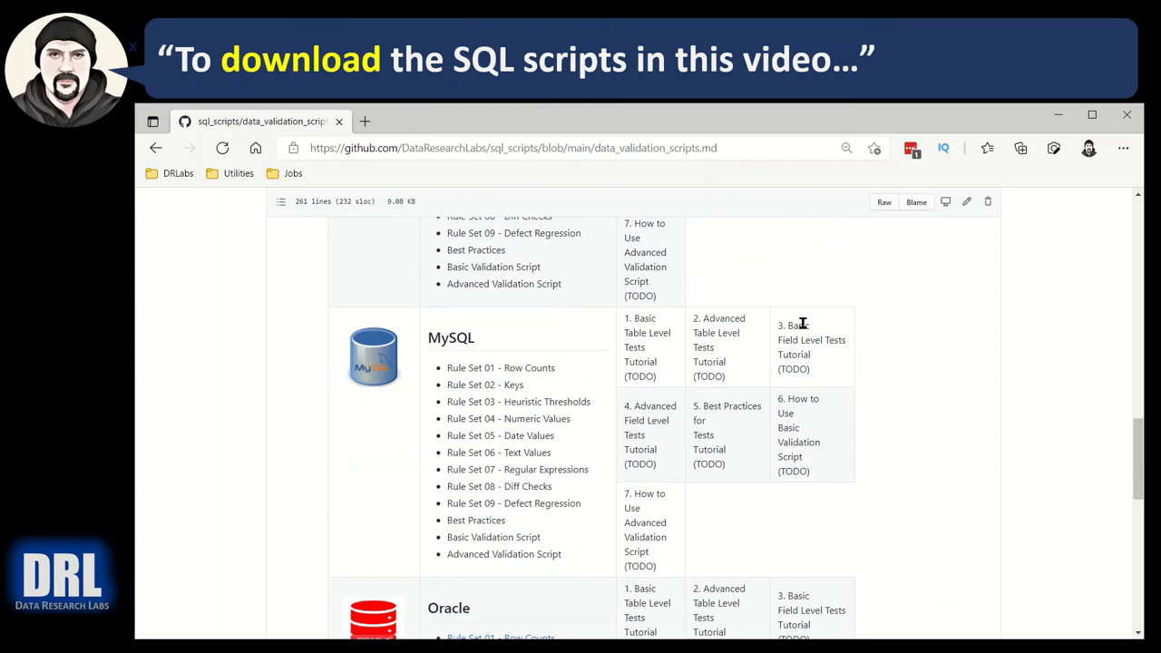
mouse_move(486, 446)
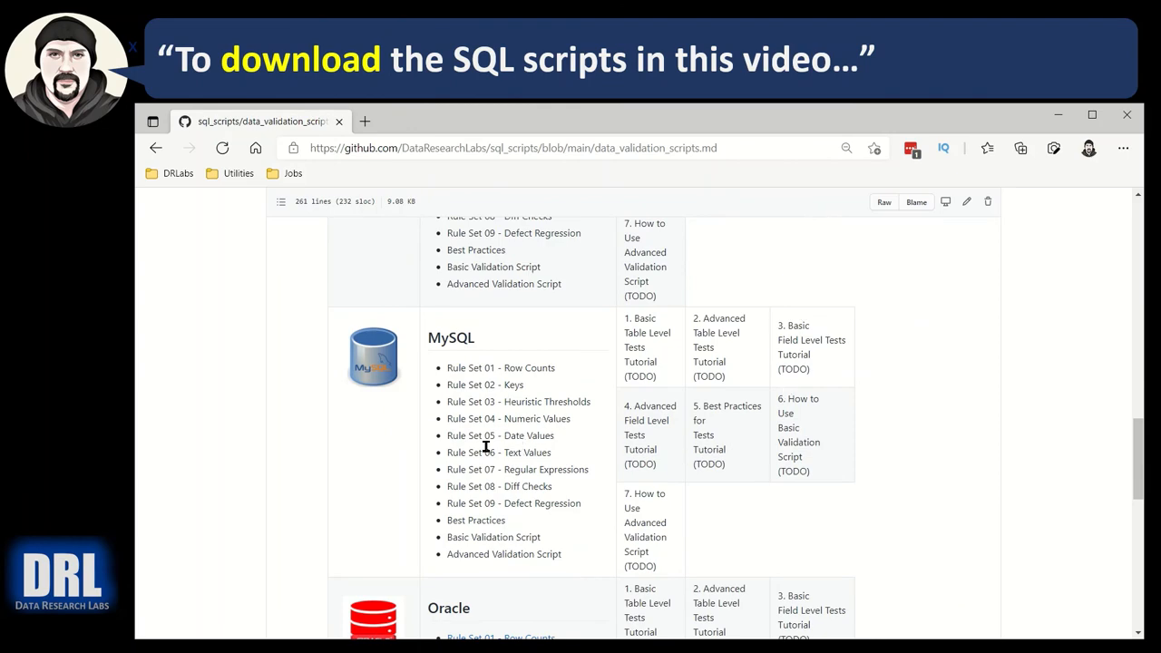
scroll(down, 3)
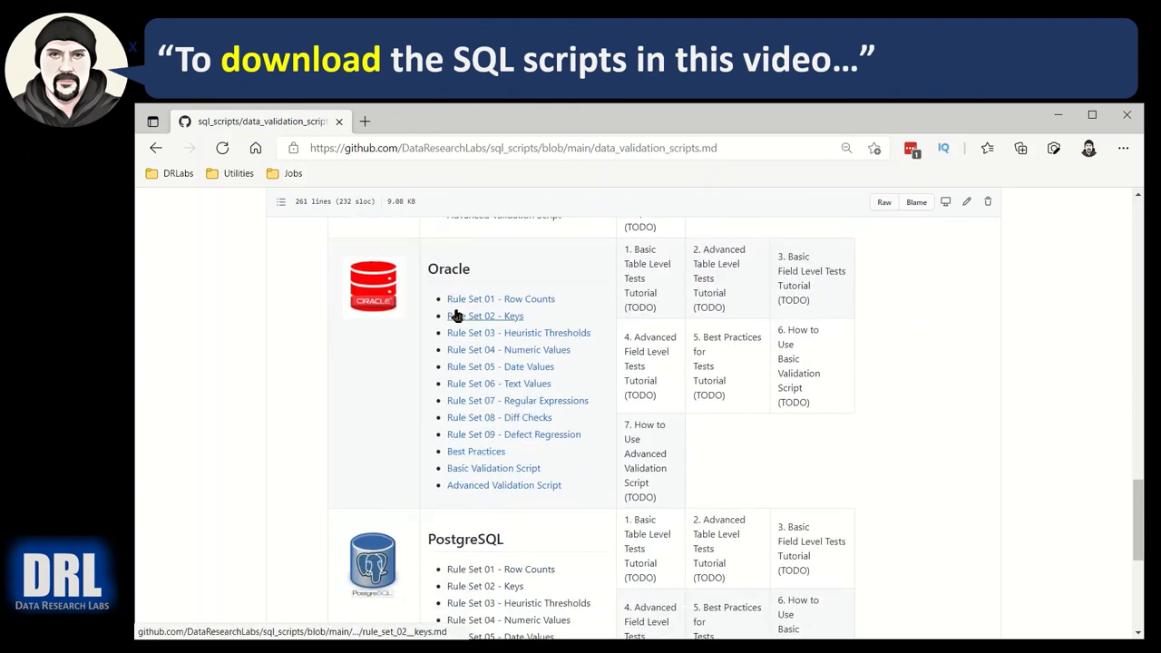
mouse_move(501, 297)
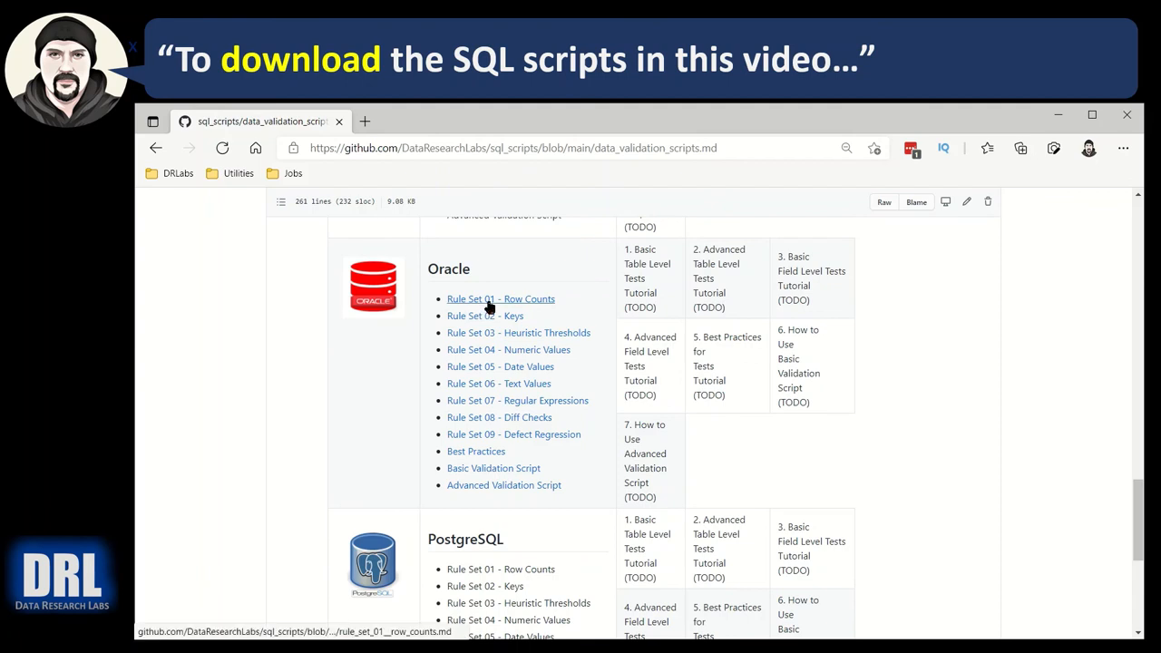
mouse_move(499, 417)
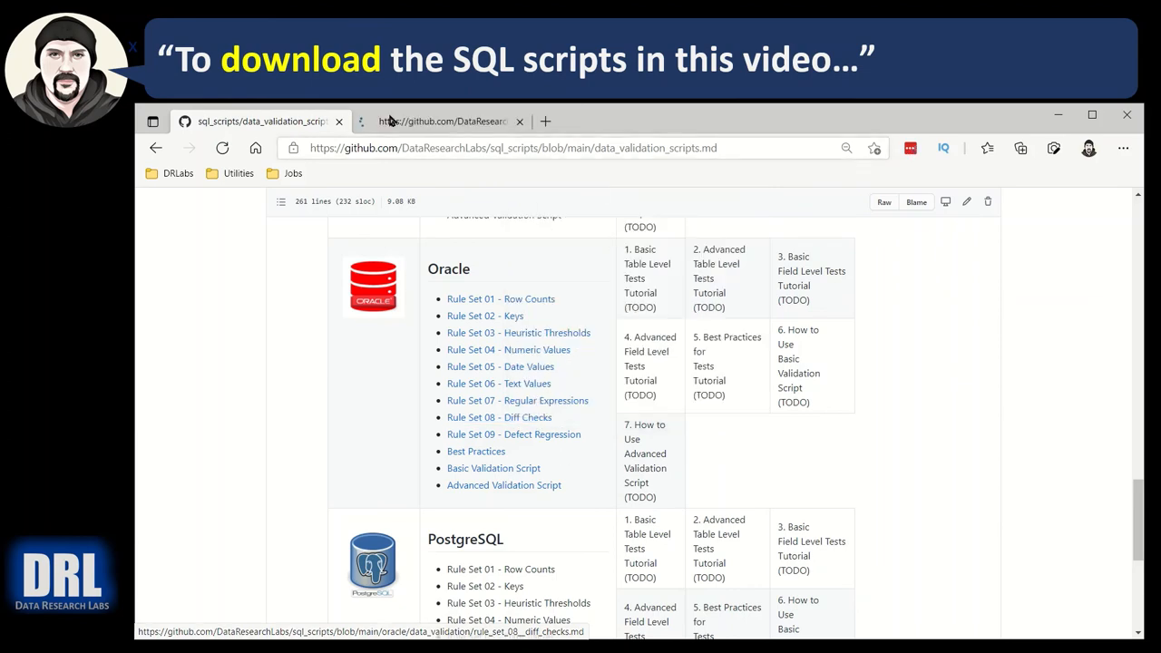
click(499, 417)
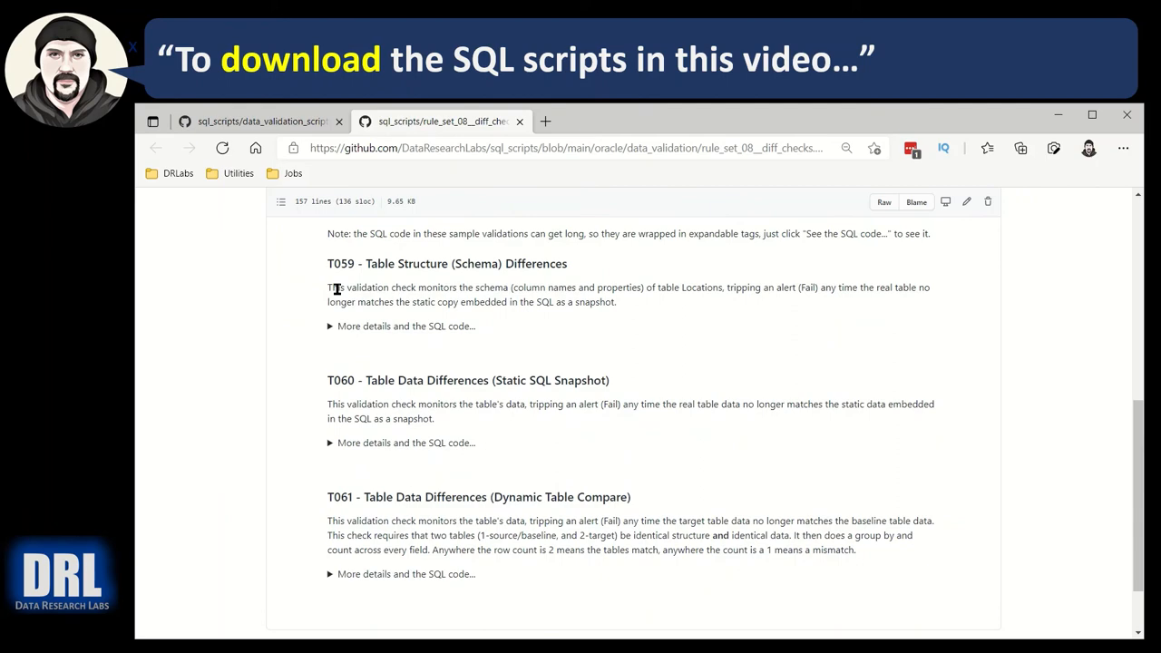
mouse_move(330, 332)
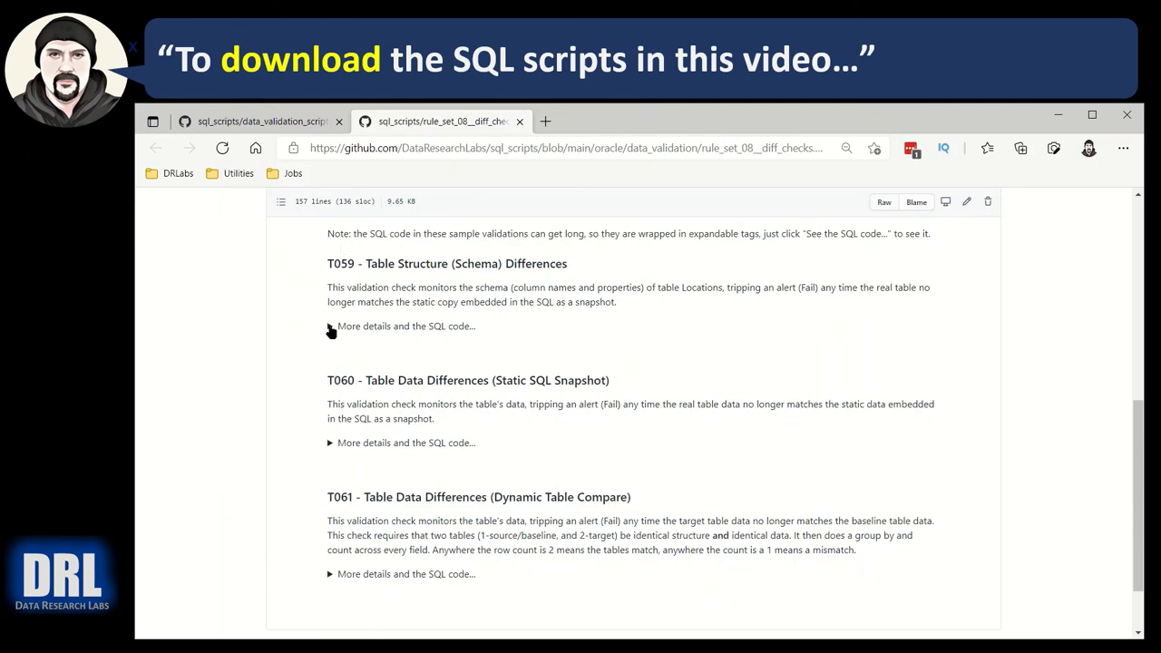
Expand T059 Table Structure (Schema) Differences to show its expected/actual CTE SQL
click(331, 327)
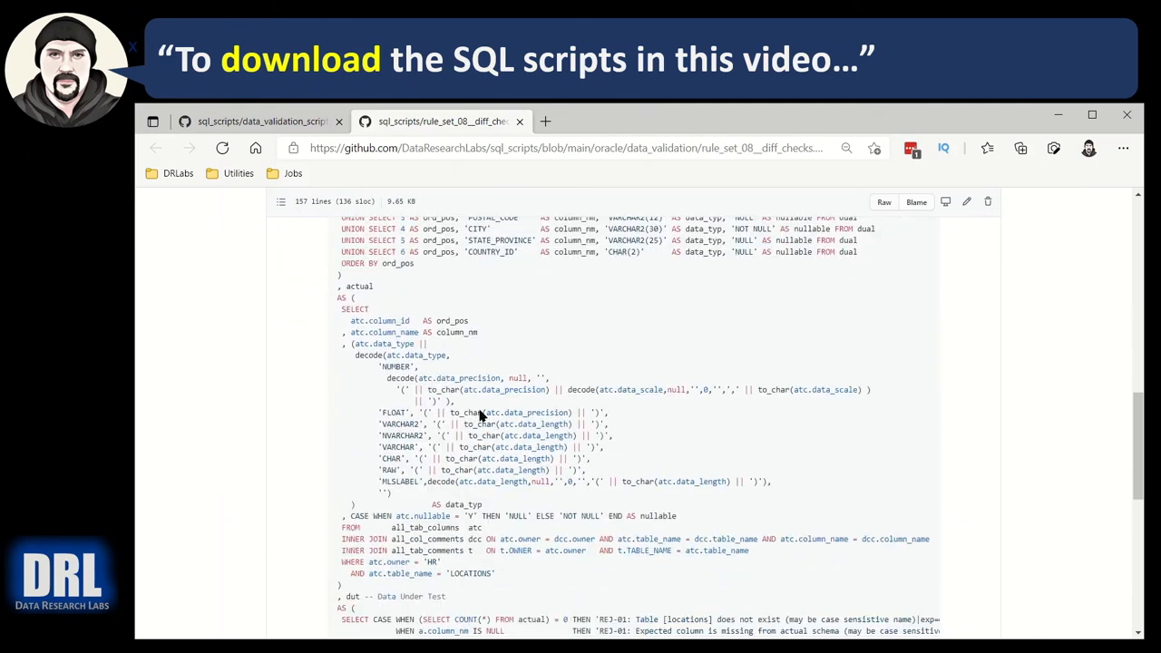
scroll(up, 3)
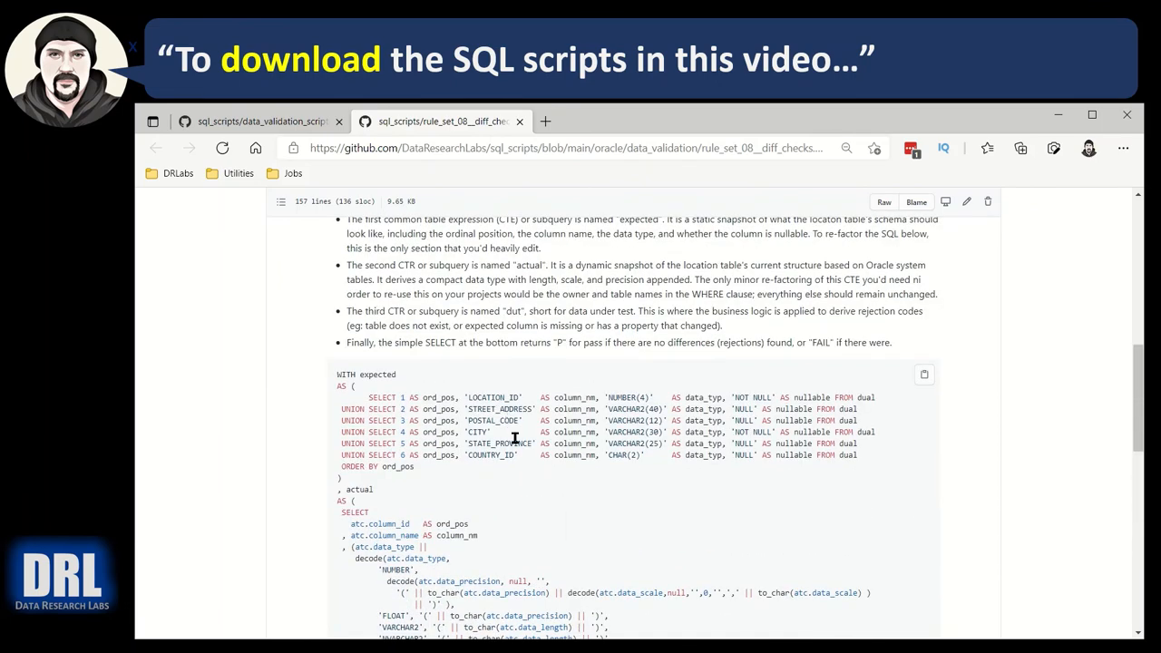
mouse_move(690, 416)
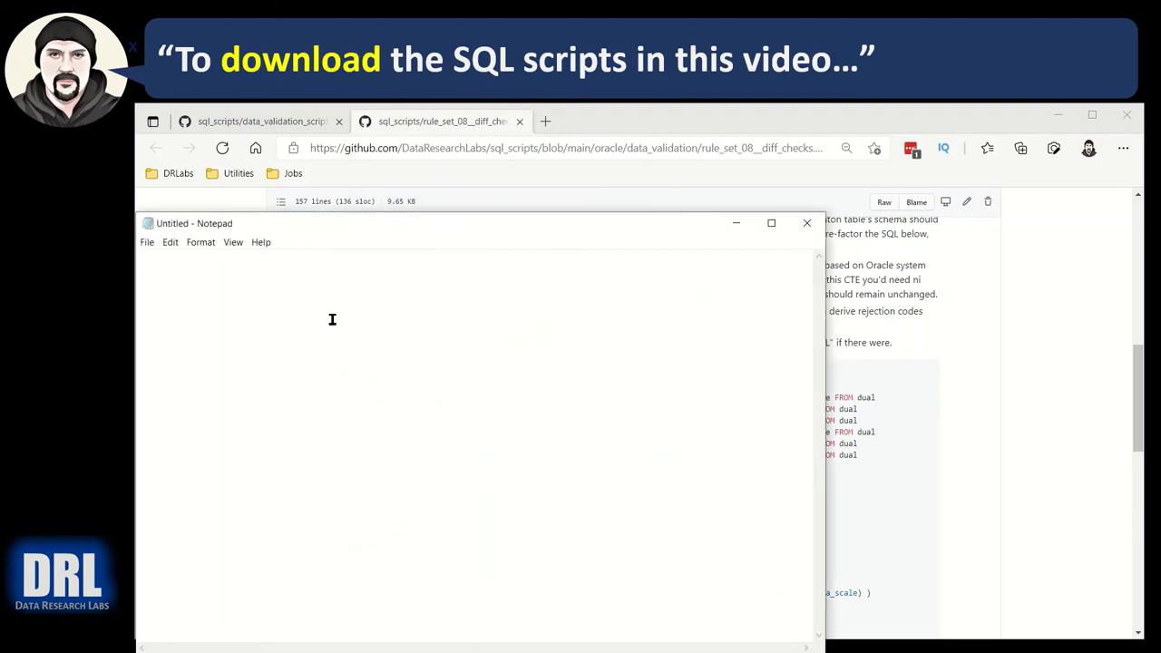
Paste the T059 SQL into the Notepad note, then close the rule_set_08 browser tab
key(ctrl+v)
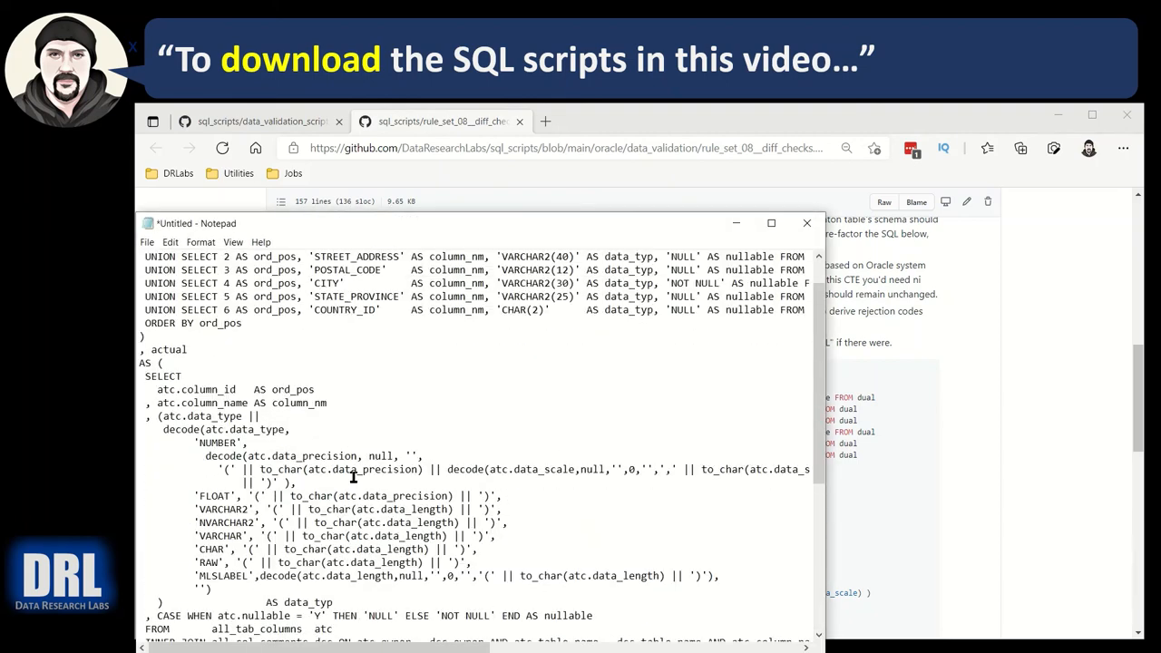
click(806, 223)
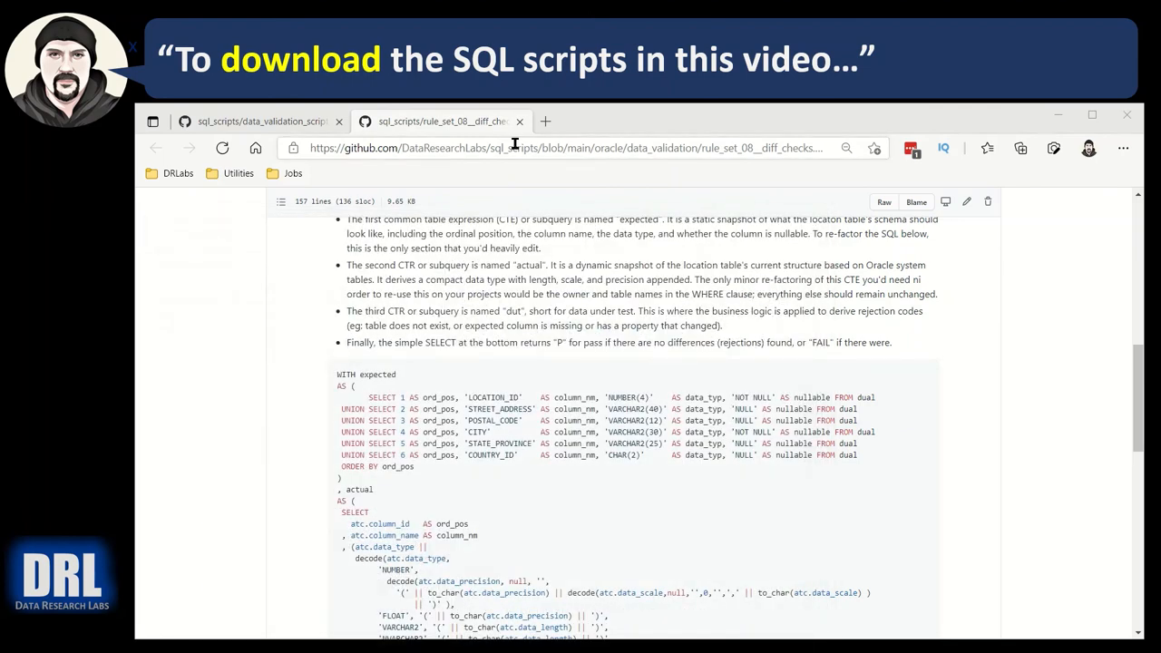
mouse_move(519, 120)
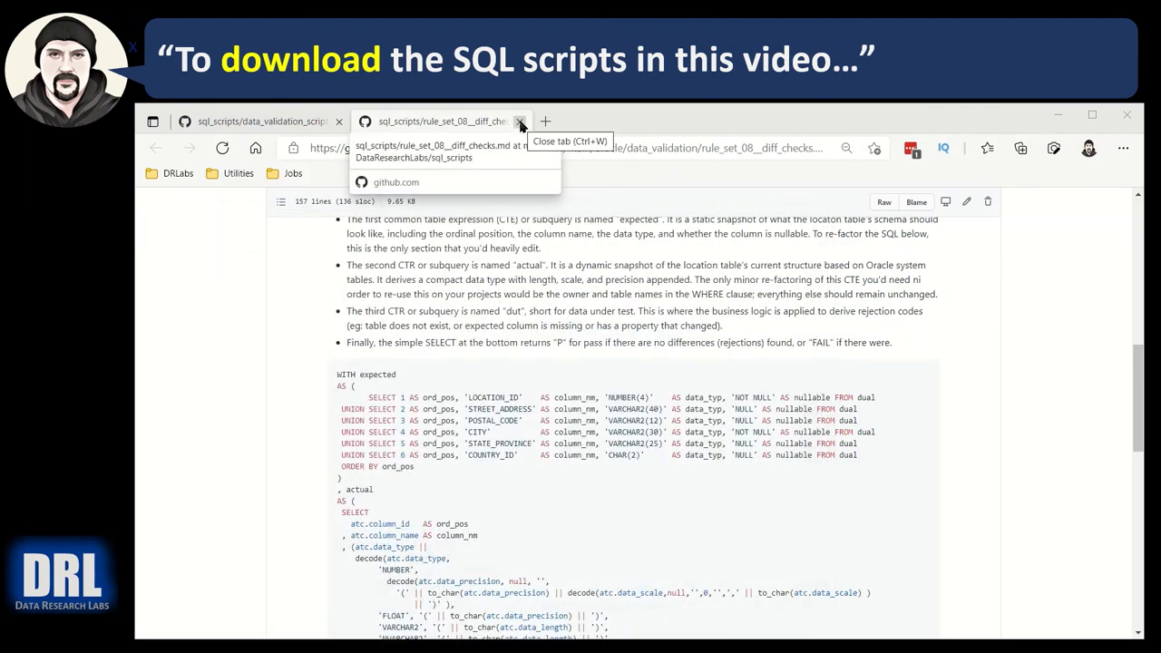
click(519, 119)
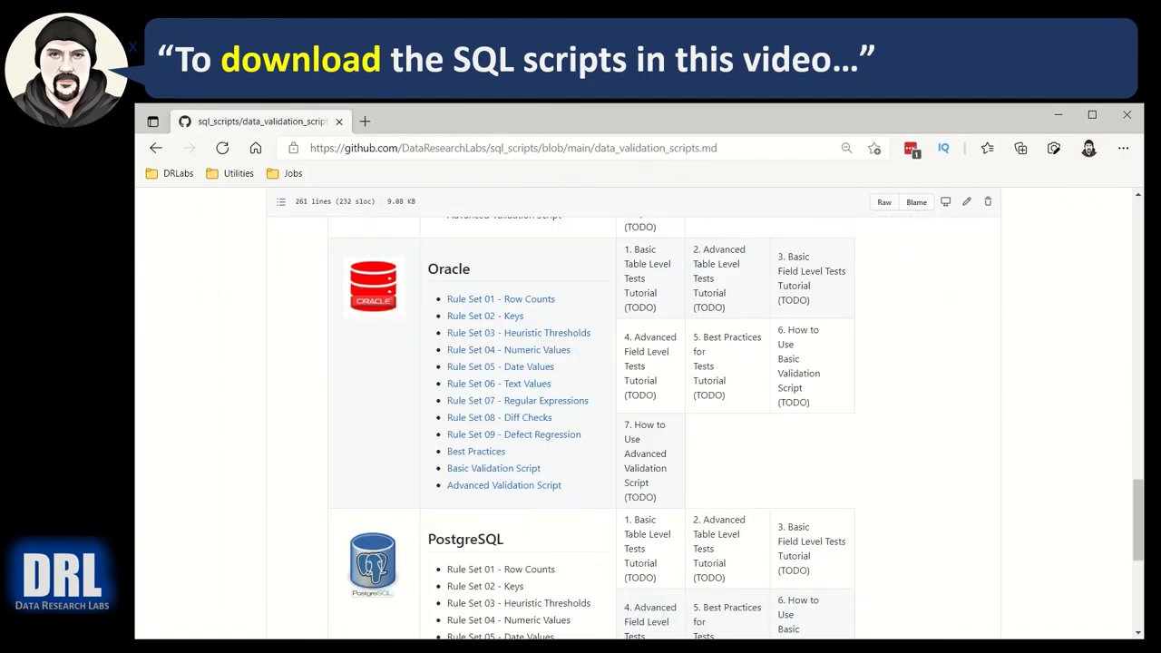